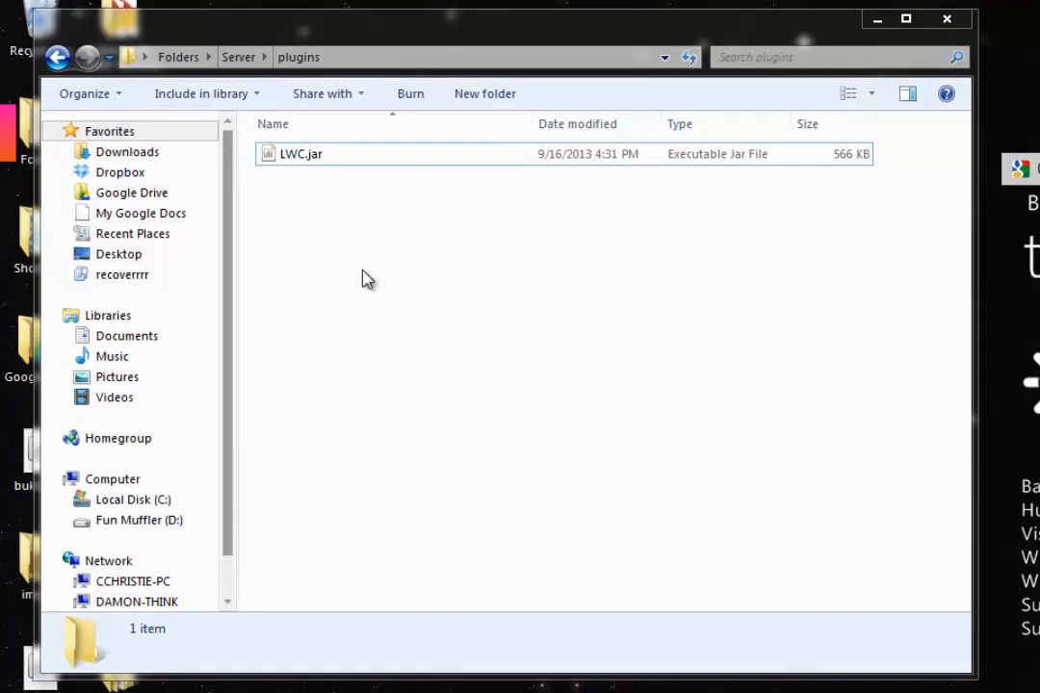
mouse_move(339, 174)
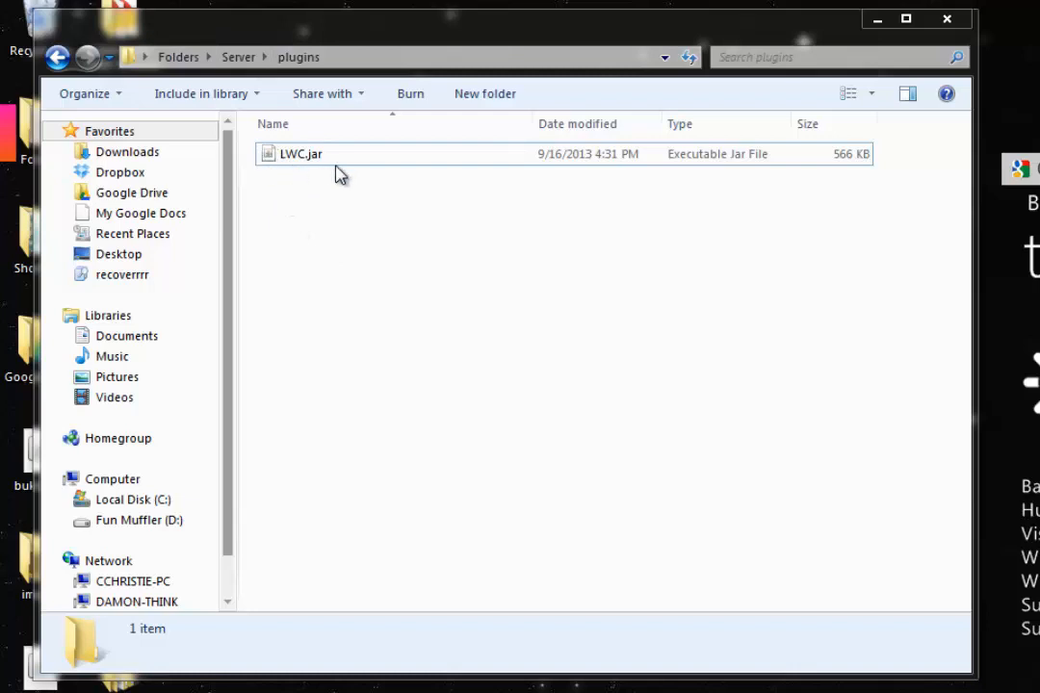
mouse_move(325, 207)
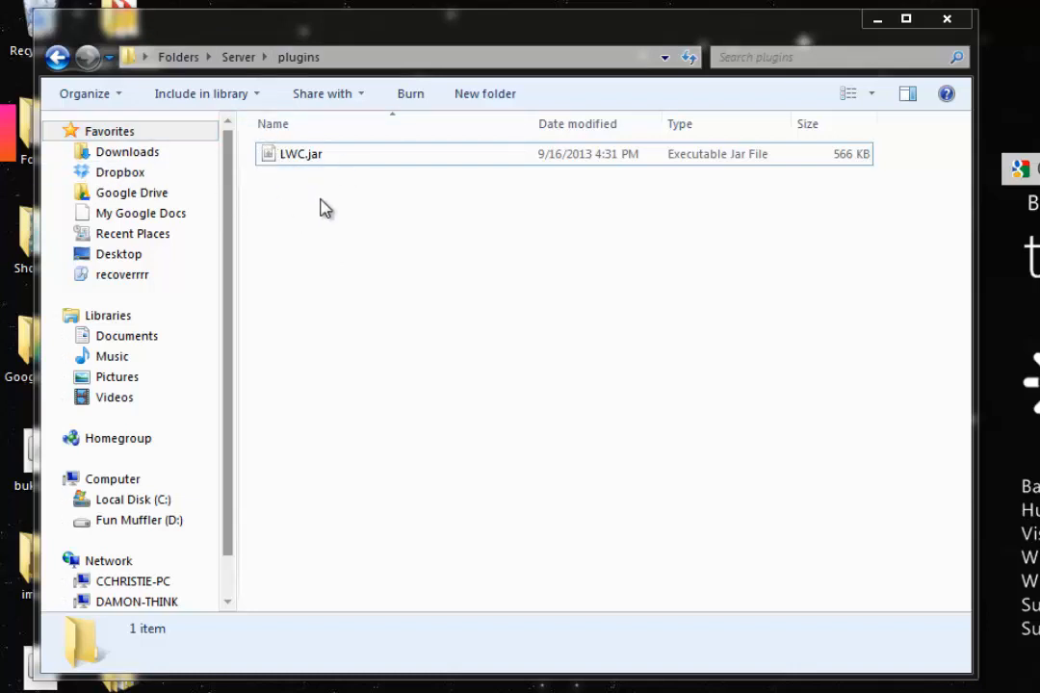
mouse_move(343, 219)
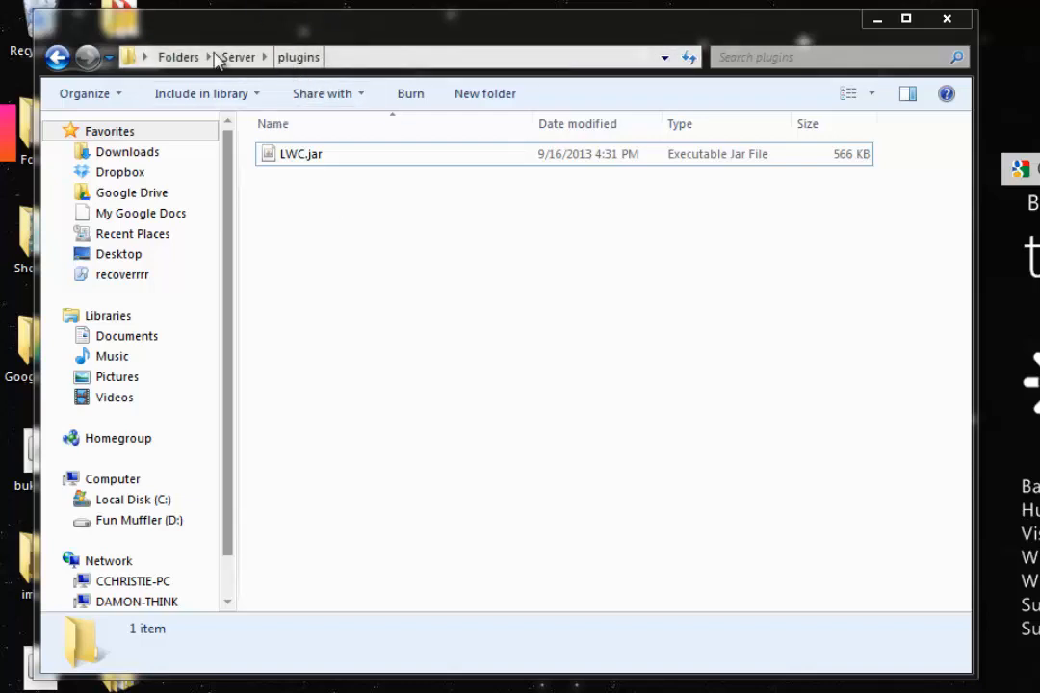
Check that LWC.jar is in the plugins folder, then return to the Server folder
click(238, 58)
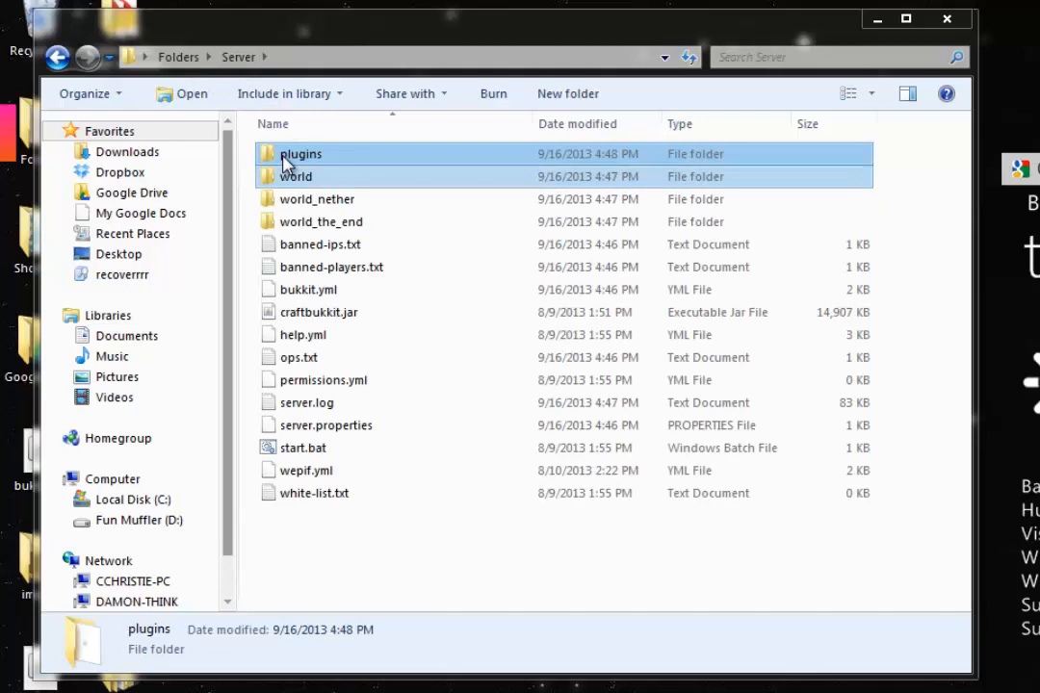
click(300, 154)
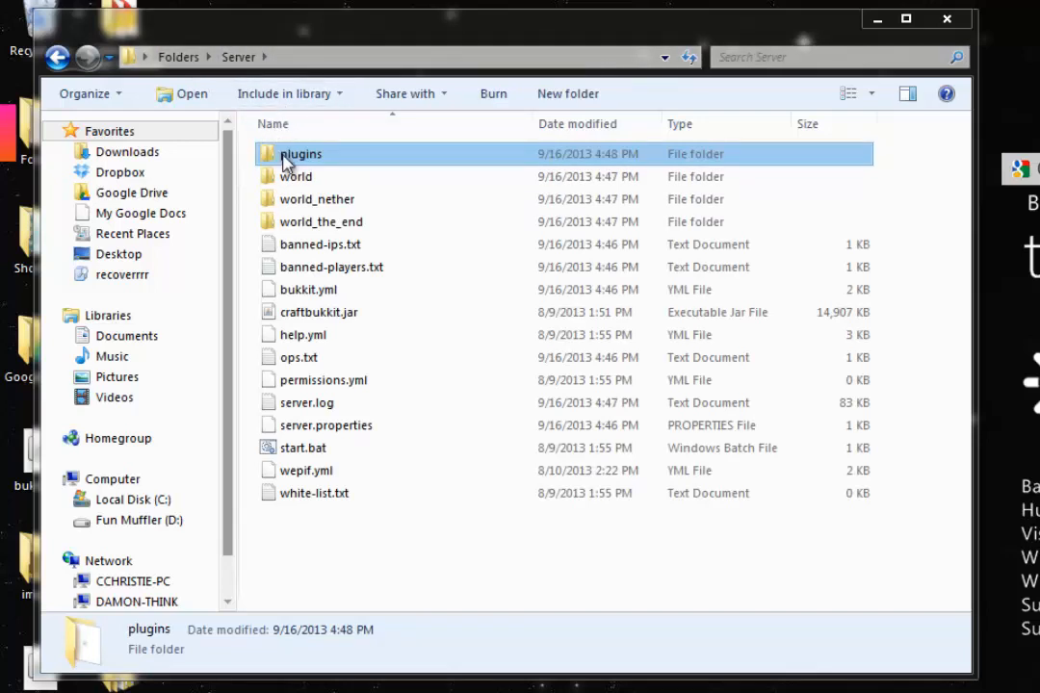
mouse_move(300, 154)
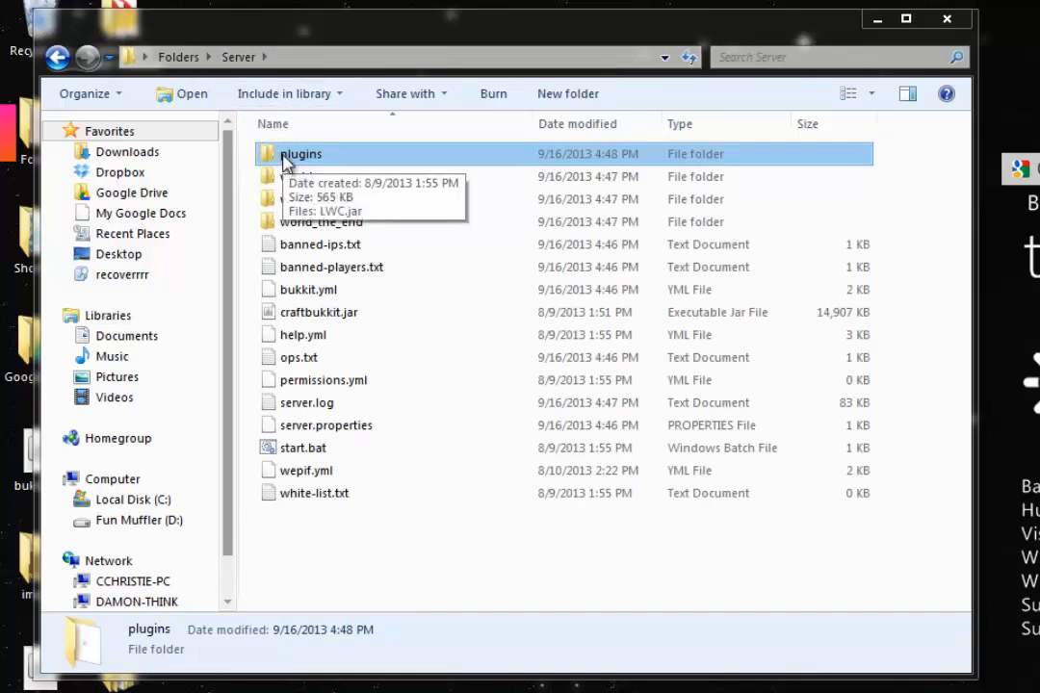
double_click(300, 154)
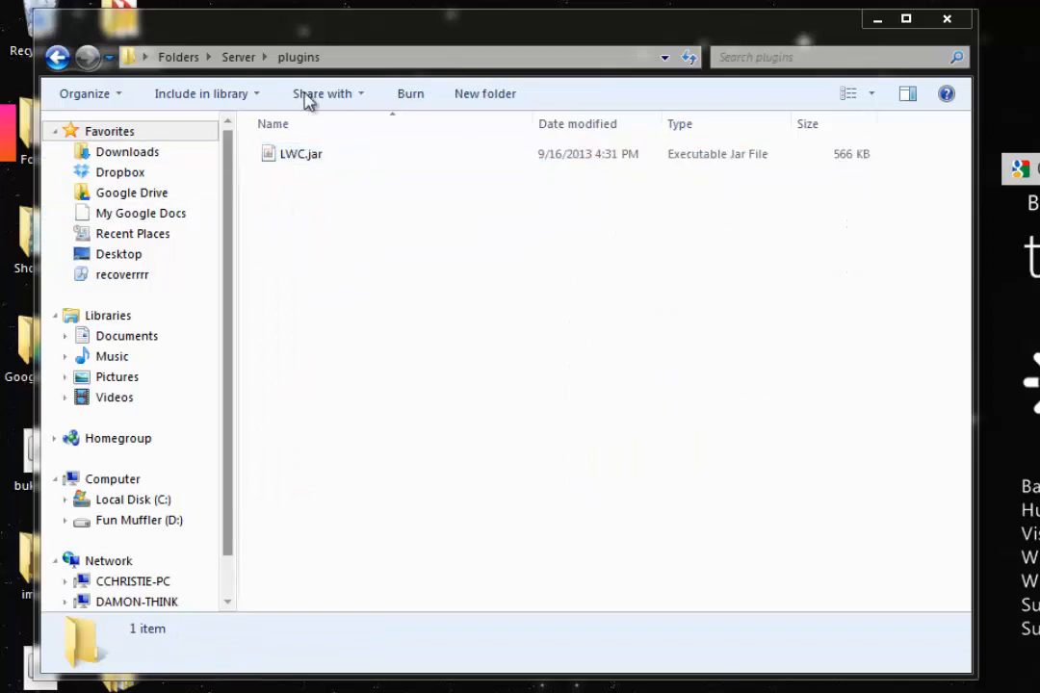
click(239, 58)
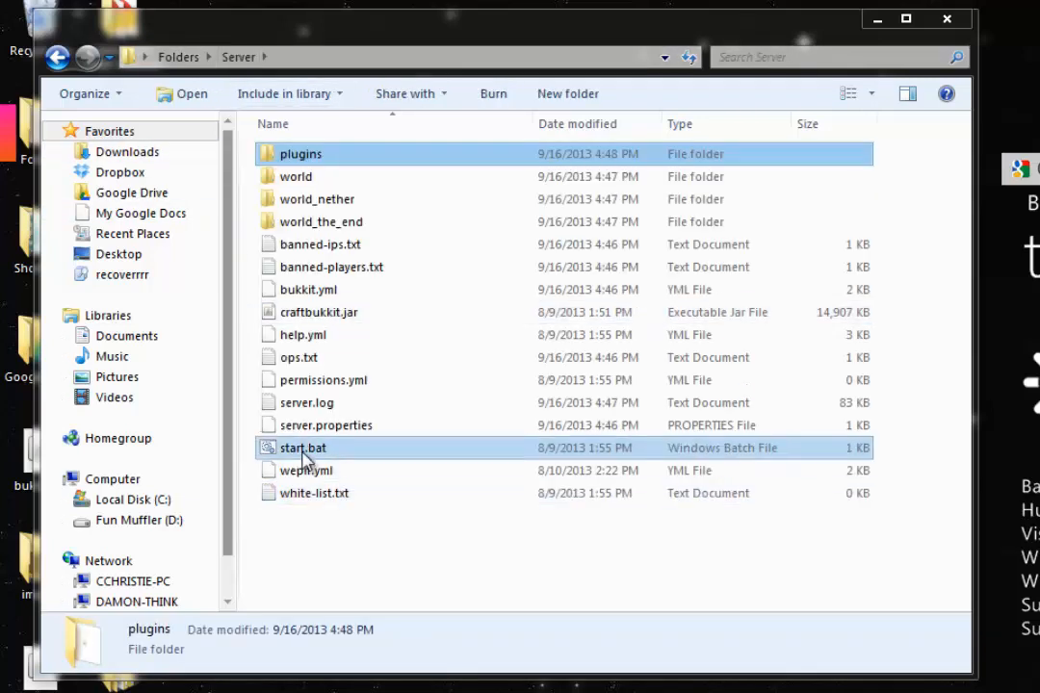
mouse_move(304, 447)
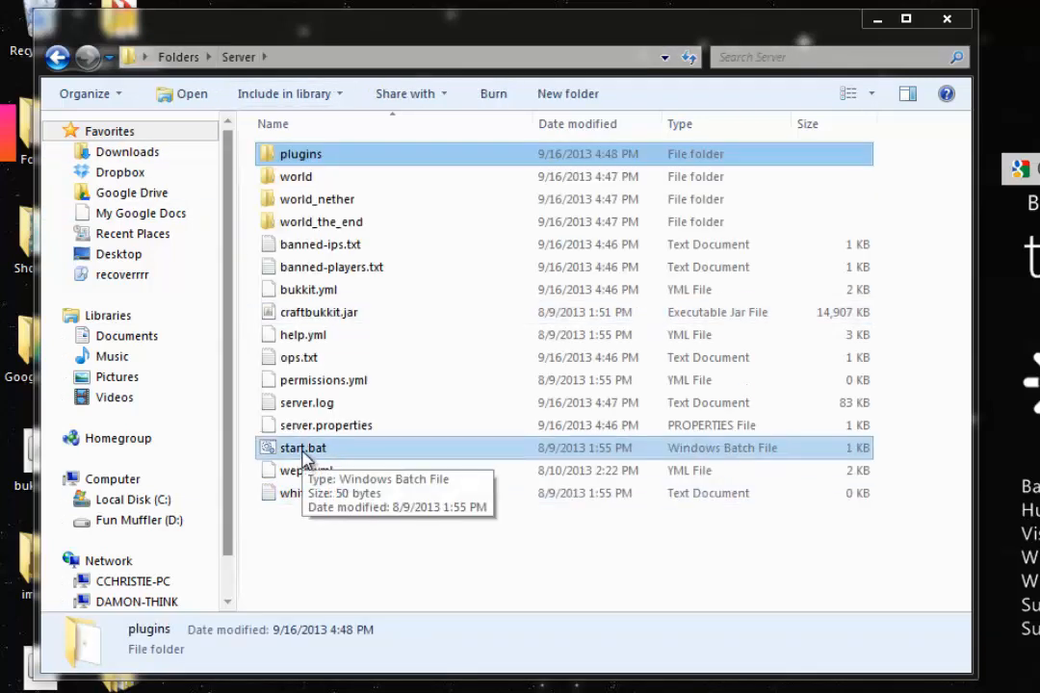
Launch the Bukkit server from start.bat so LWC loads and creates its tables
double_click(304, 446)
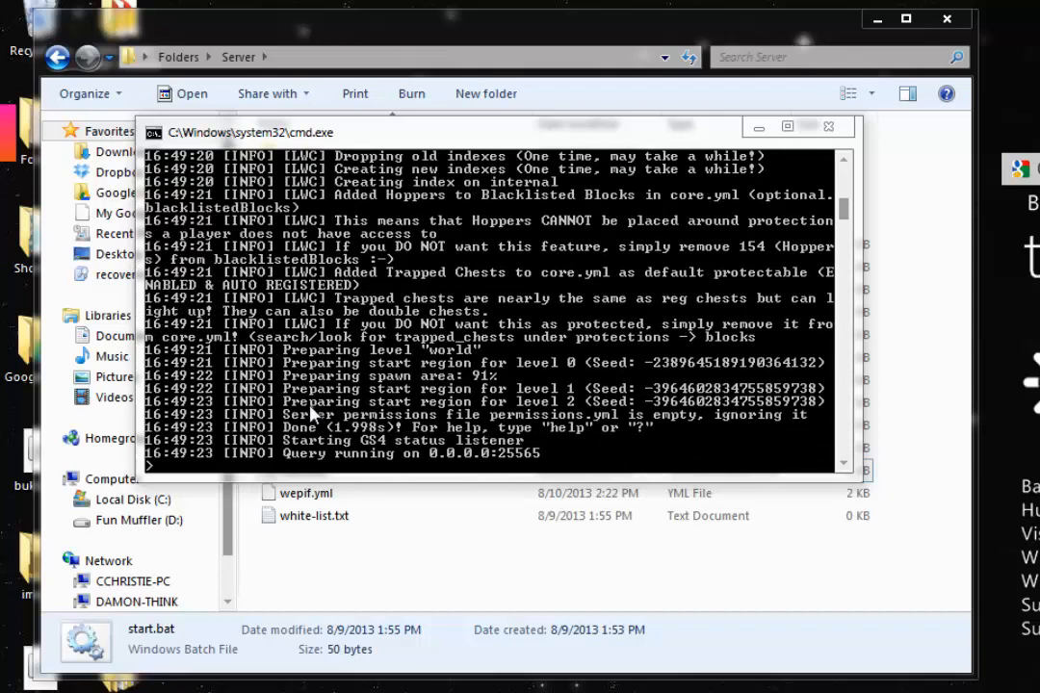
mouse_move(734, 208)
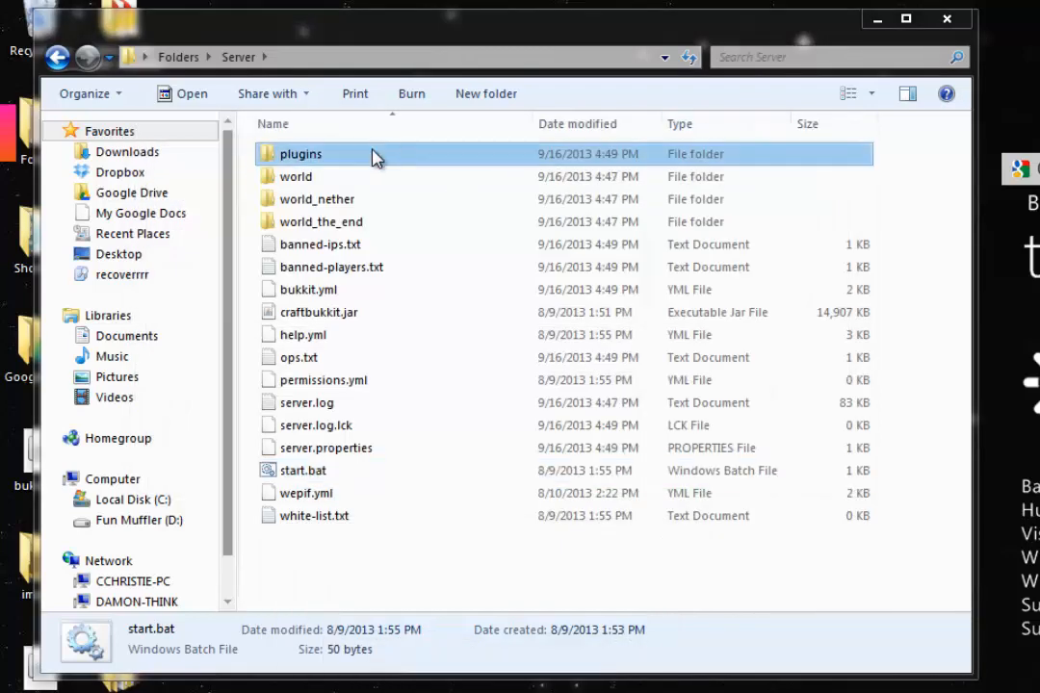
Browse into plugins/LWC and open the generated core.yml for editing
double_click(300, 154)
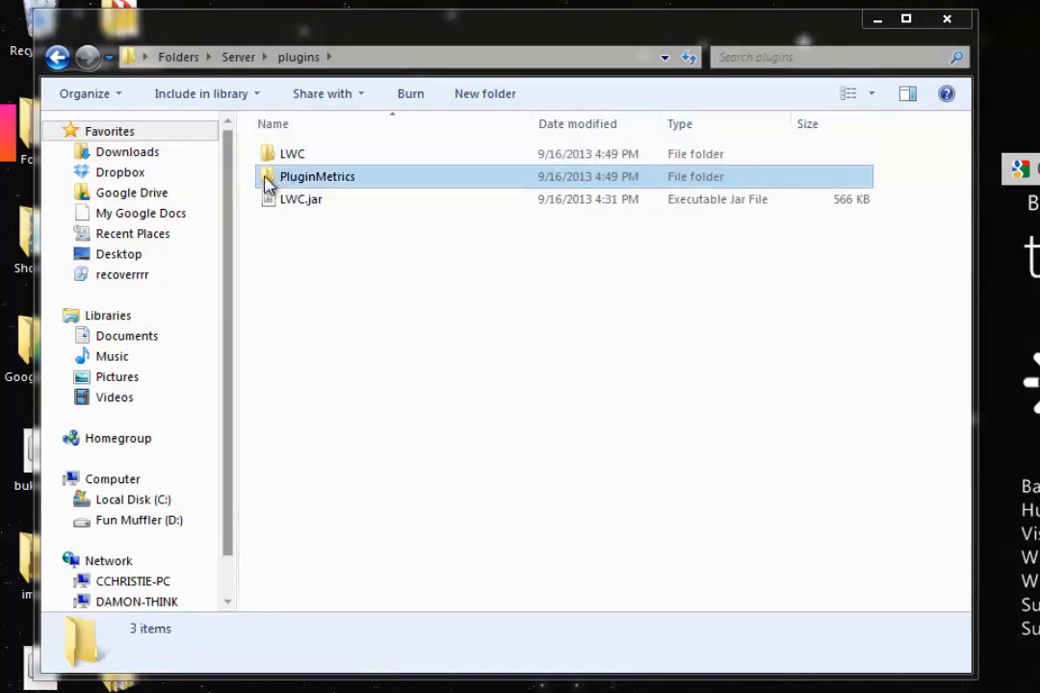
mouse_move(323, 188)
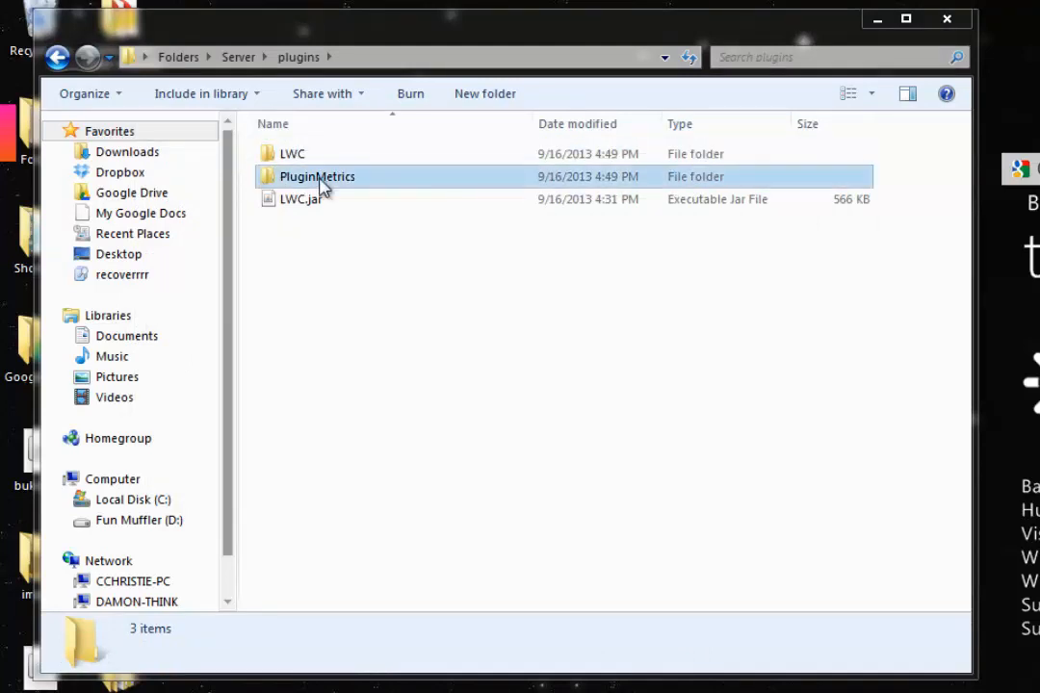
mouse_move(293, 181)
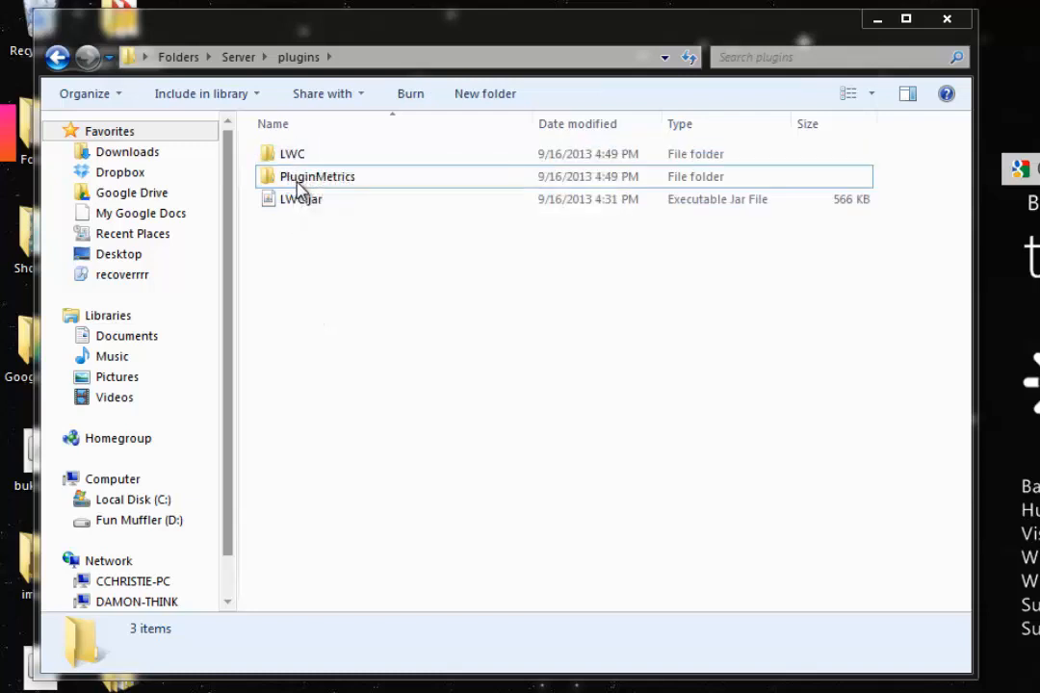
mouse_move(267, 183)
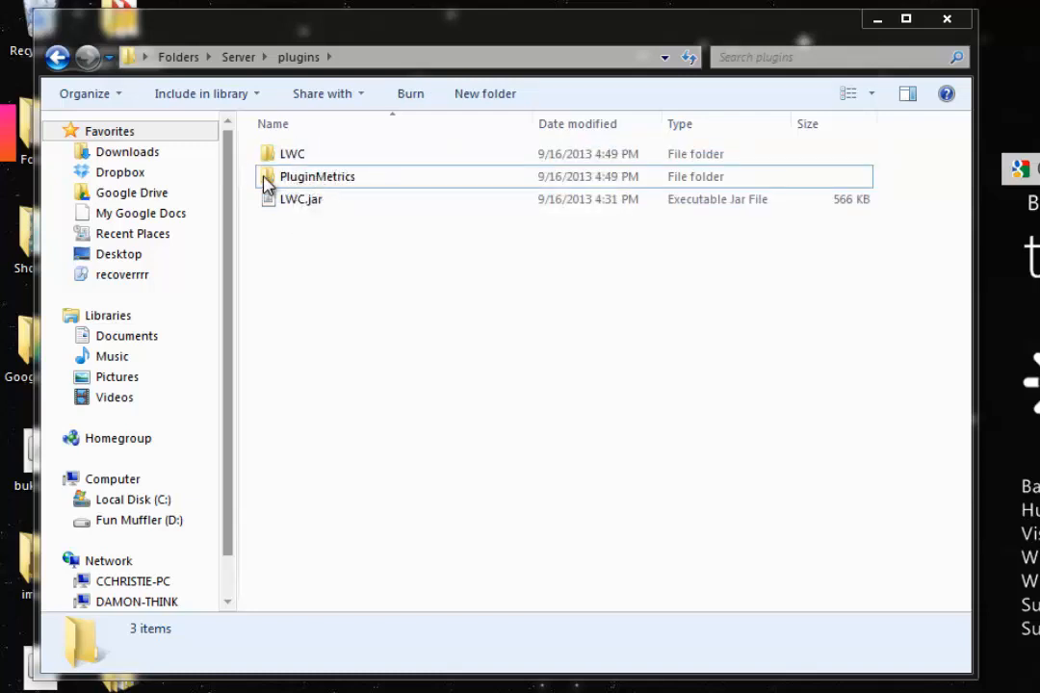
click(293, 154)
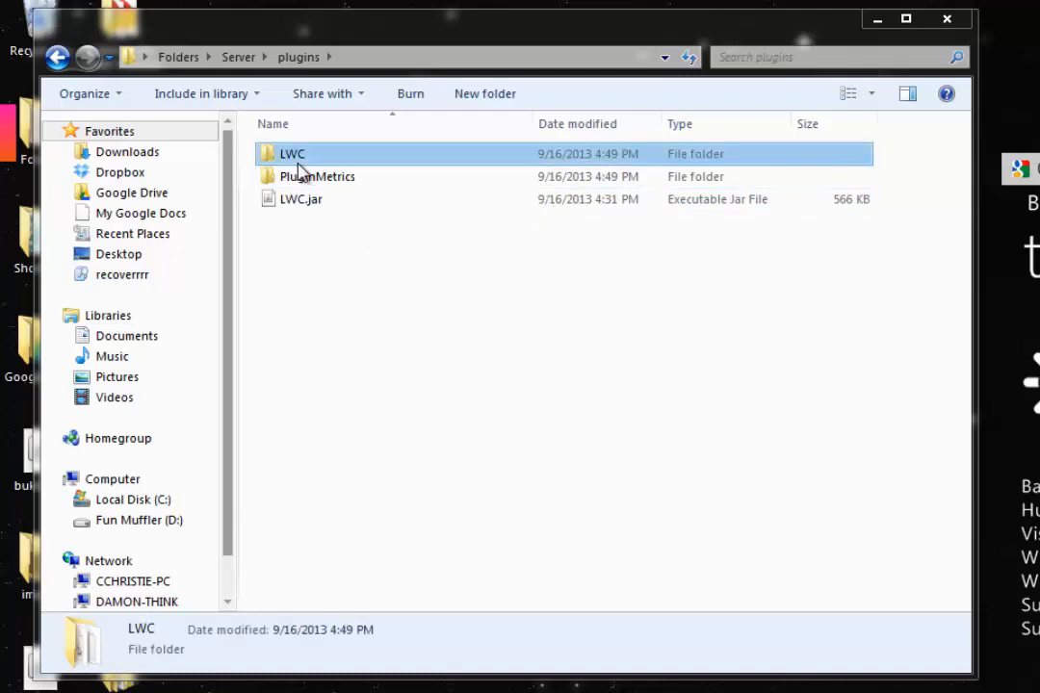
double_click(292, 154)
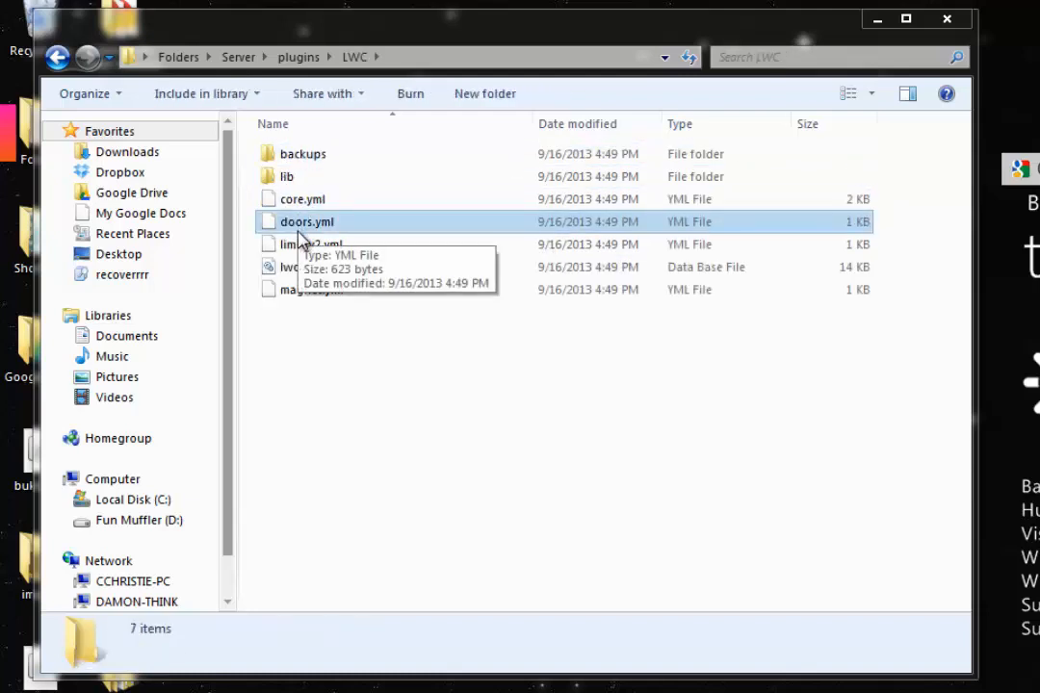
click(302, 198)
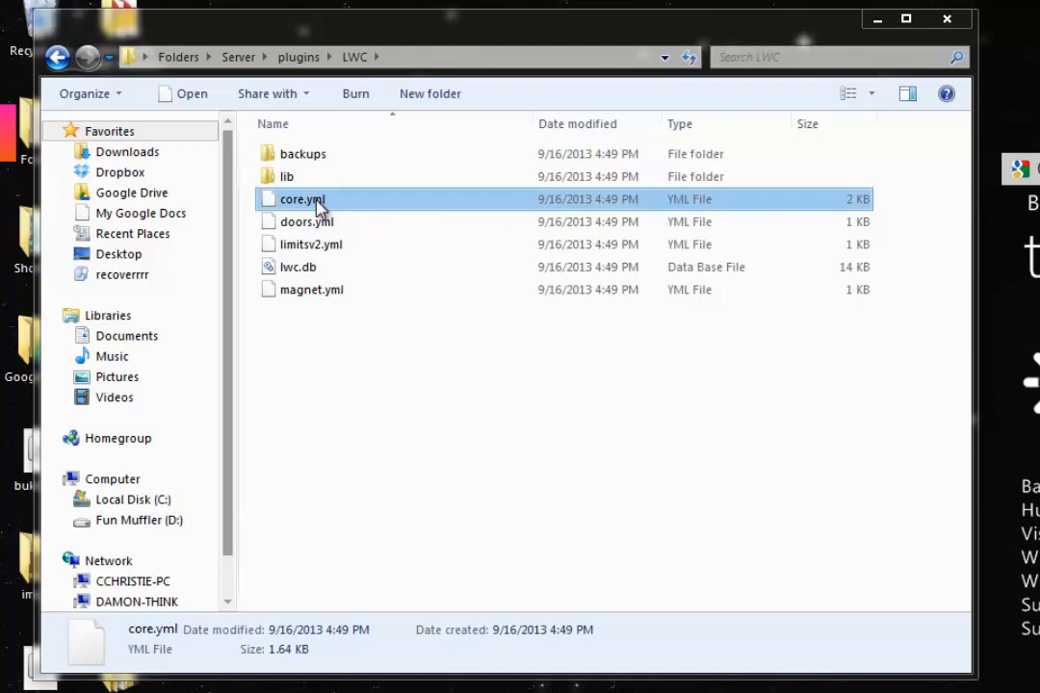
double_click(302, 199)
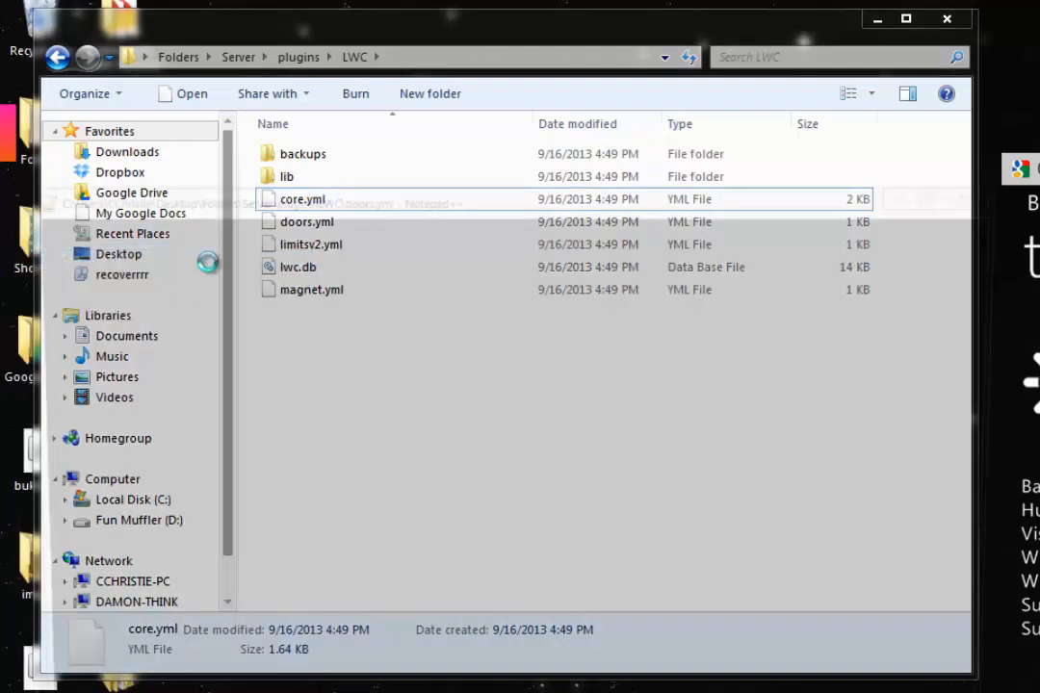
double_click(300, 198)
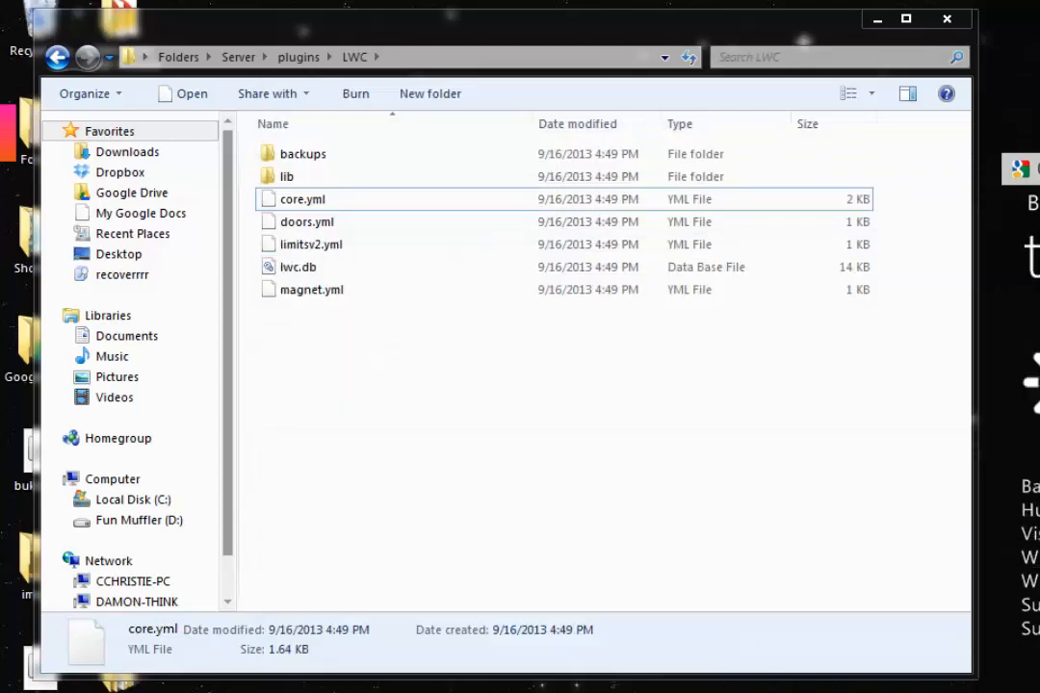
View core.yml in Notepad++, highlighting the flushInterval through precache settings
double_click(303, 199)
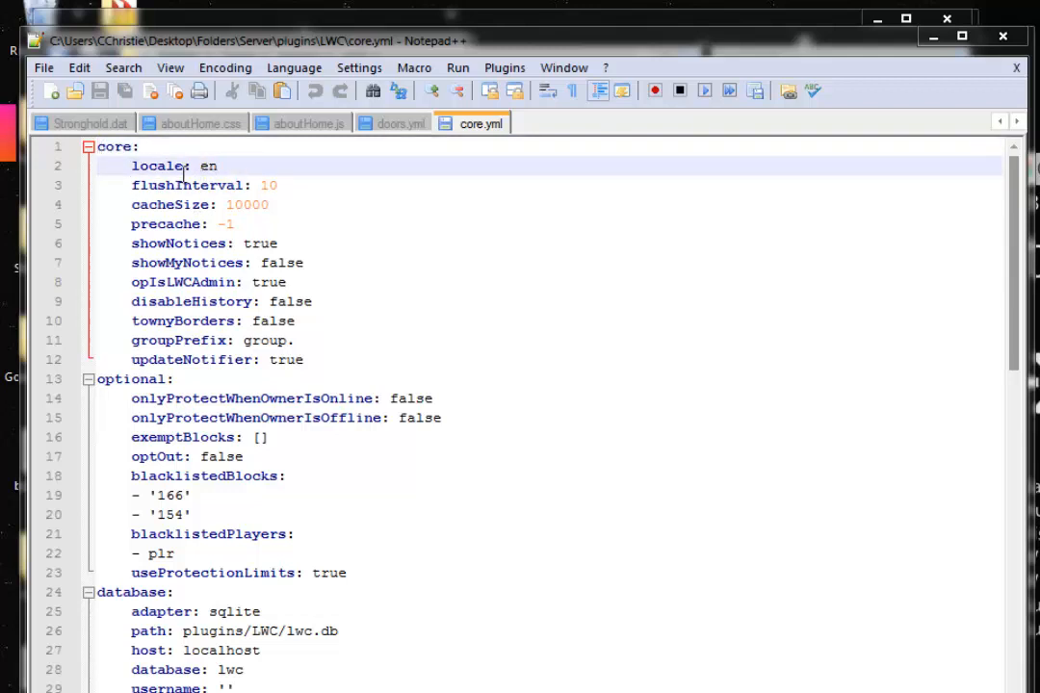
click(258, 184)
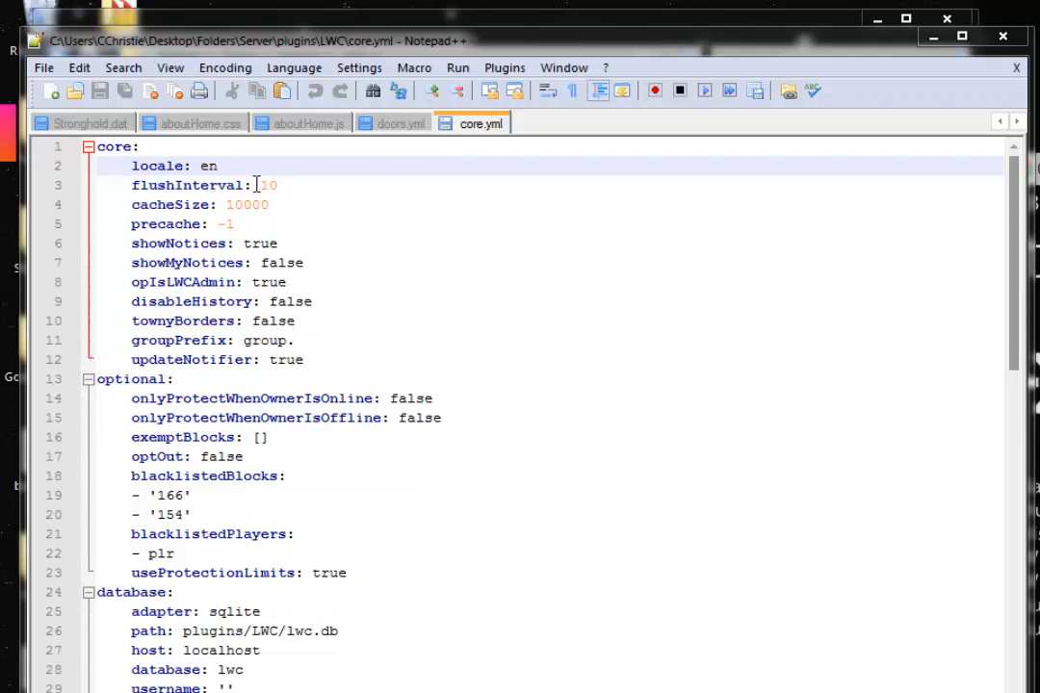
click(130, 185)
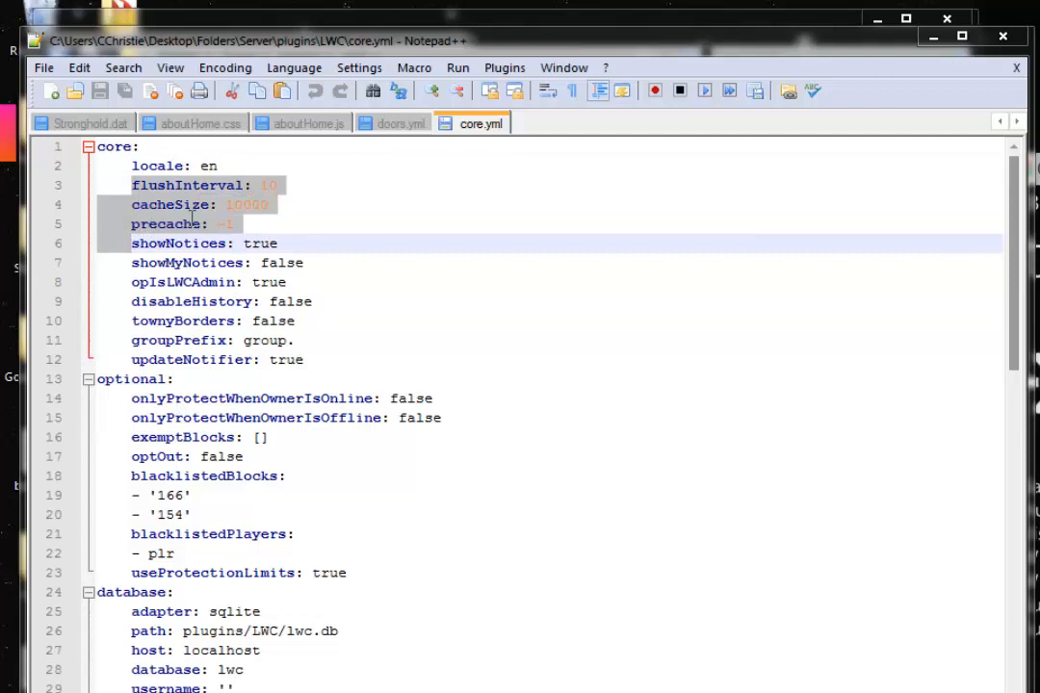
click(150, 204)
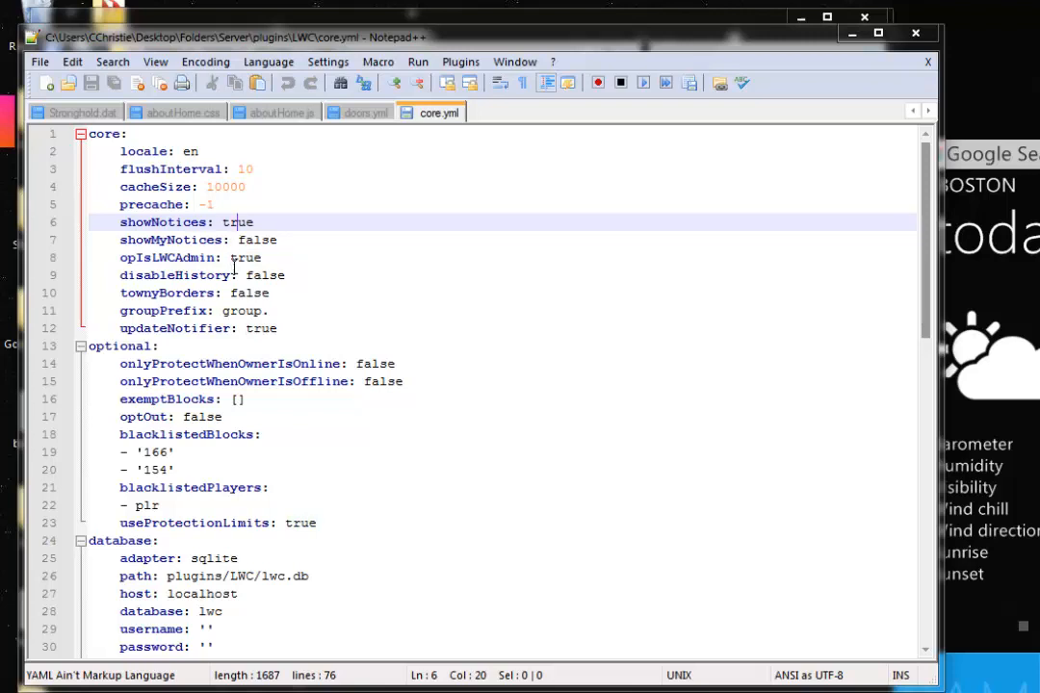
click(246, 258)
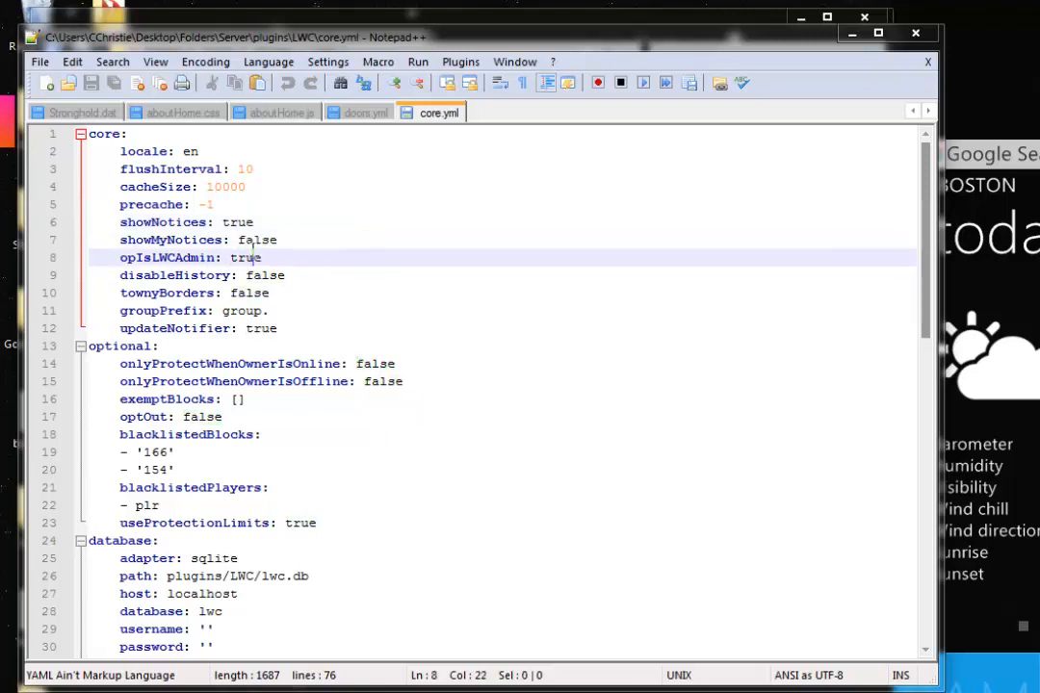
click(250, 239)
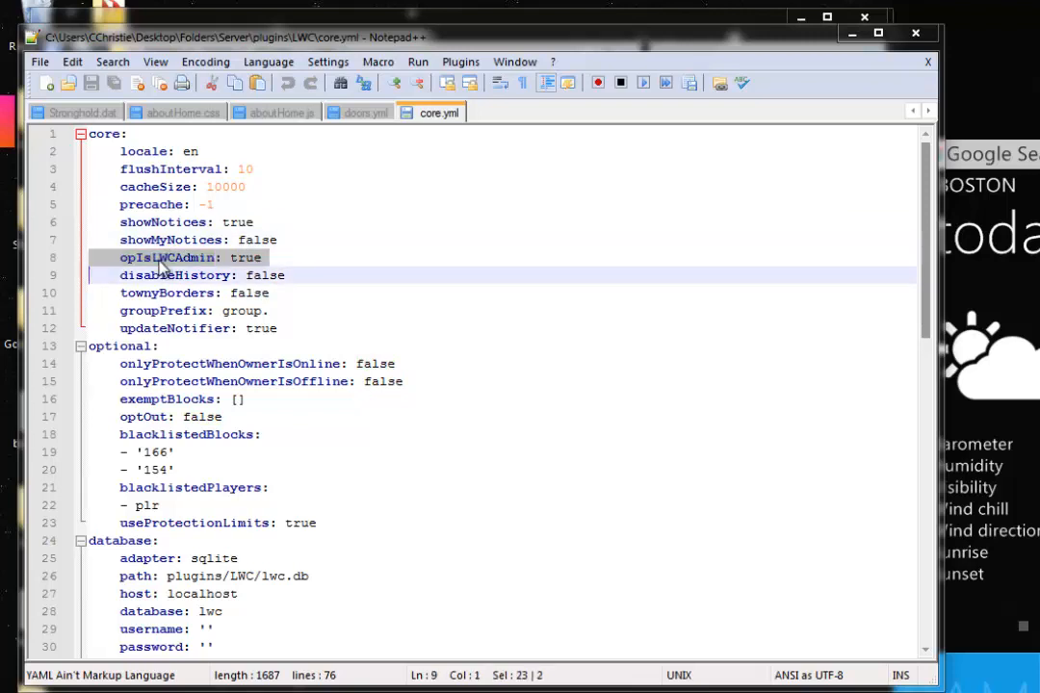
click(258, 258)
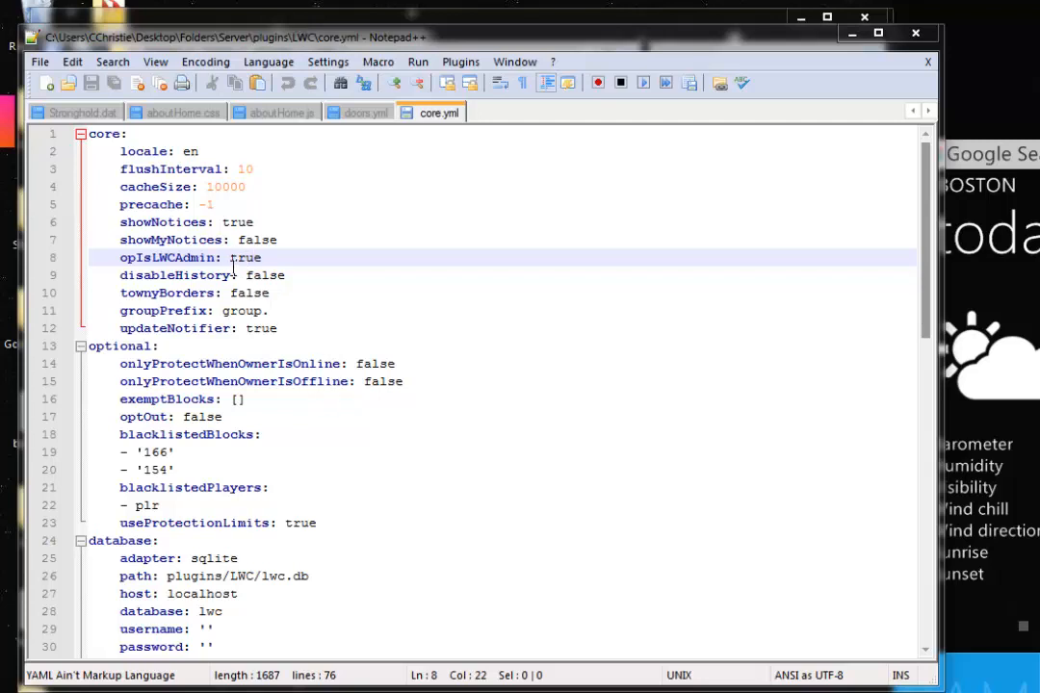
double_click(262, 273)
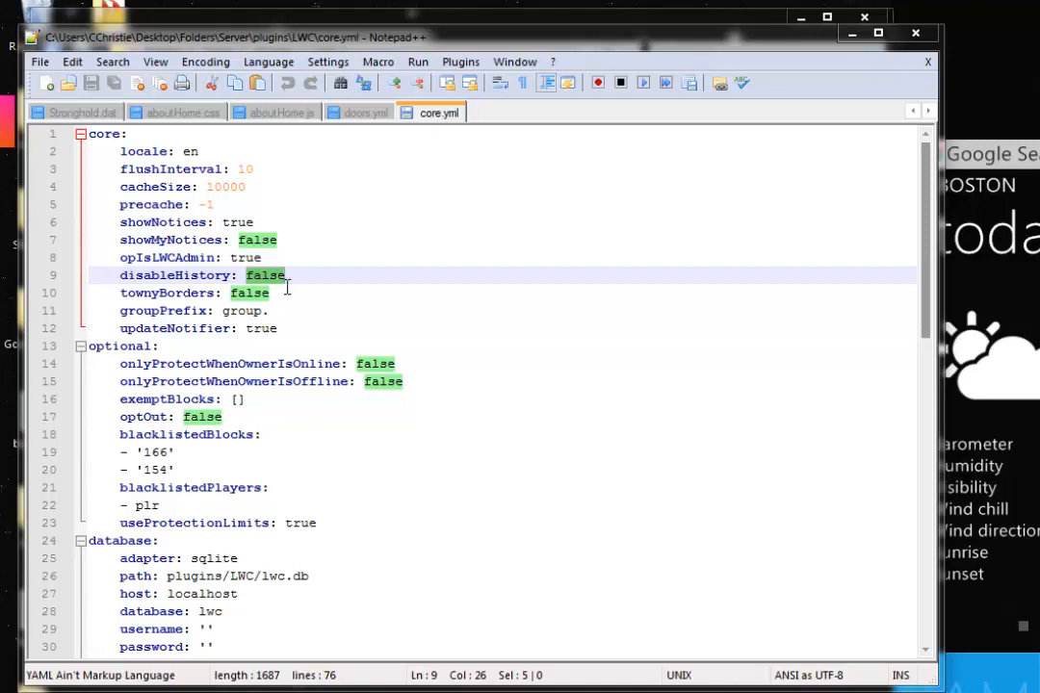
click(270, 273)
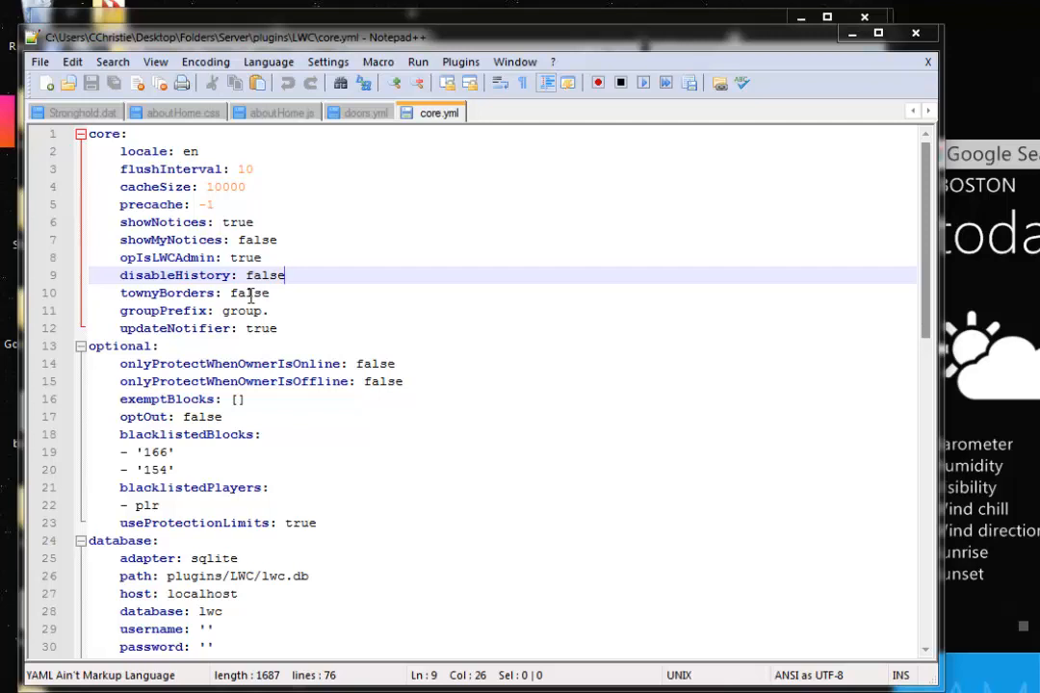
double_click(250, 292)
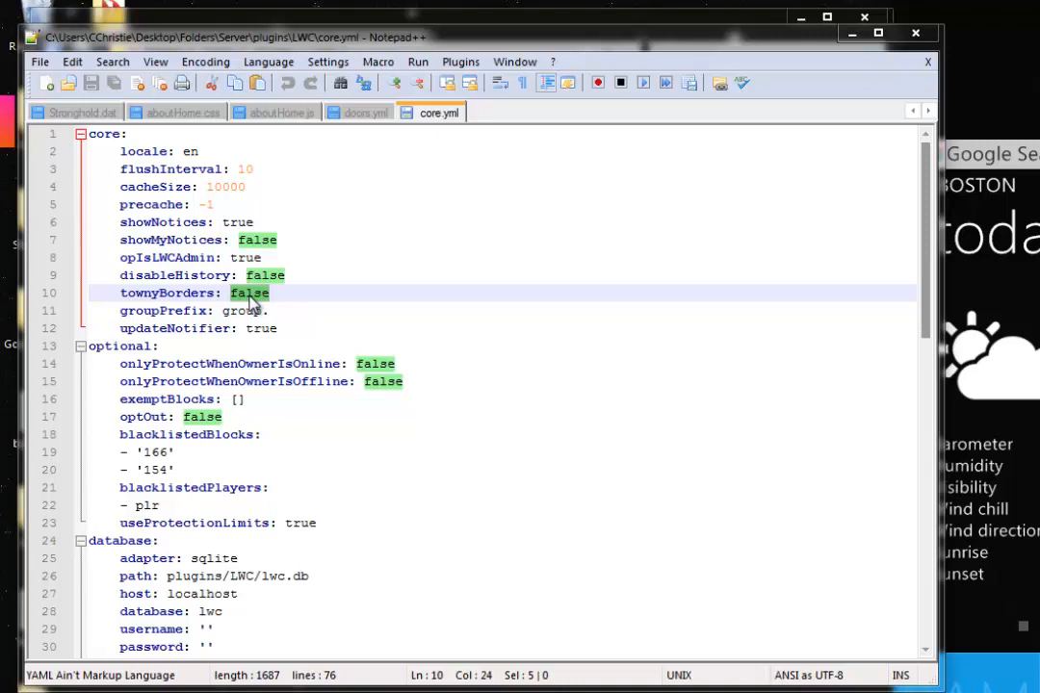
click(246, 310)
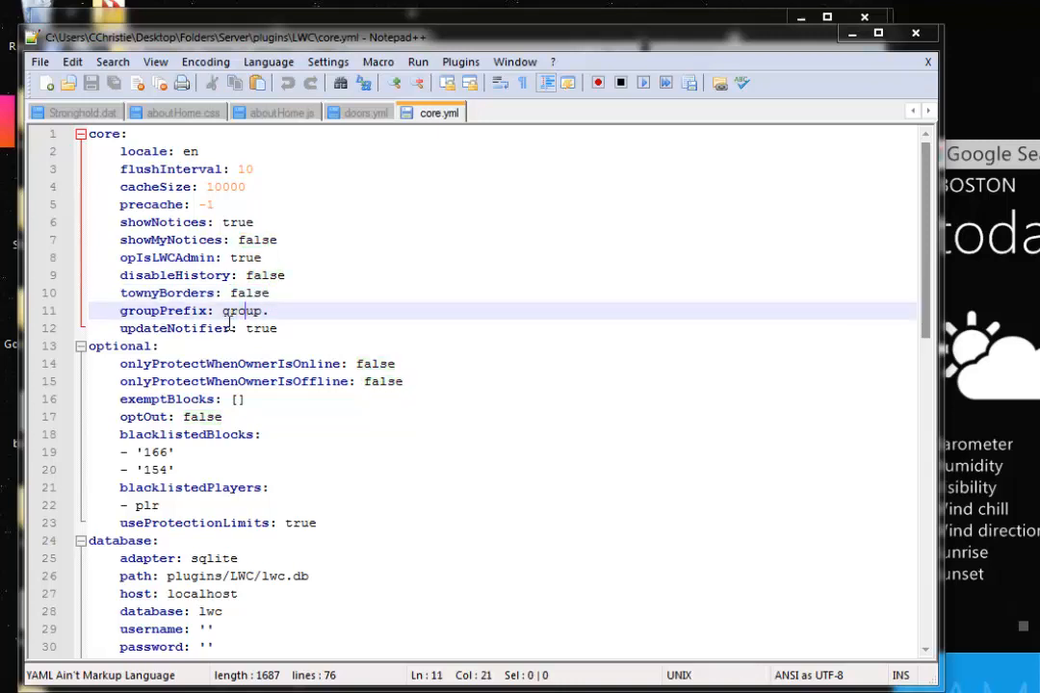
click(265, 331)
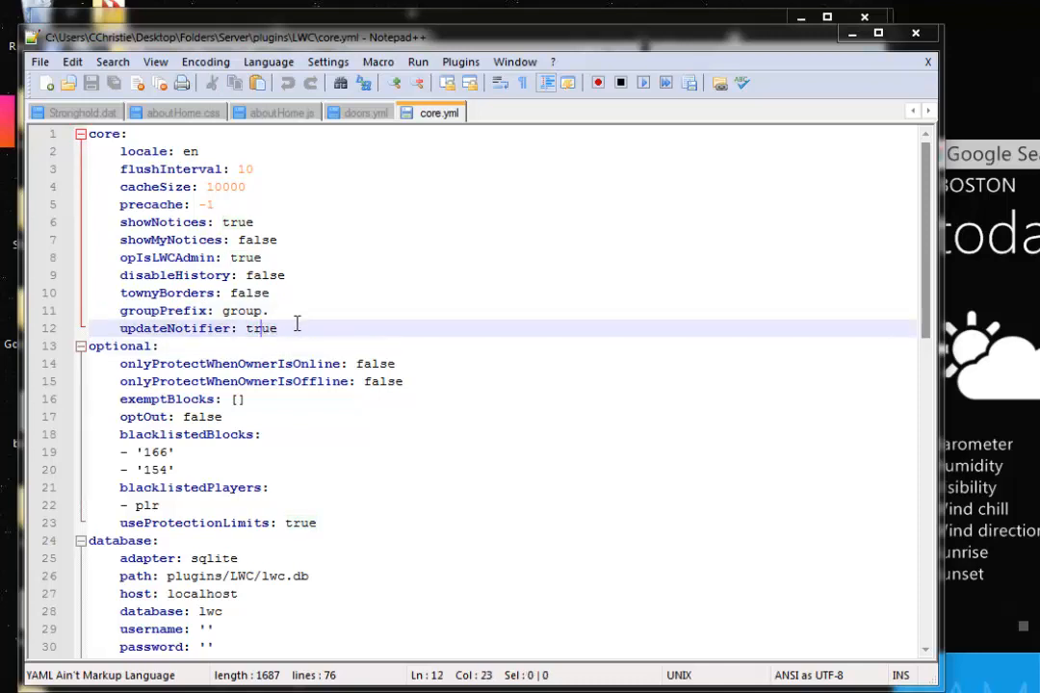
scroll(down, 3)
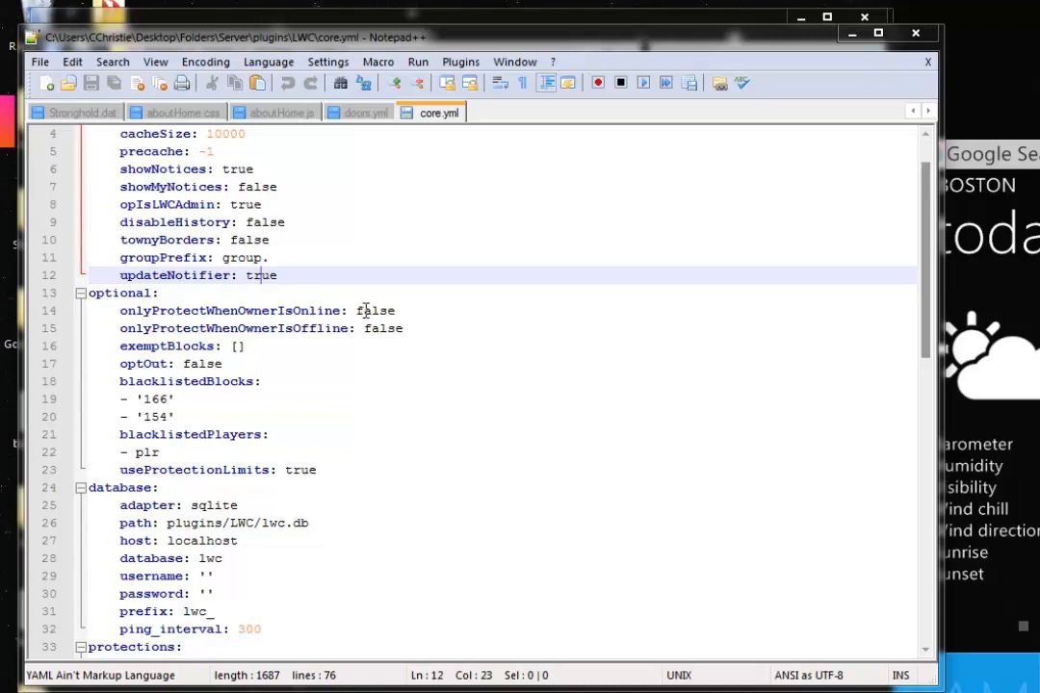
click(358, 310)
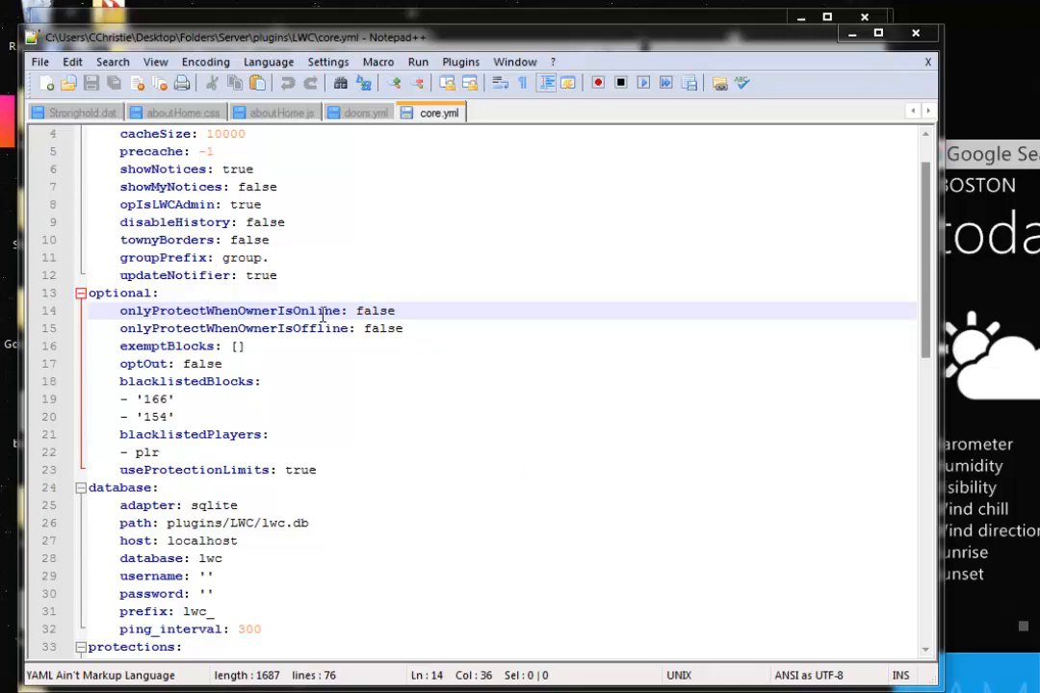
mouse_move(458, 376)
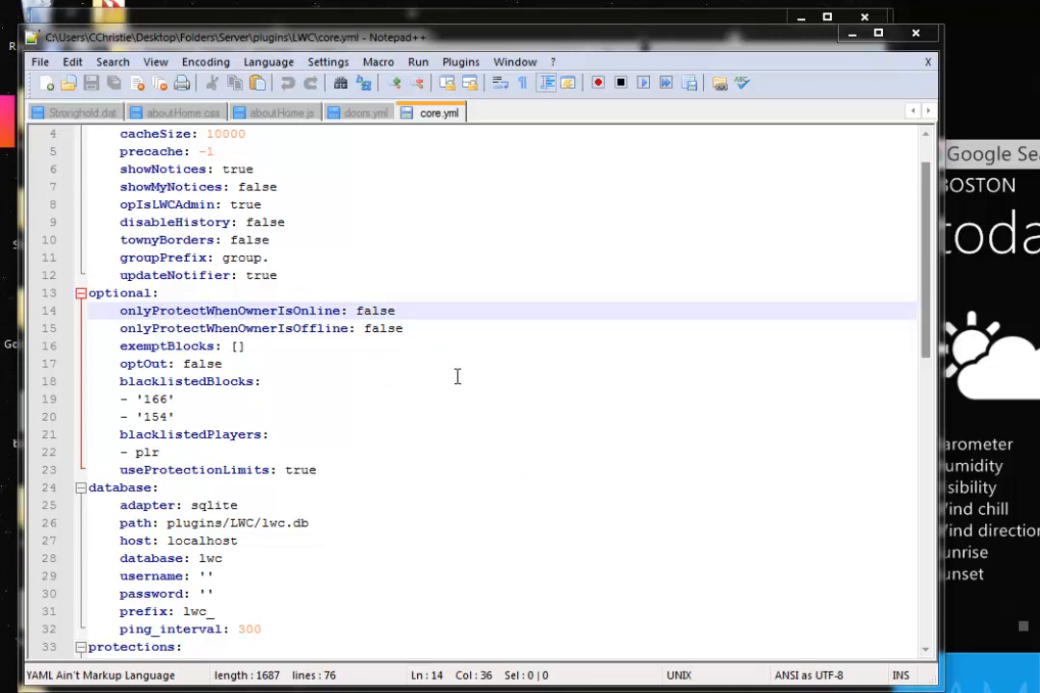
mouse_move(375, 425)
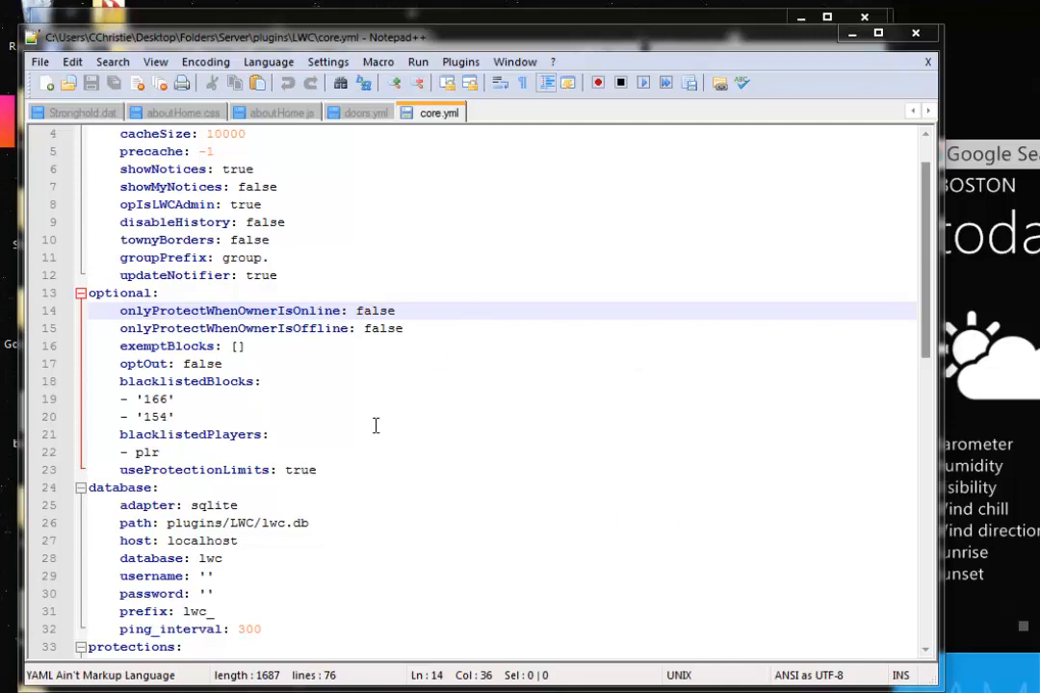
mouse_move(266, 327)
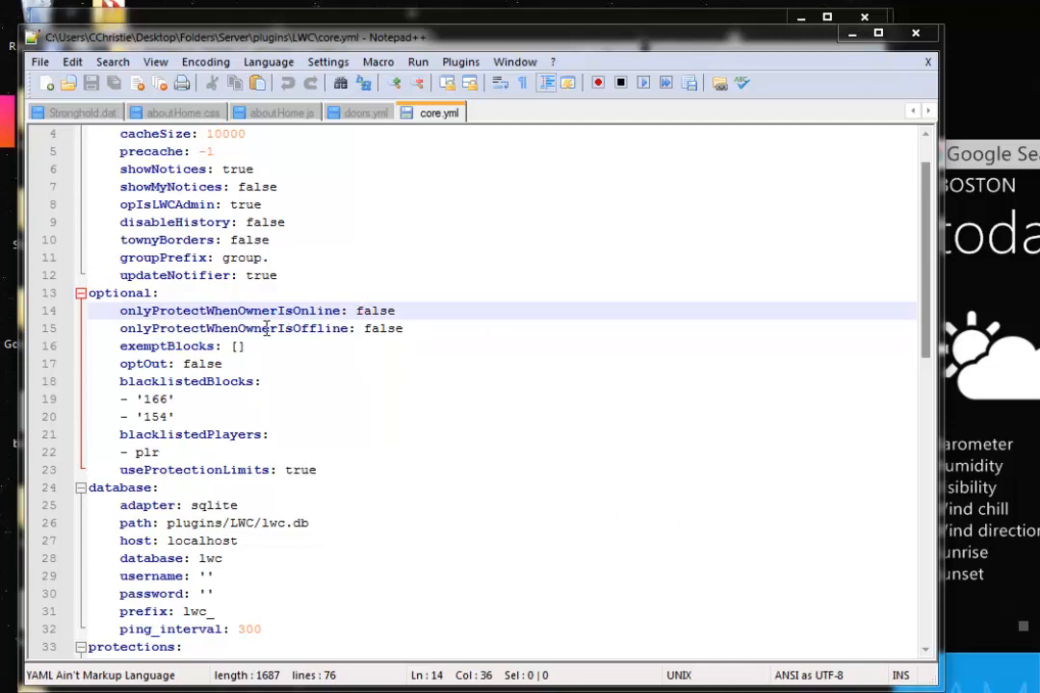
click(403, 327)
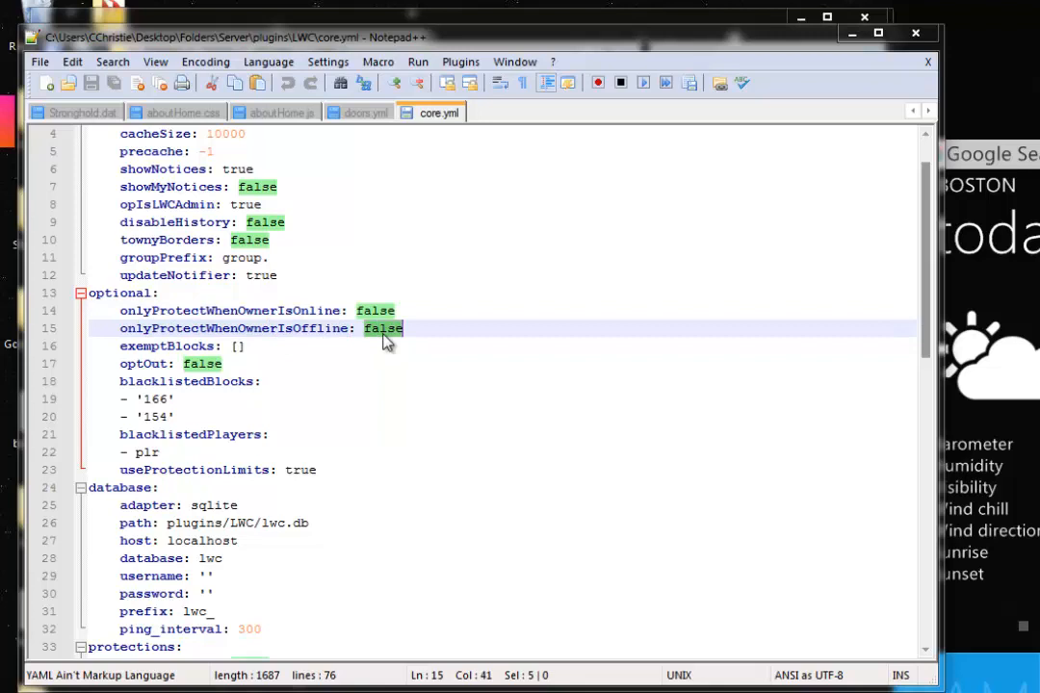
click(385, 328)
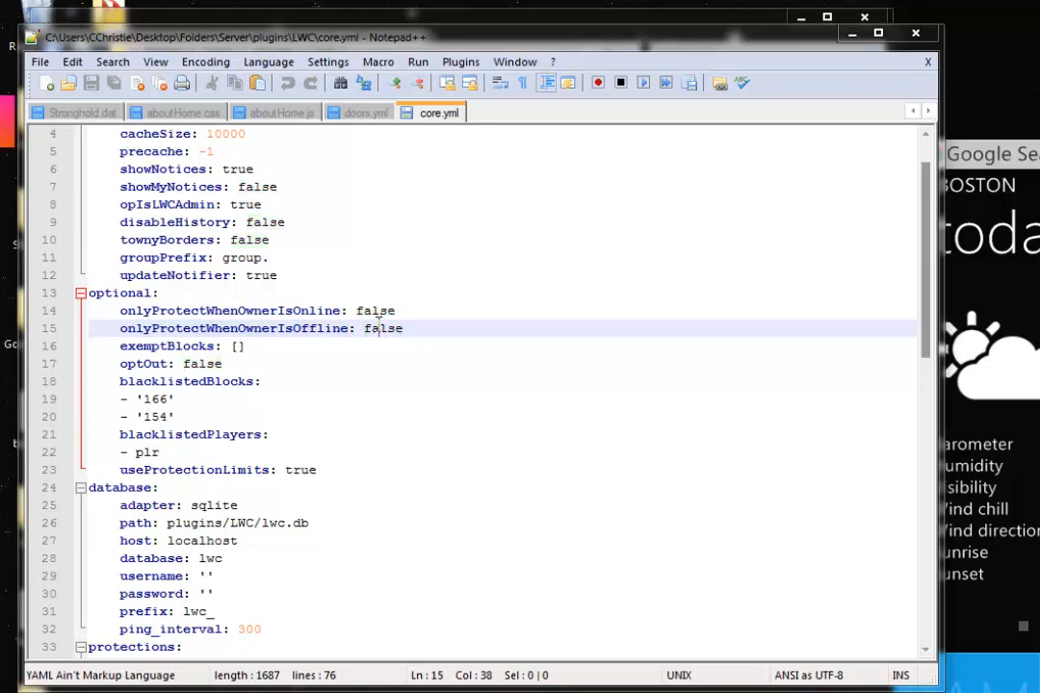
double_click(229, 310)
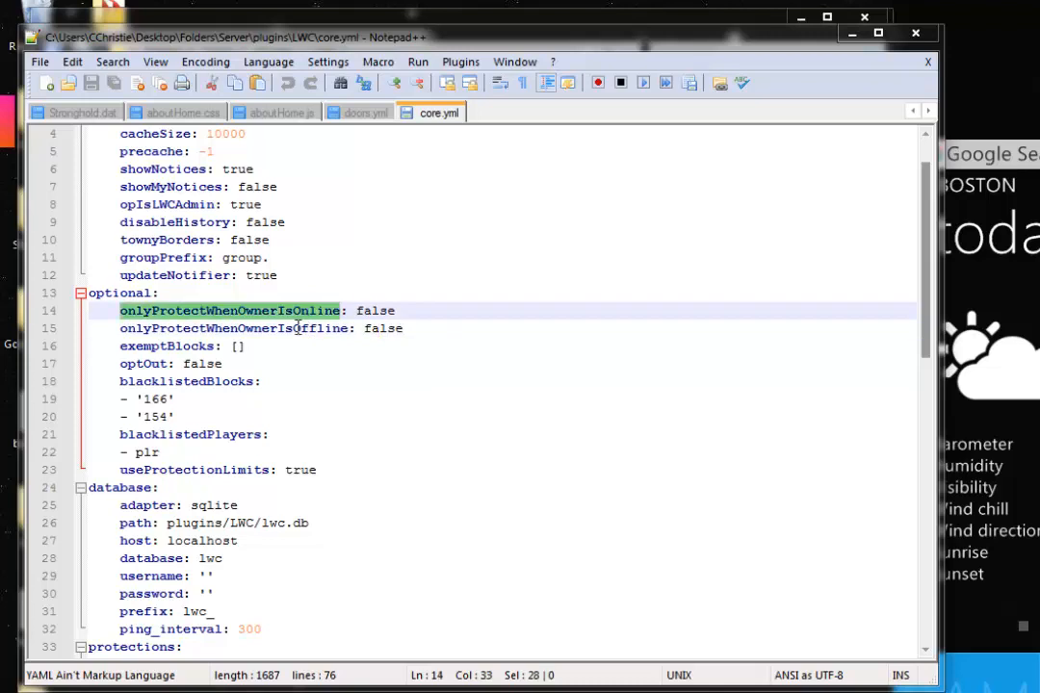
click(356, 327)
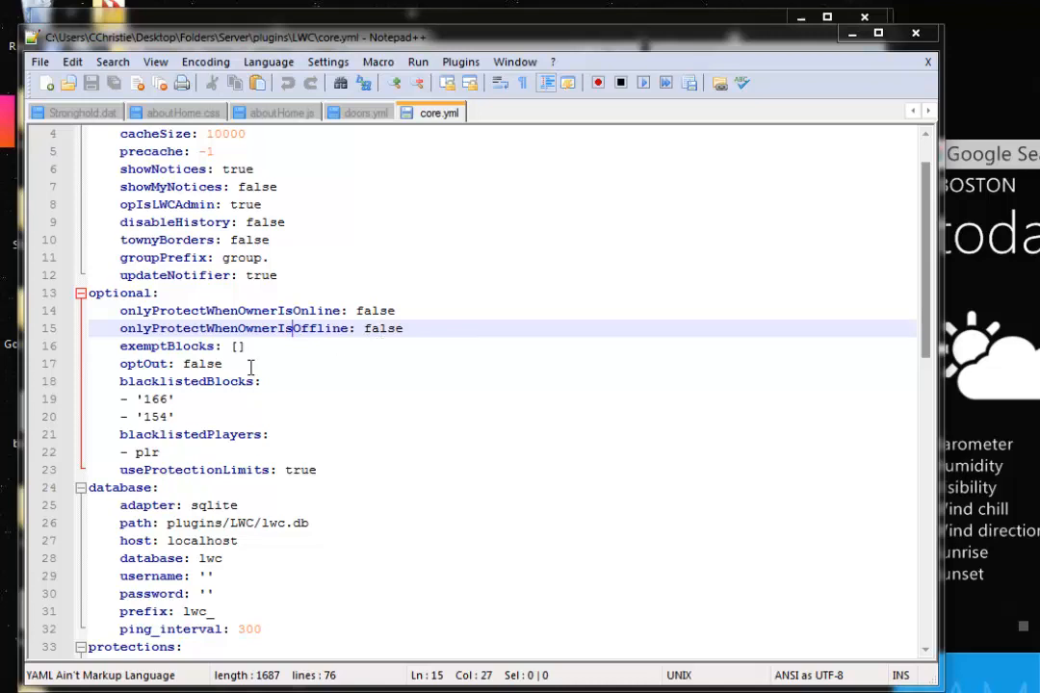
click(240, 346)
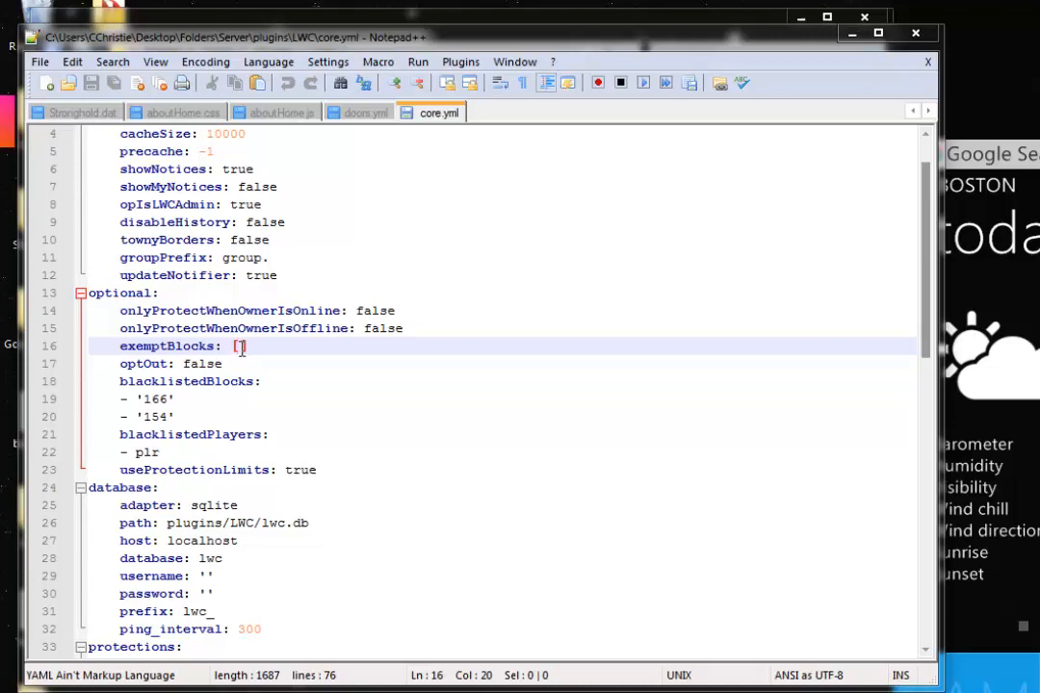
mouse_move(663, 375)
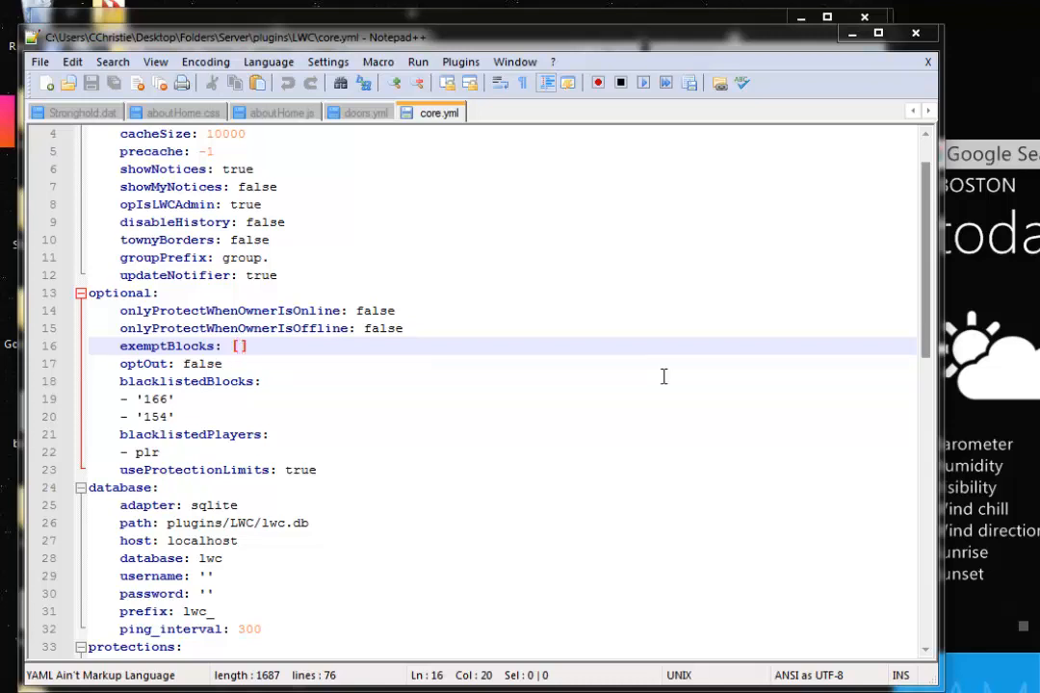
mouse_move(145, 364)
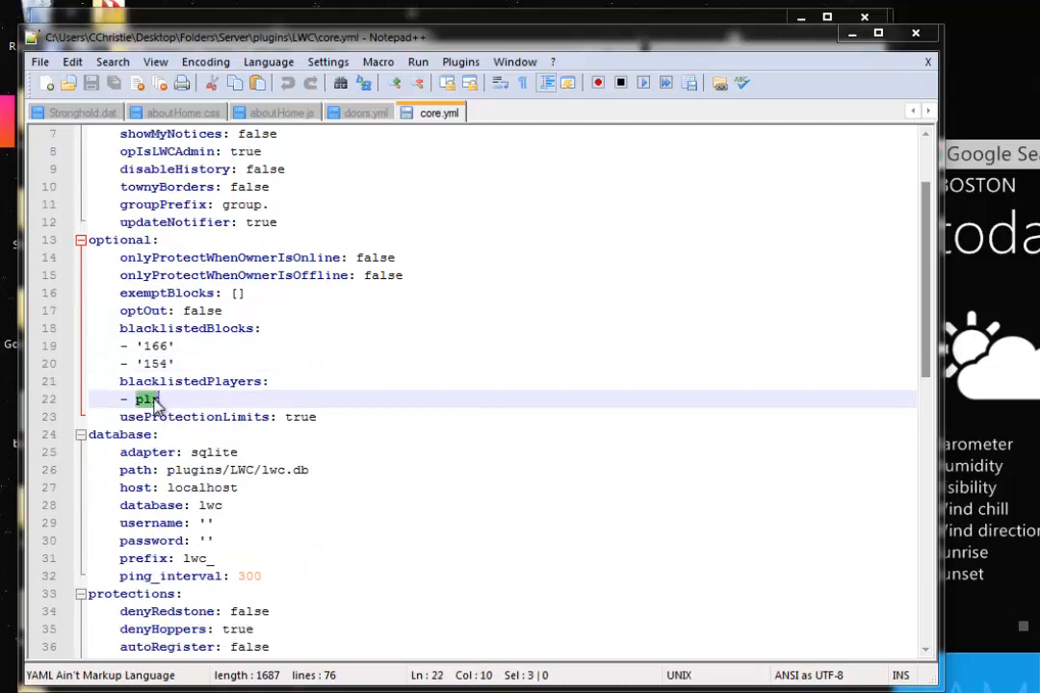
text(WALK)
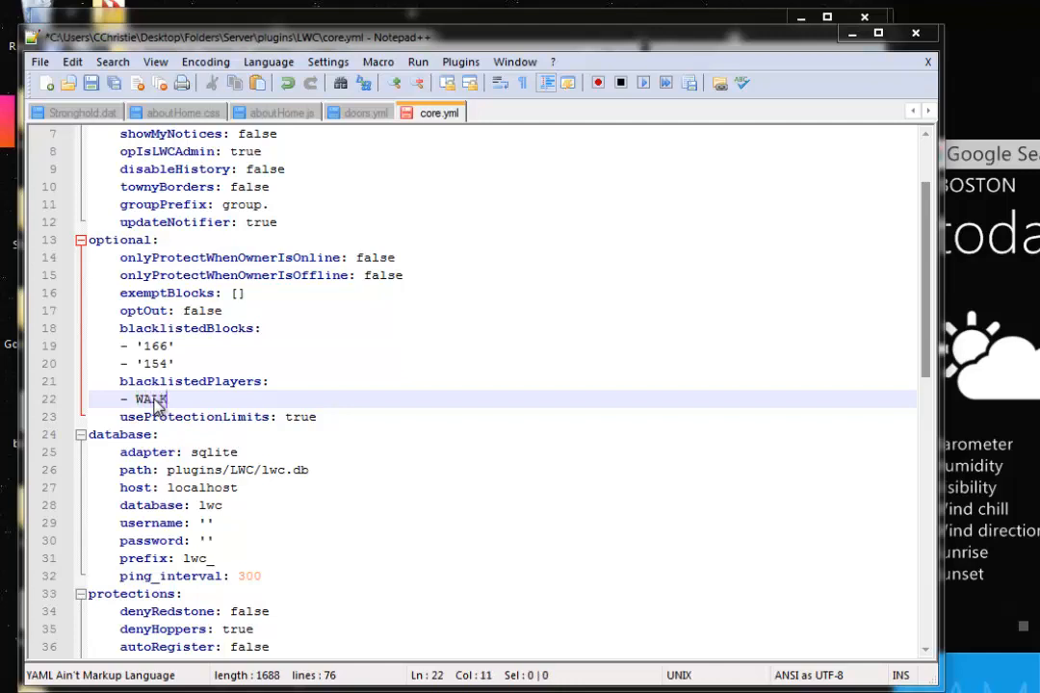
text(2)
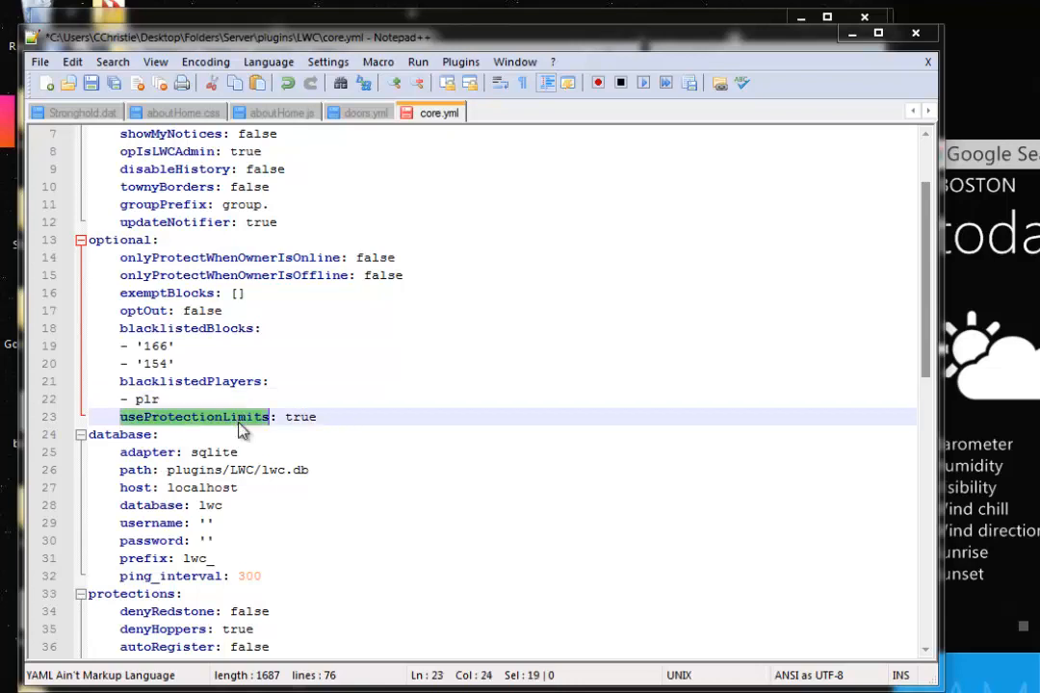
scroll(down, 3)
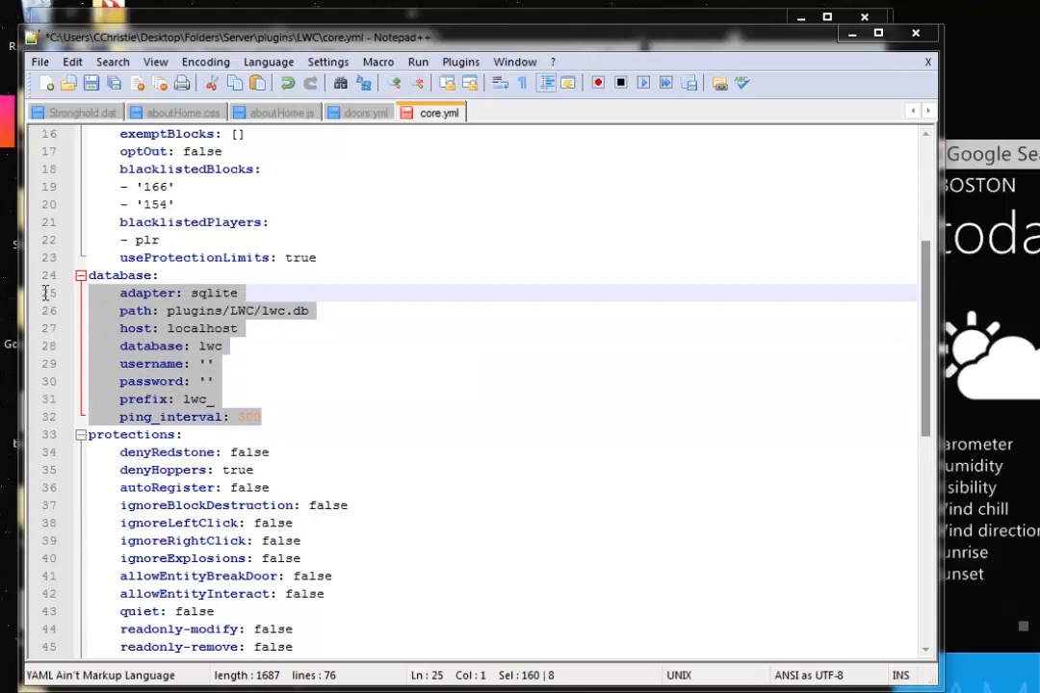
click(277, 416)
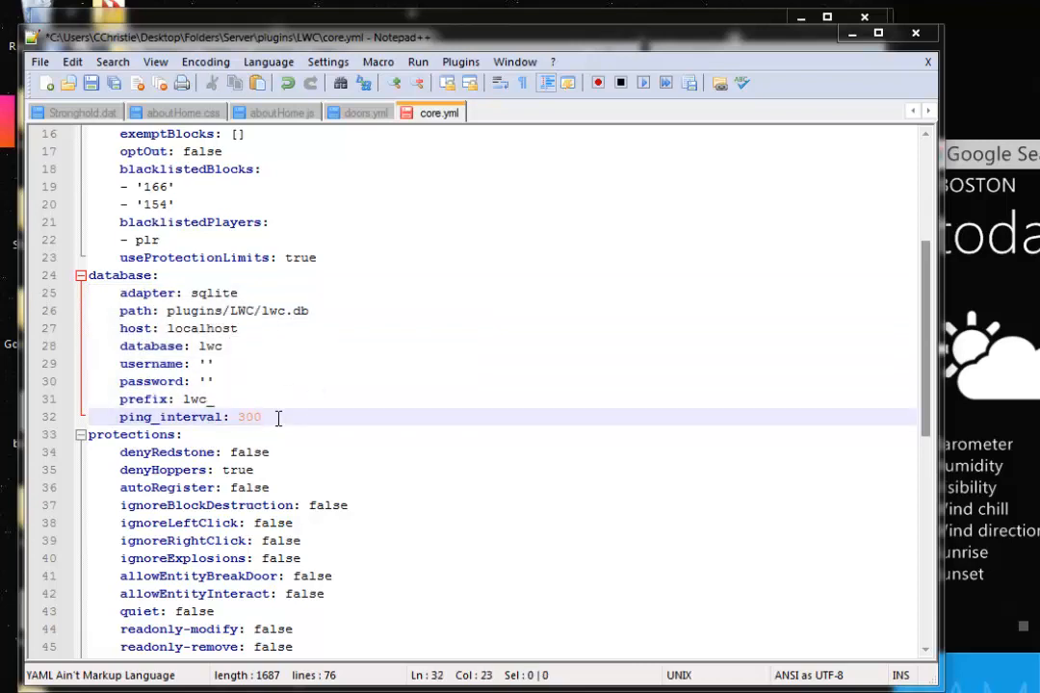
scroll(down, 3)
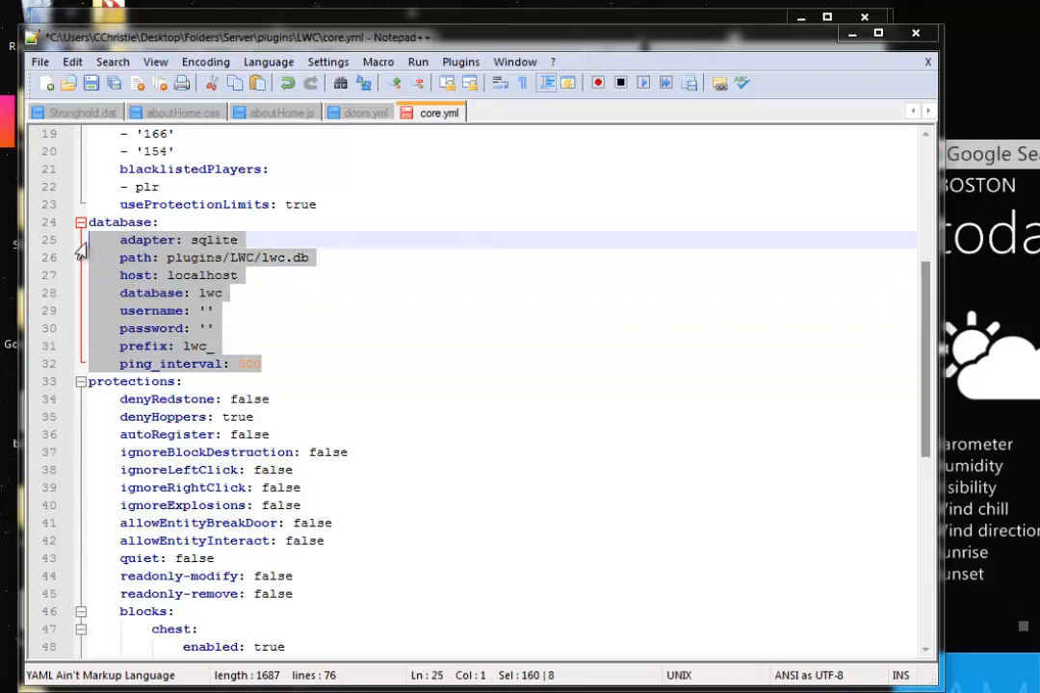
click(274, 364)
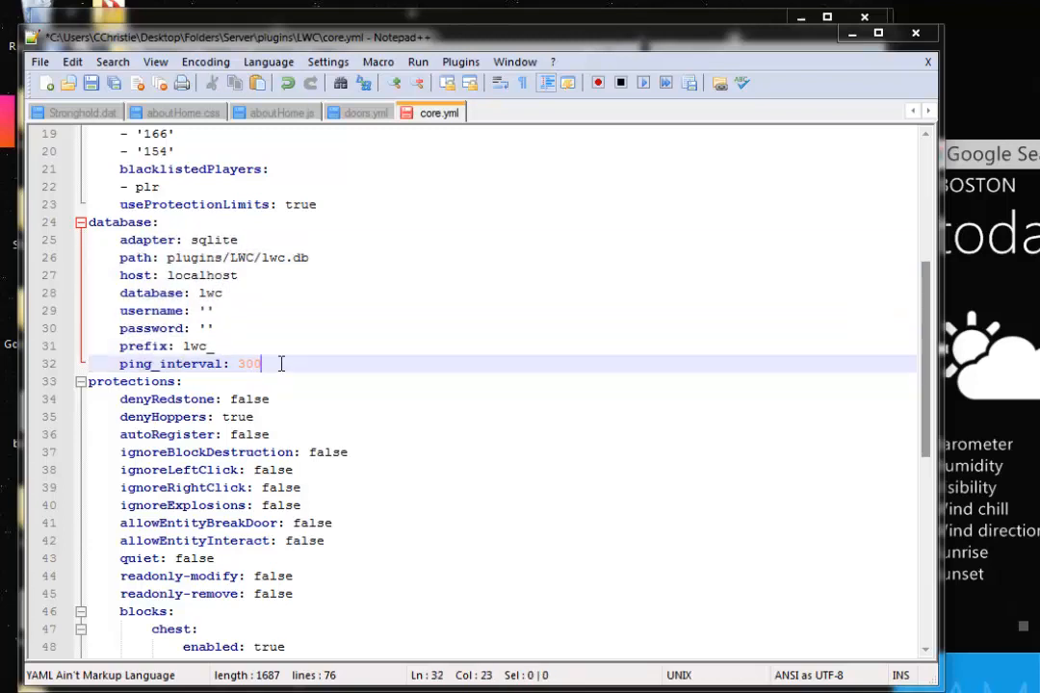
scroll(down, 3)
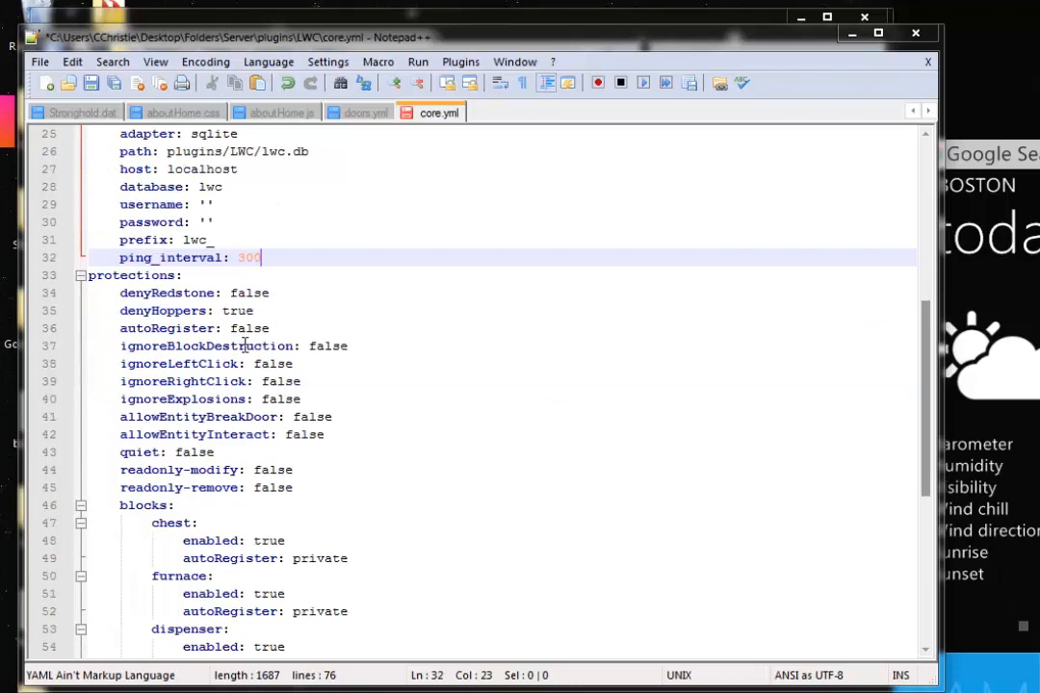
scroll(down, 3)
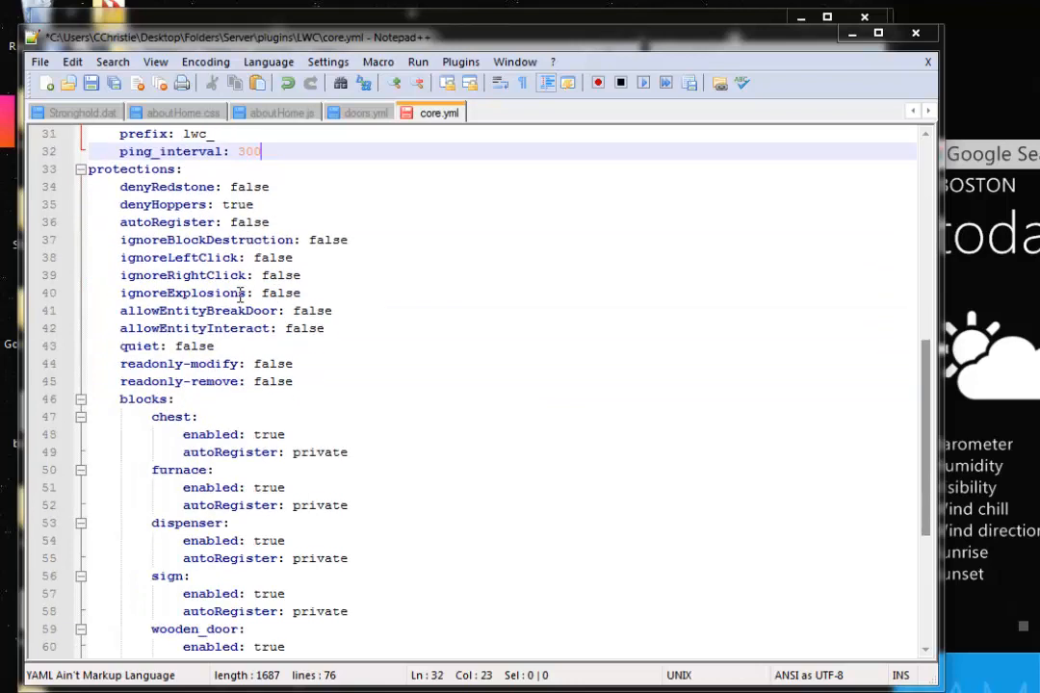
double_click(166, 239)
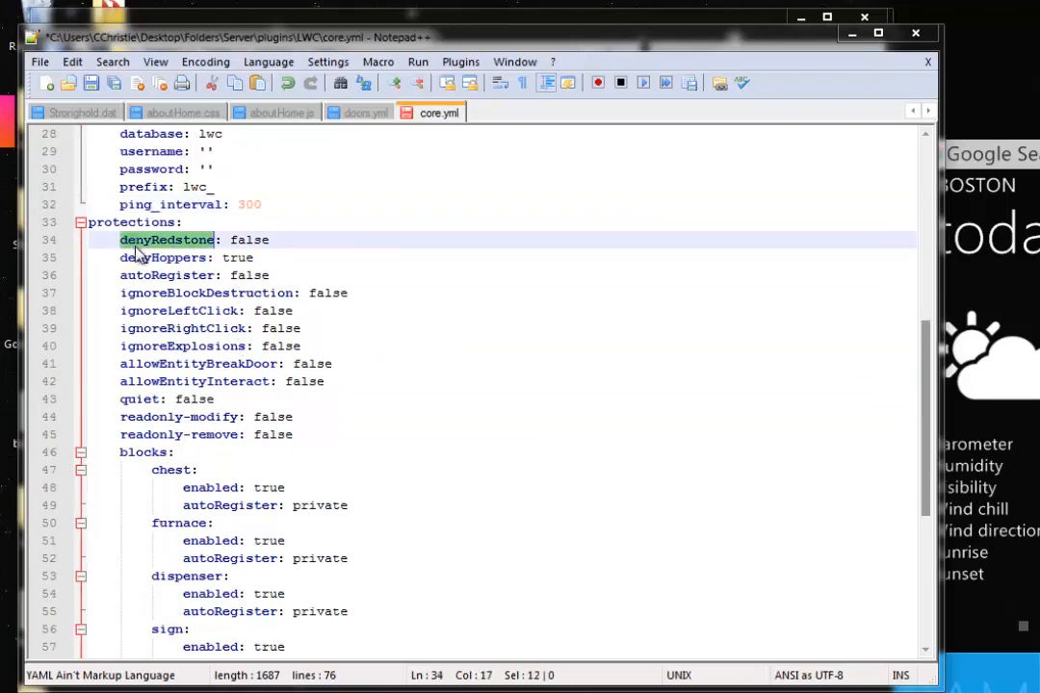
click(273, 239)
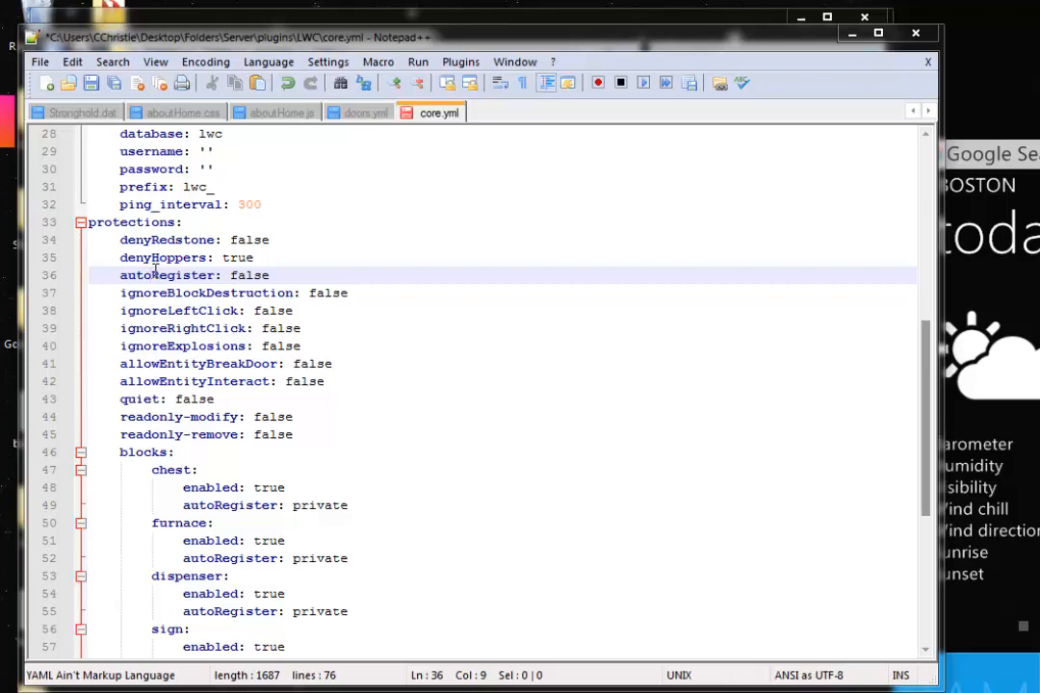
double_click(248, 275)
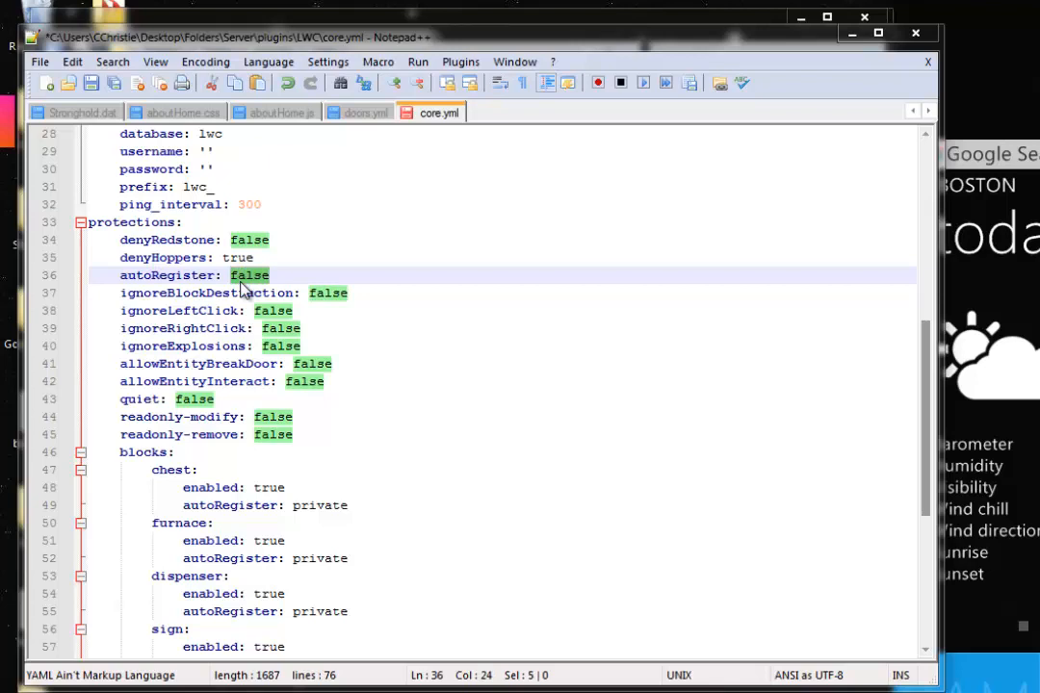
click(249, 275)
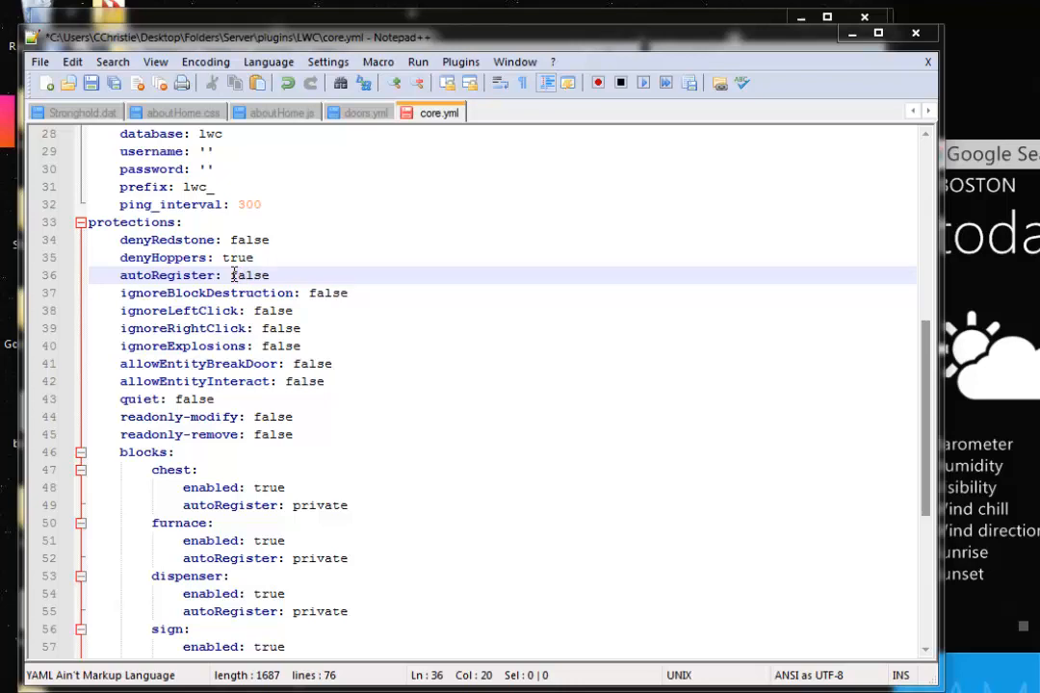
mouse_move(147, 297)
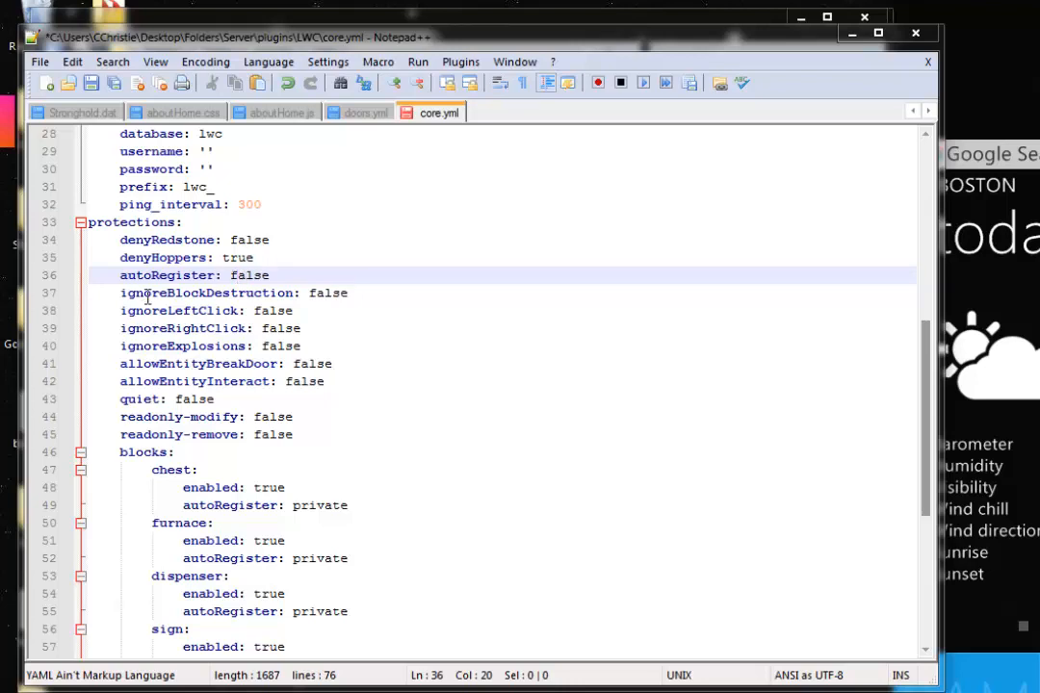
mouse_move(146, 351)
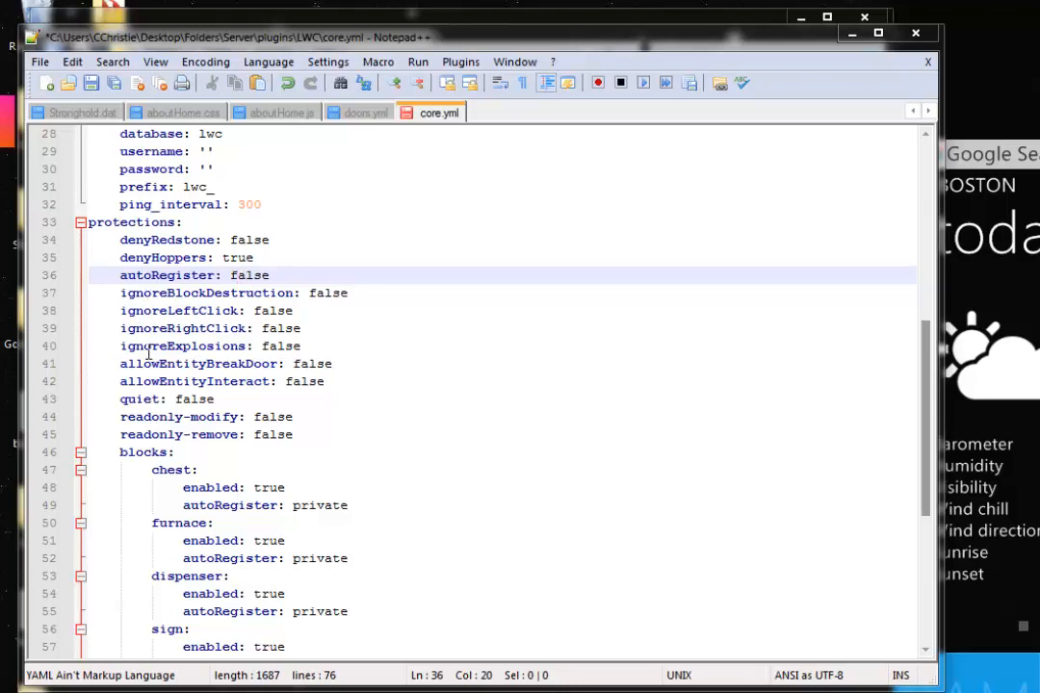
mouse_move(161, 375)
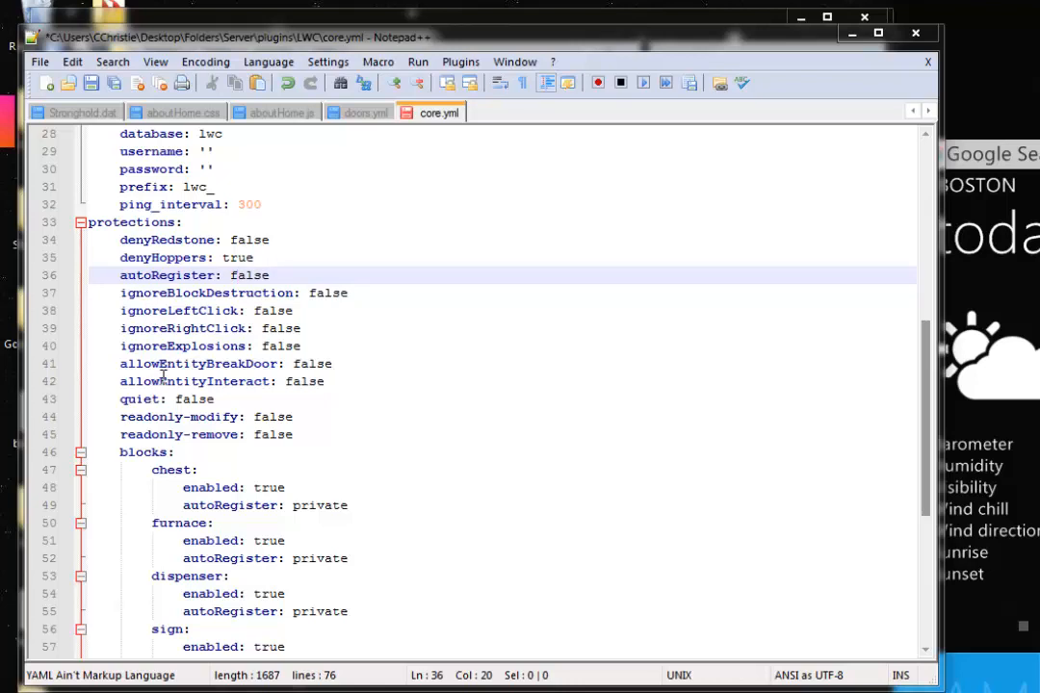
mouse_move(146, 399)
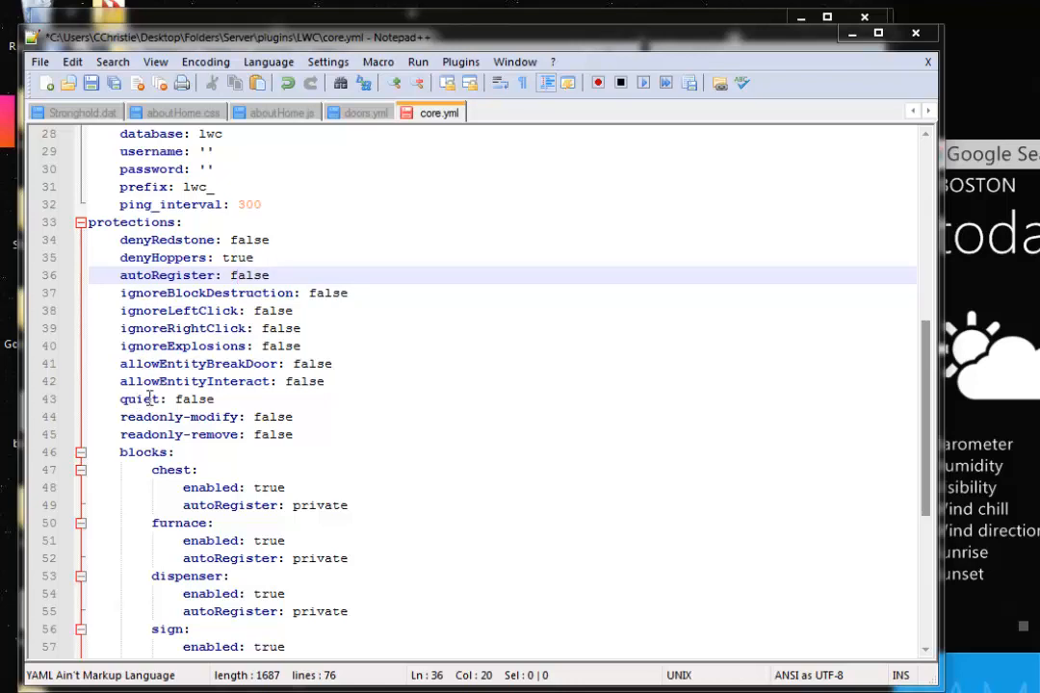
scroll(down, 3)
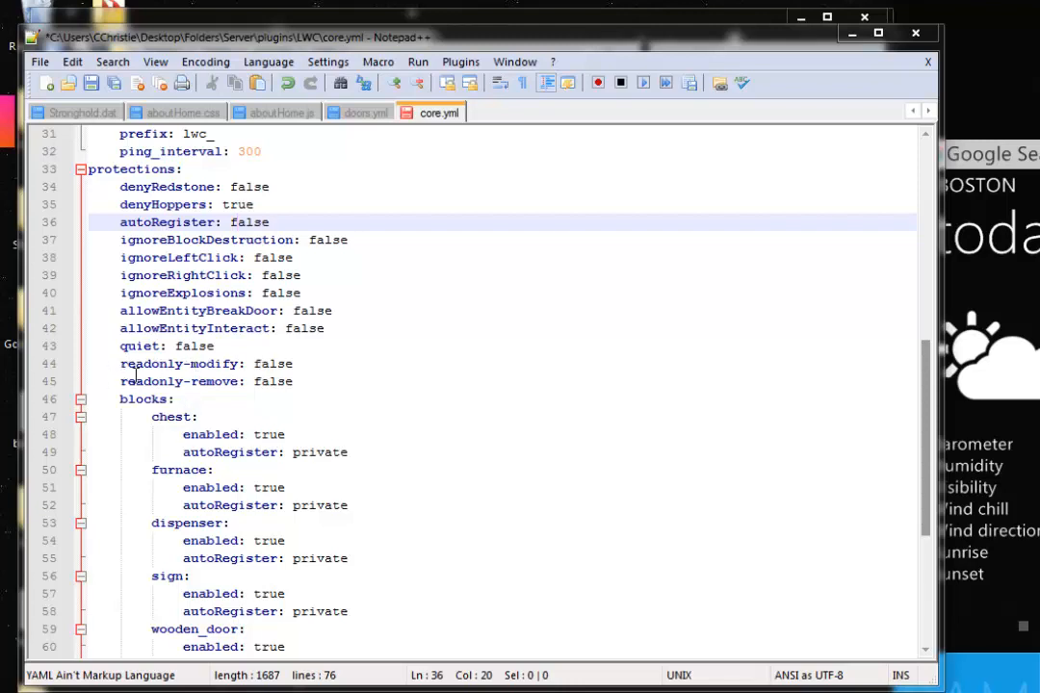
scroll(down, 3)
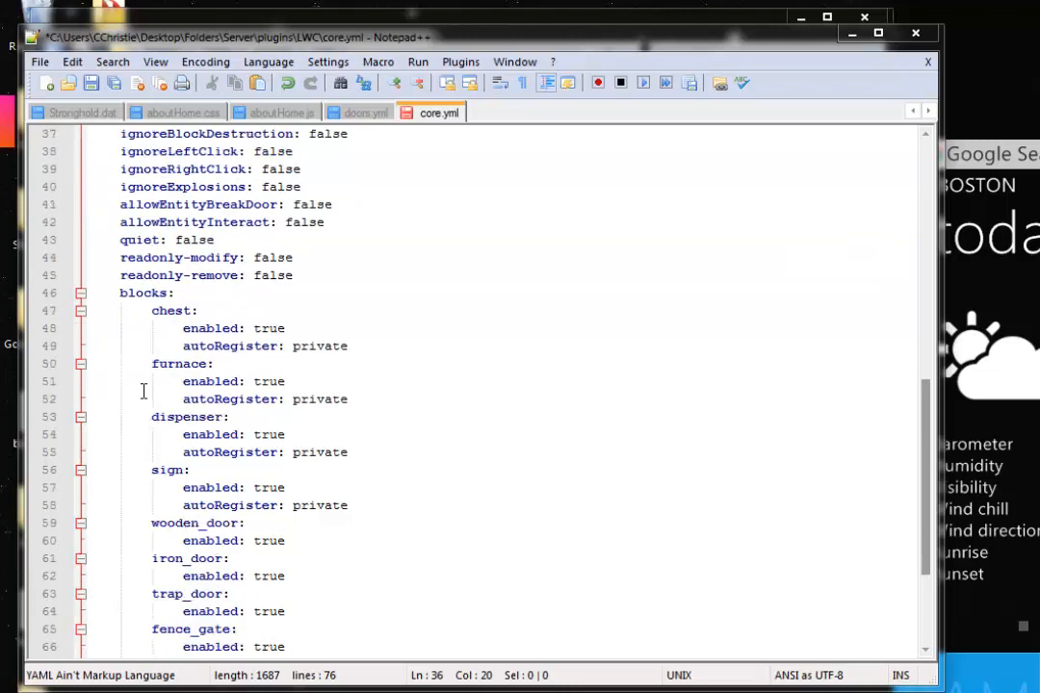
Add a trial 'dirt:' entry after trapped_chest in the blocks list, then remove it again
scroll(up, 3)
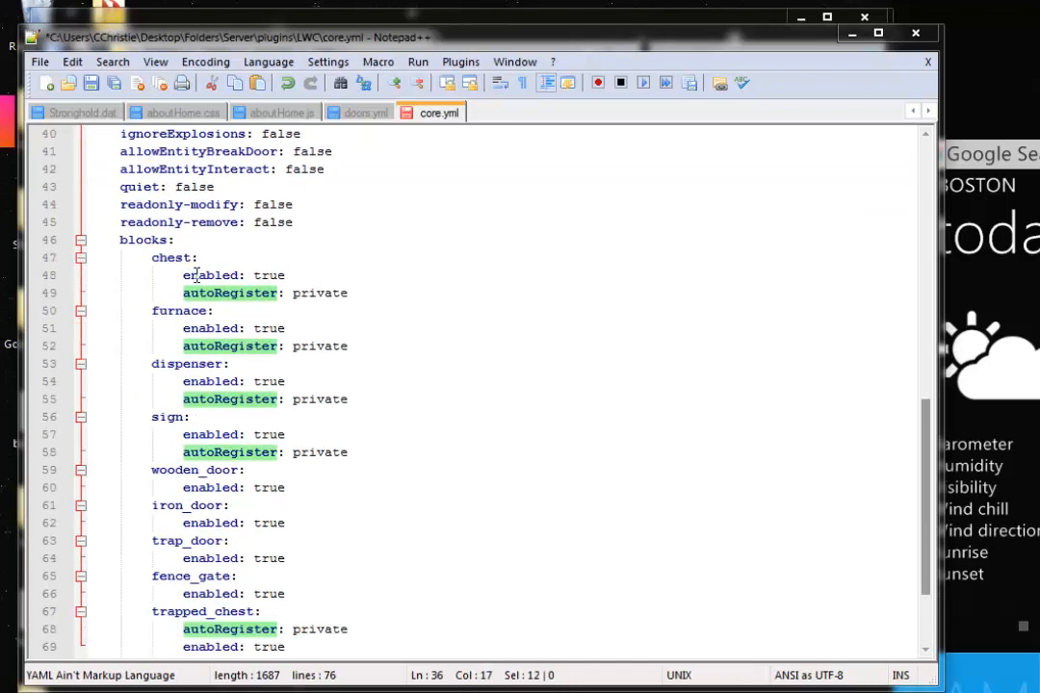
click(212, 327)
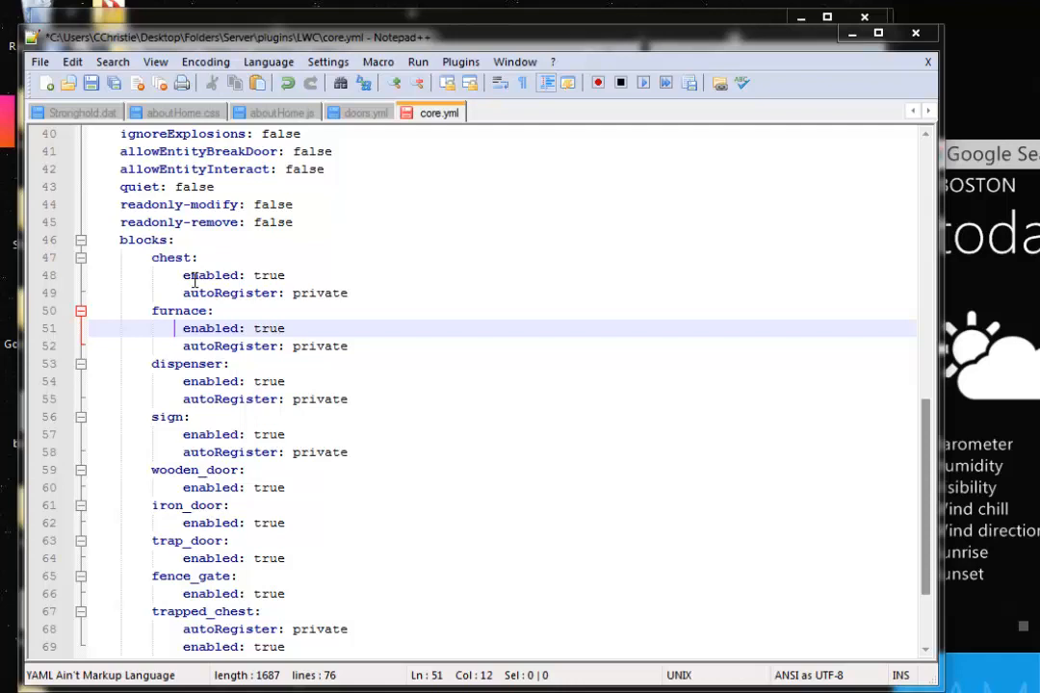
mouse_move(302, 315)
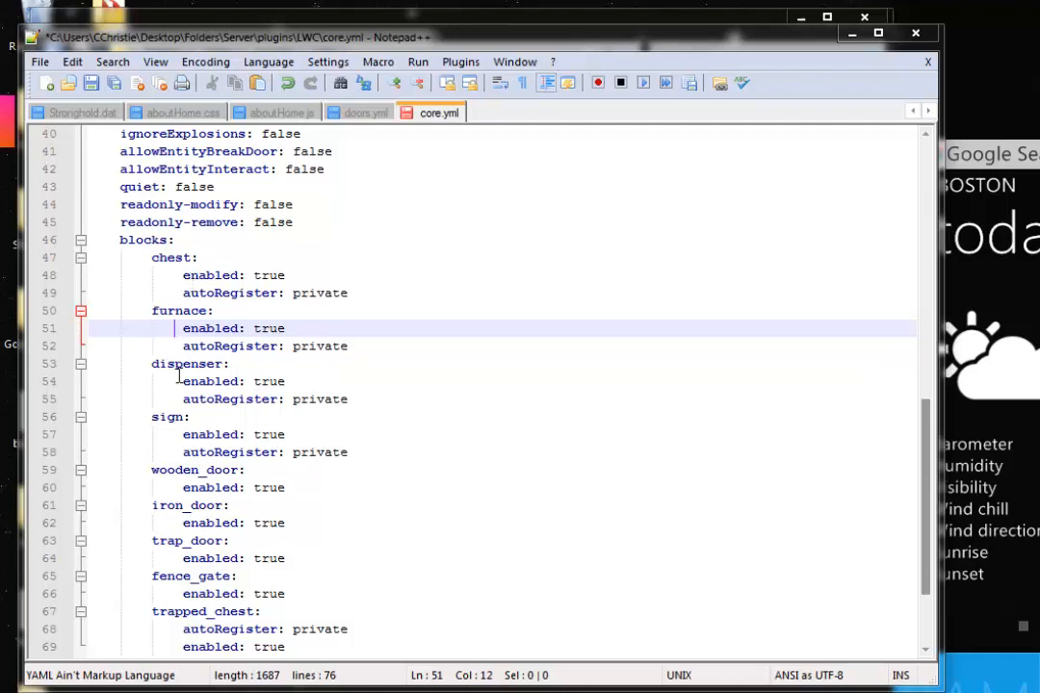
mouse_move(166, 524)
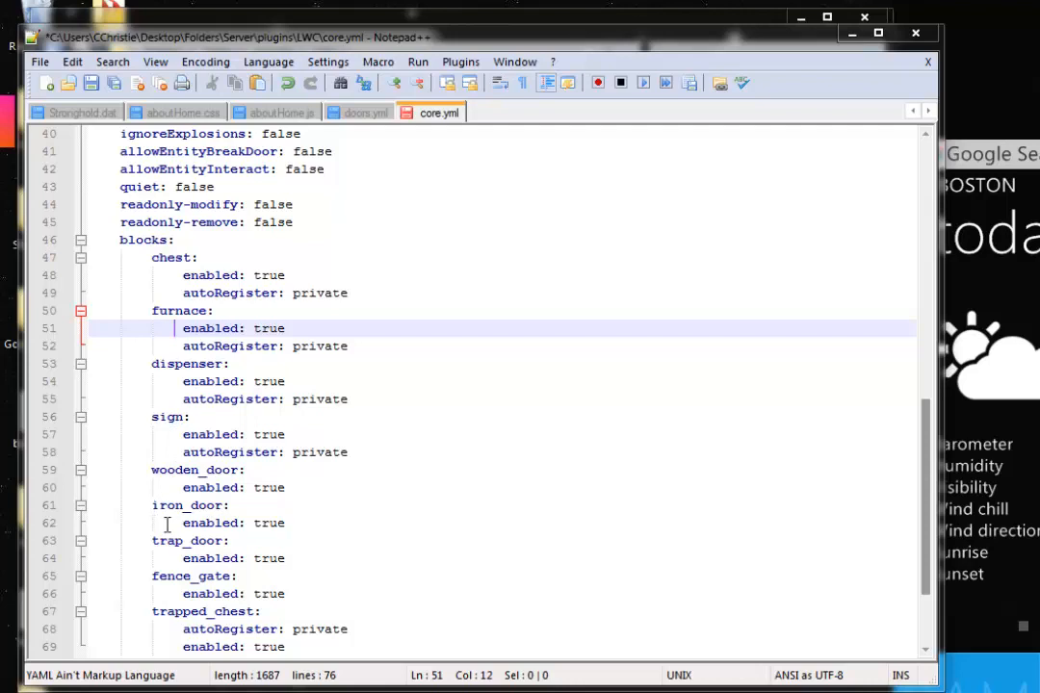
scroll(down, 3)
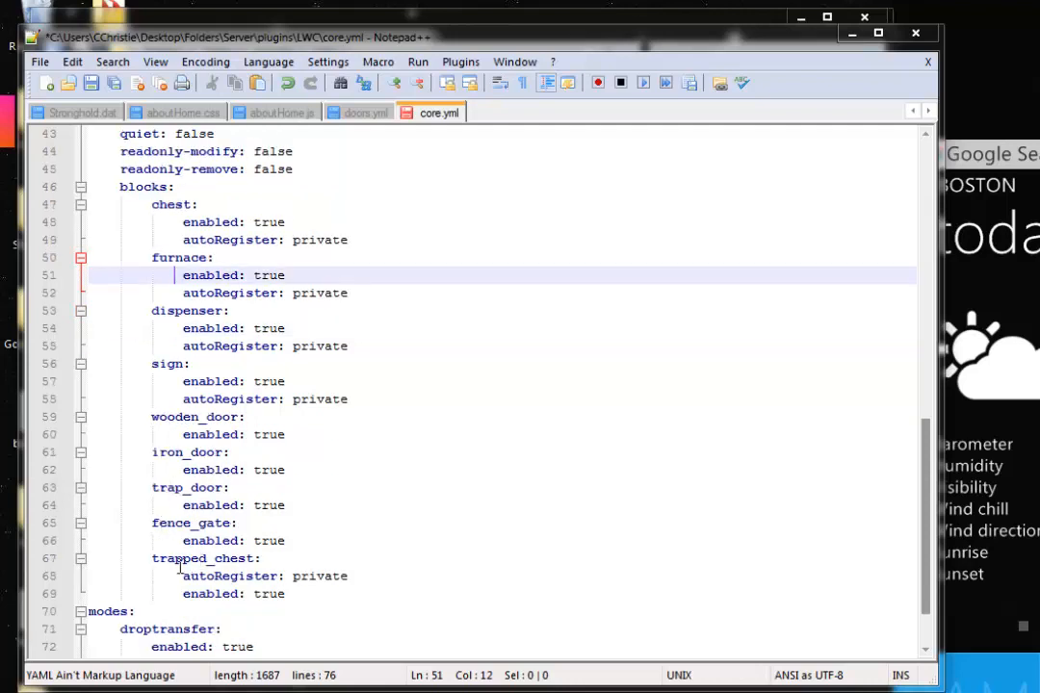
click(393, 575)
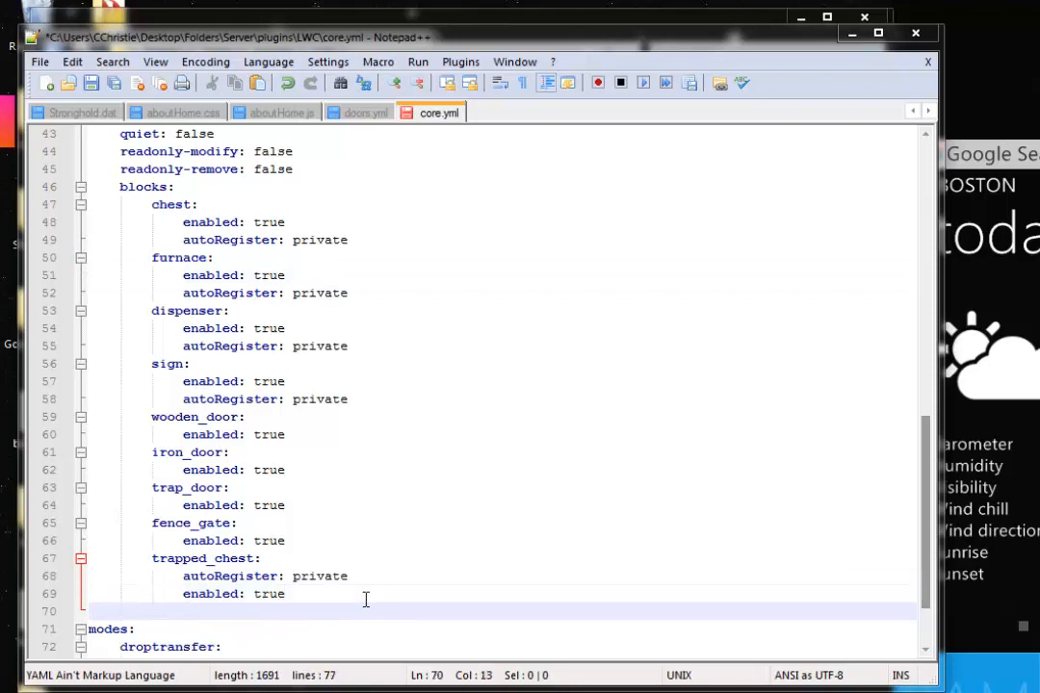
text(dirt)
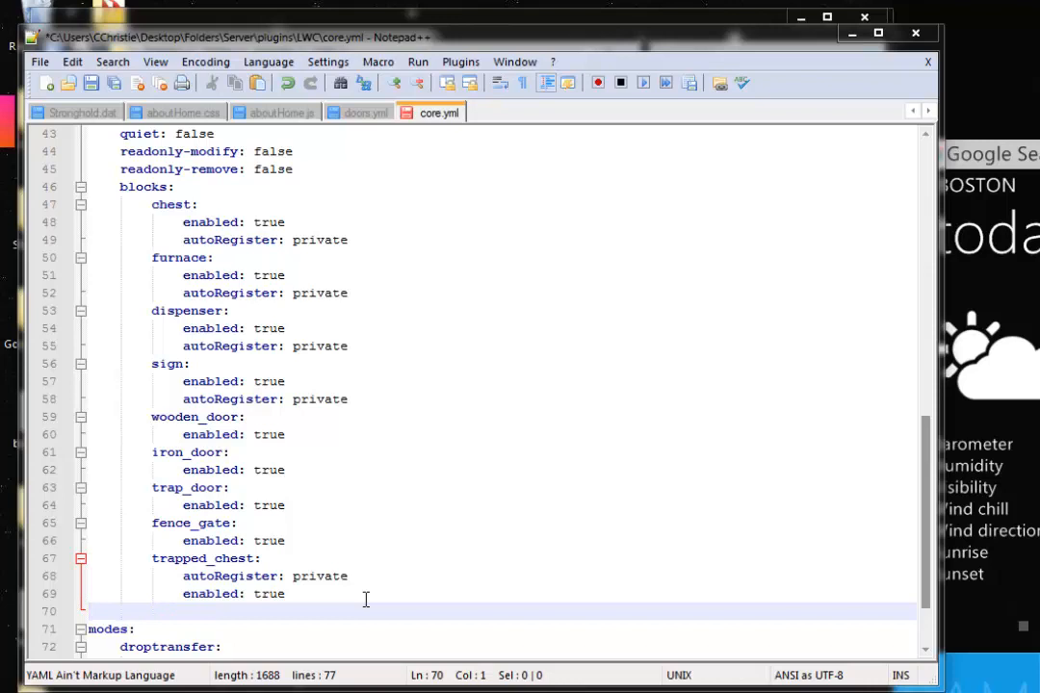
text(di)
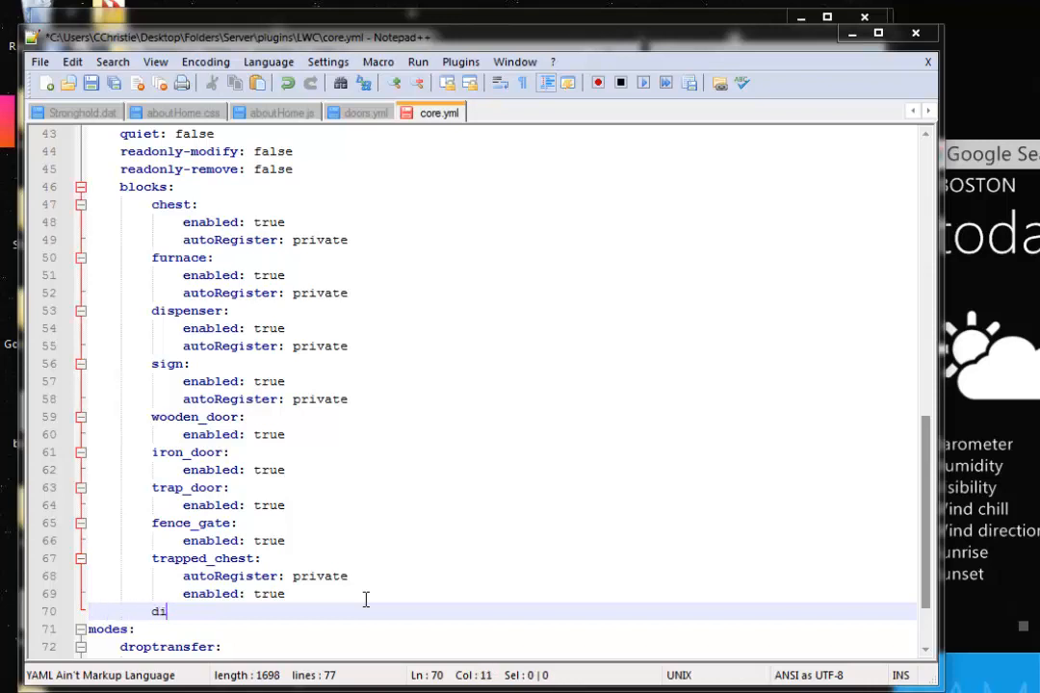
text(rt:)
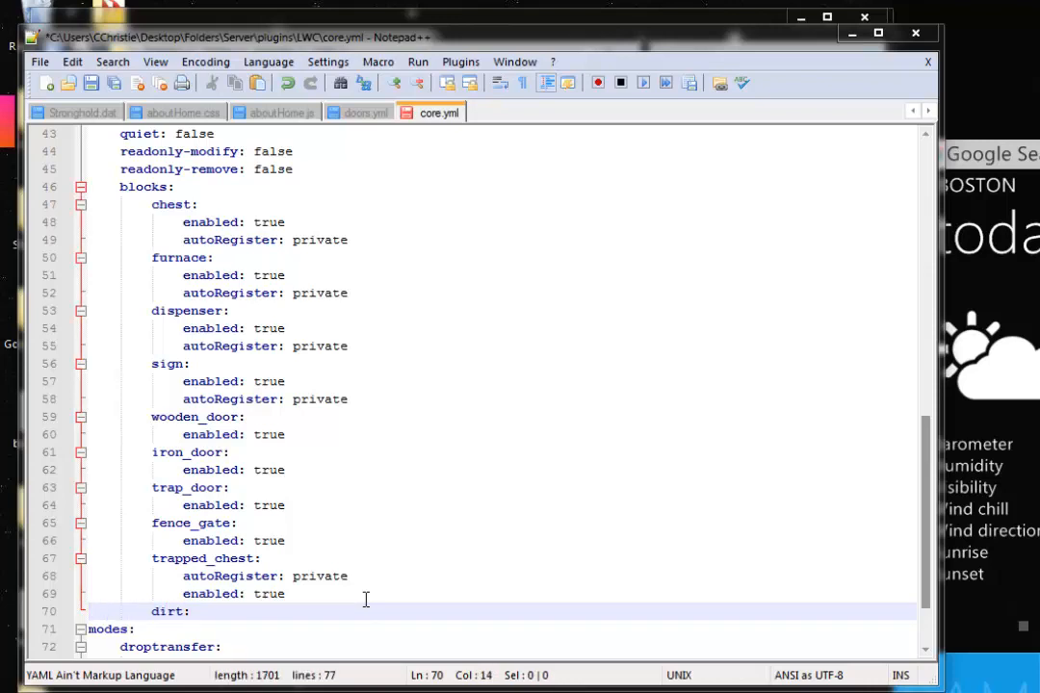
text(en)
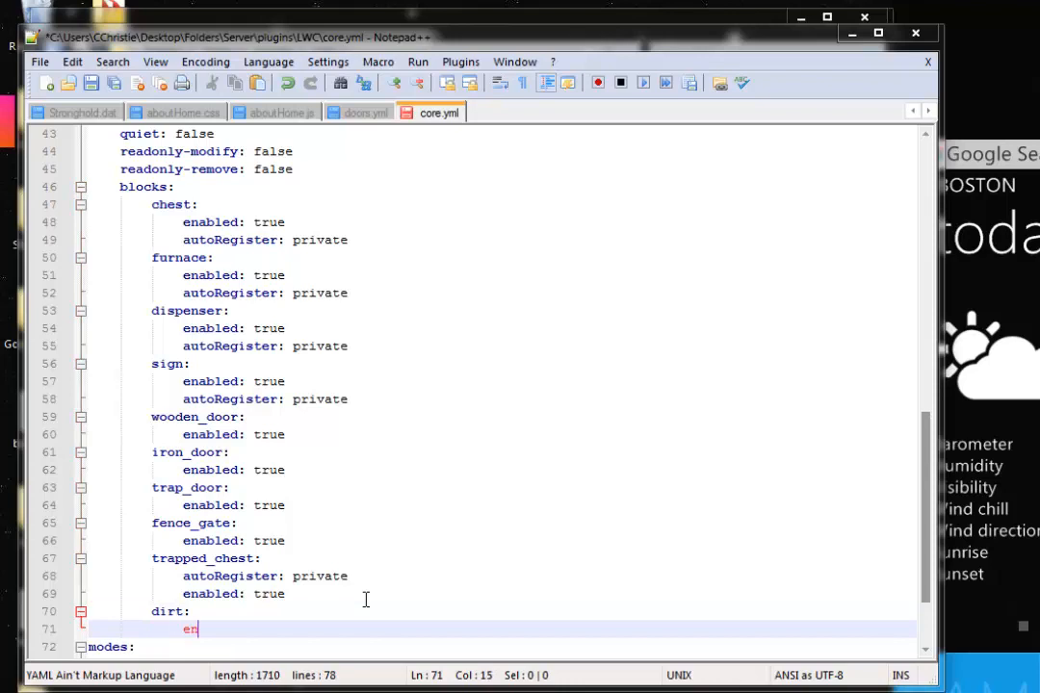
key(Backspace)
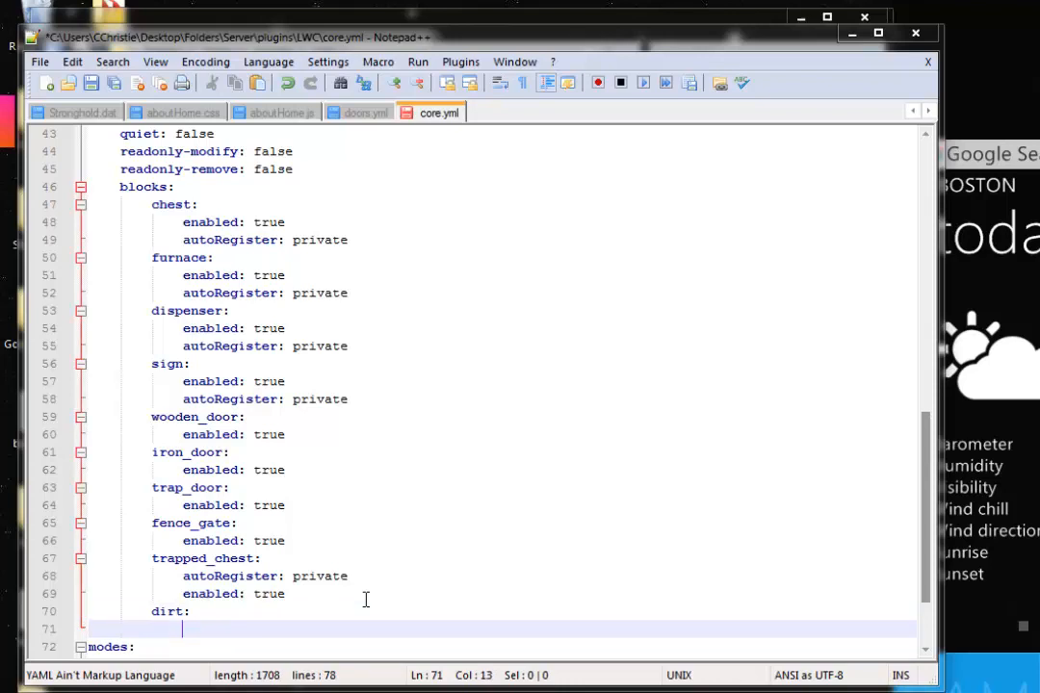
key(Backspace)
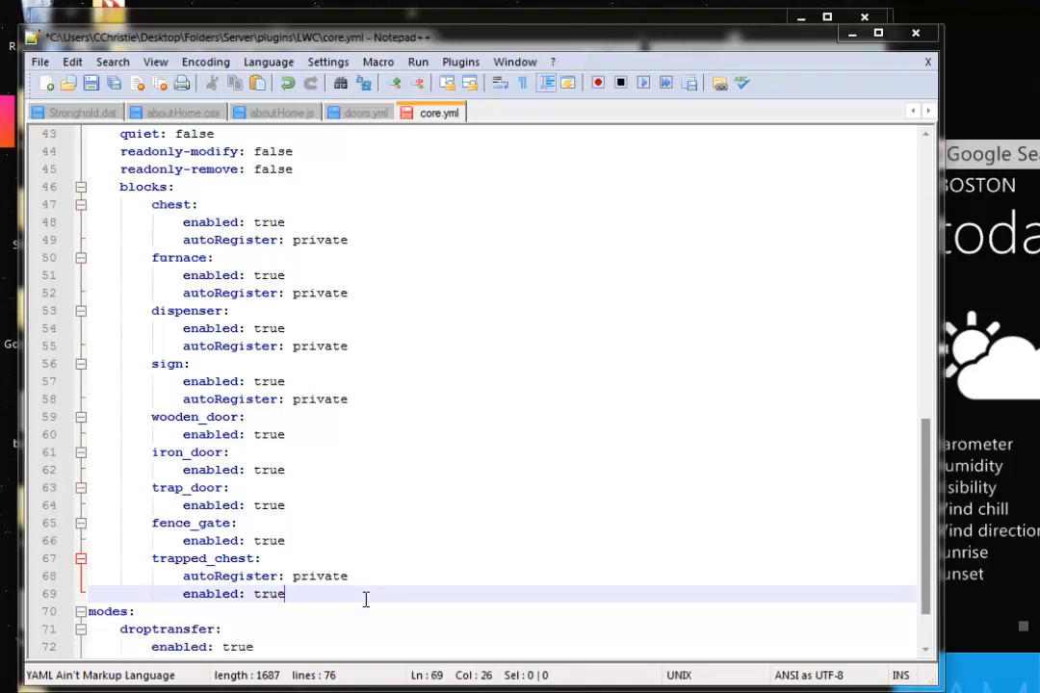
scroll(down, 3)
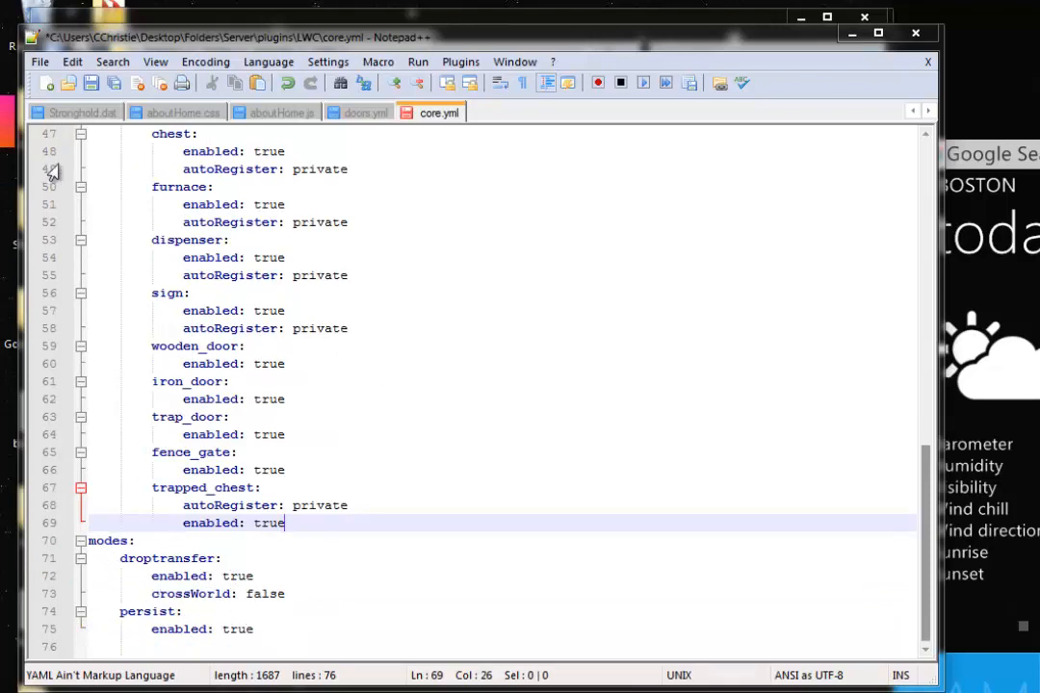
scroll(up, 3)
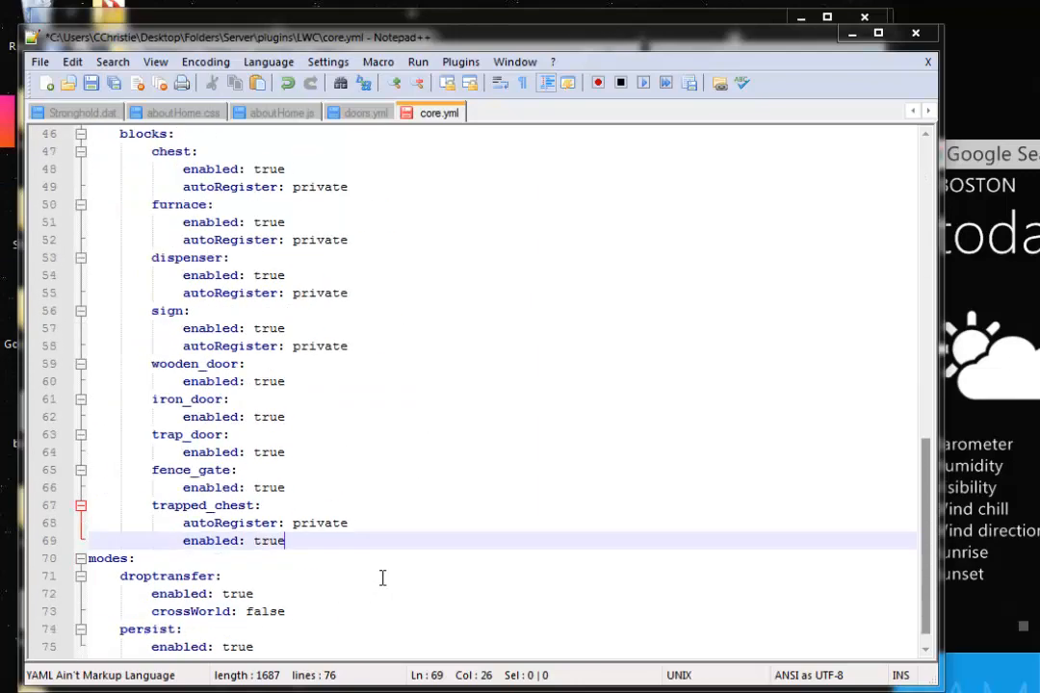
scroll(down, 3)
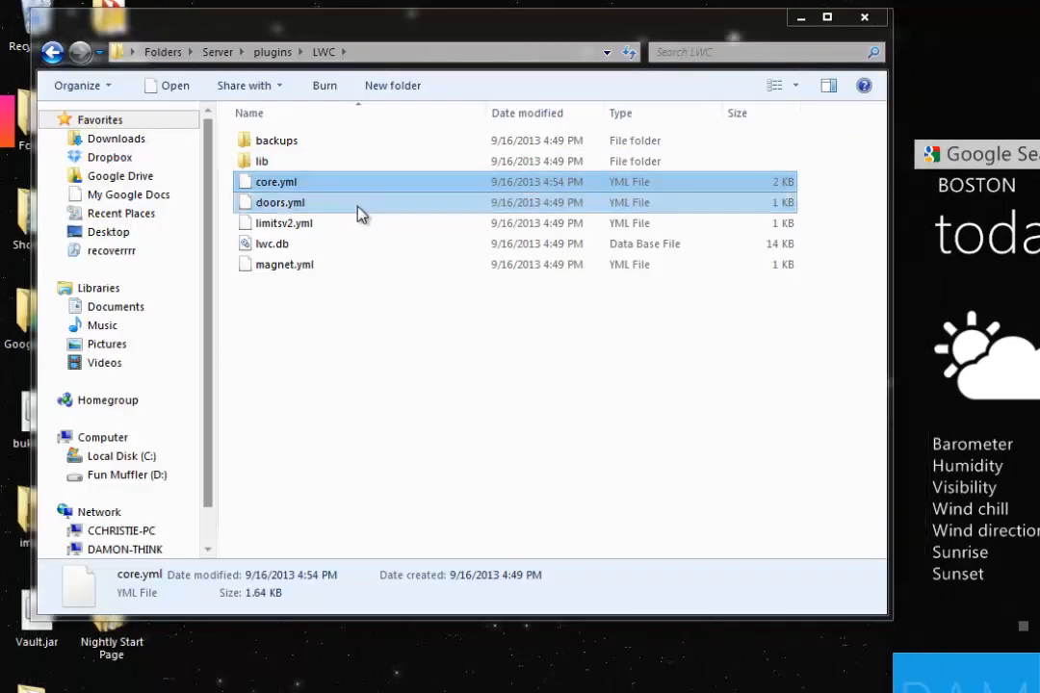
View doors.yml's settings: enabled, doubleDoors, action toggle and interval
double_click(281, 202)
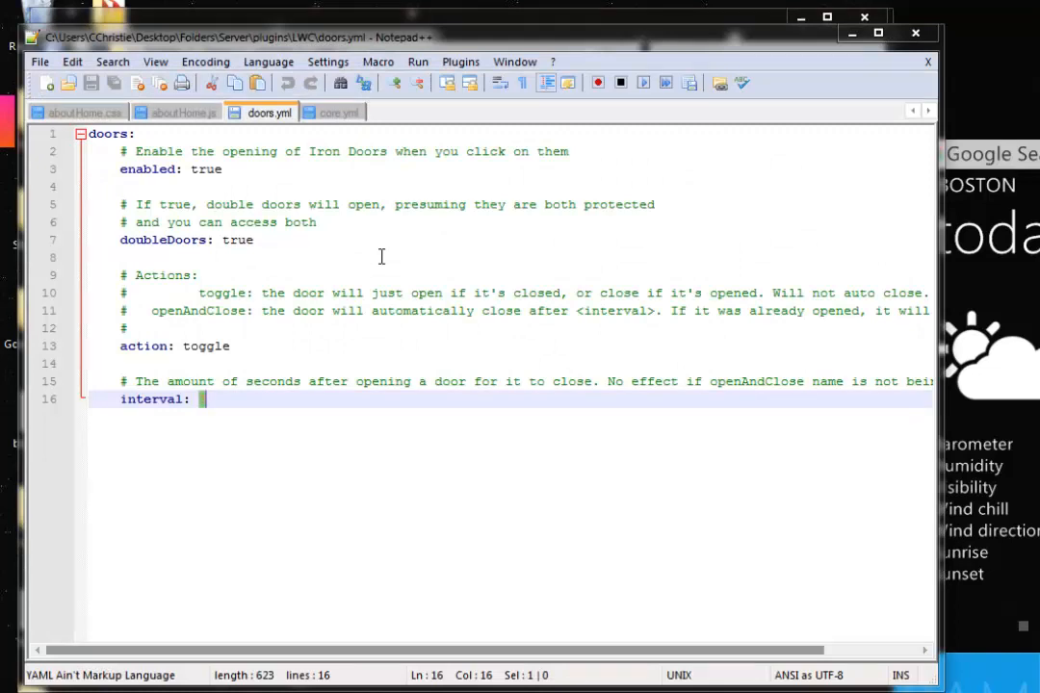
mouse_move(292, 169)
text( 3)
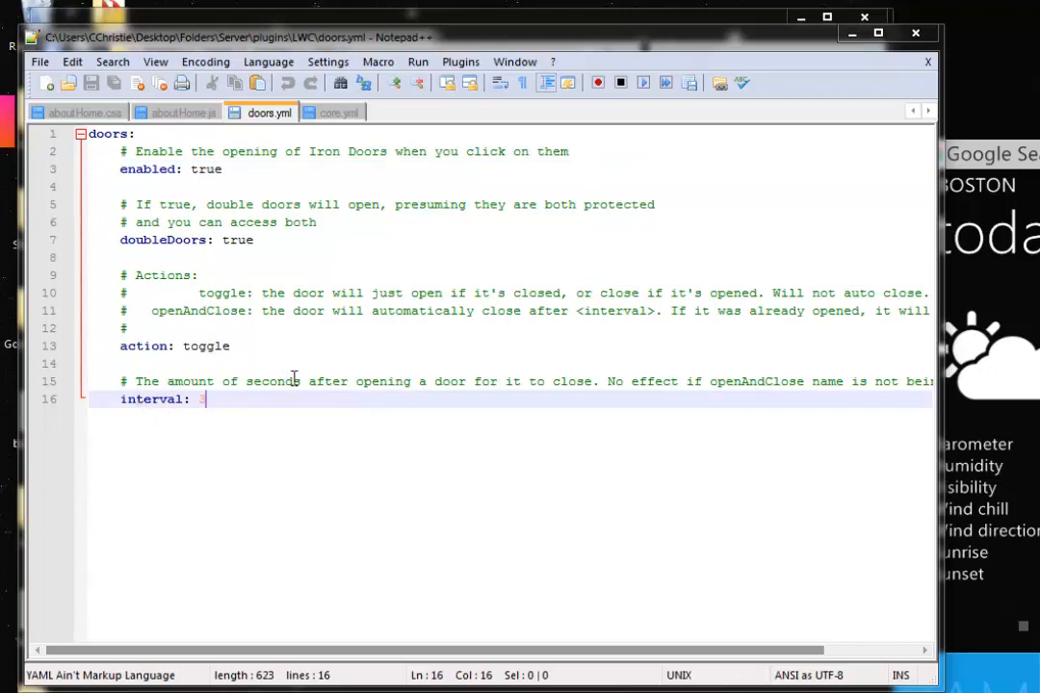
mouse_move(632, 377)
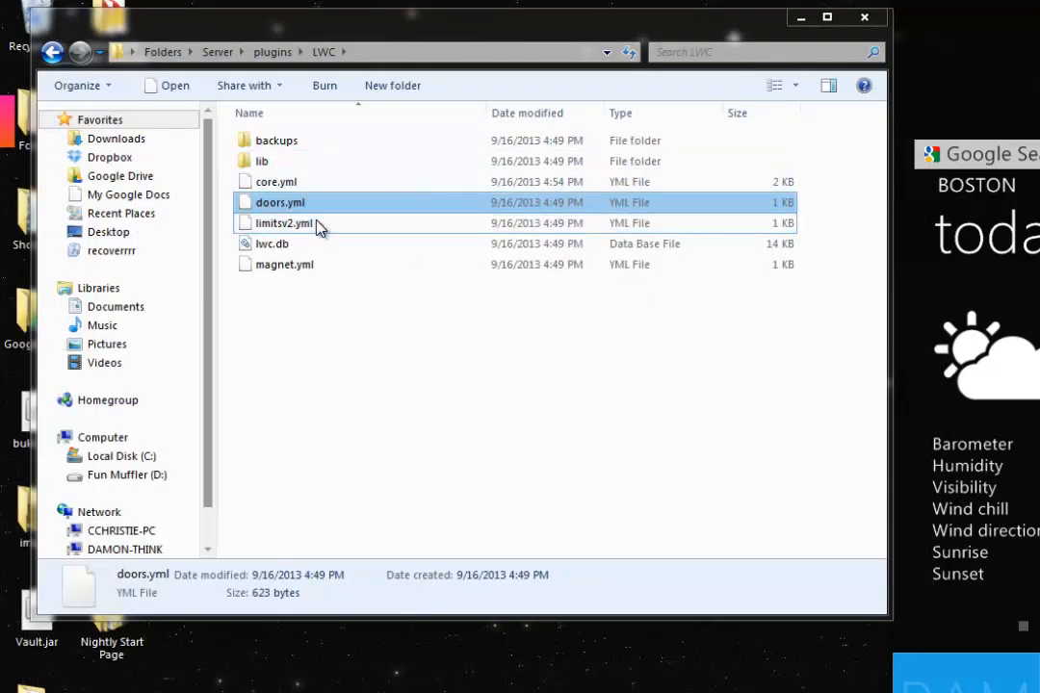
double_click(282, 223)
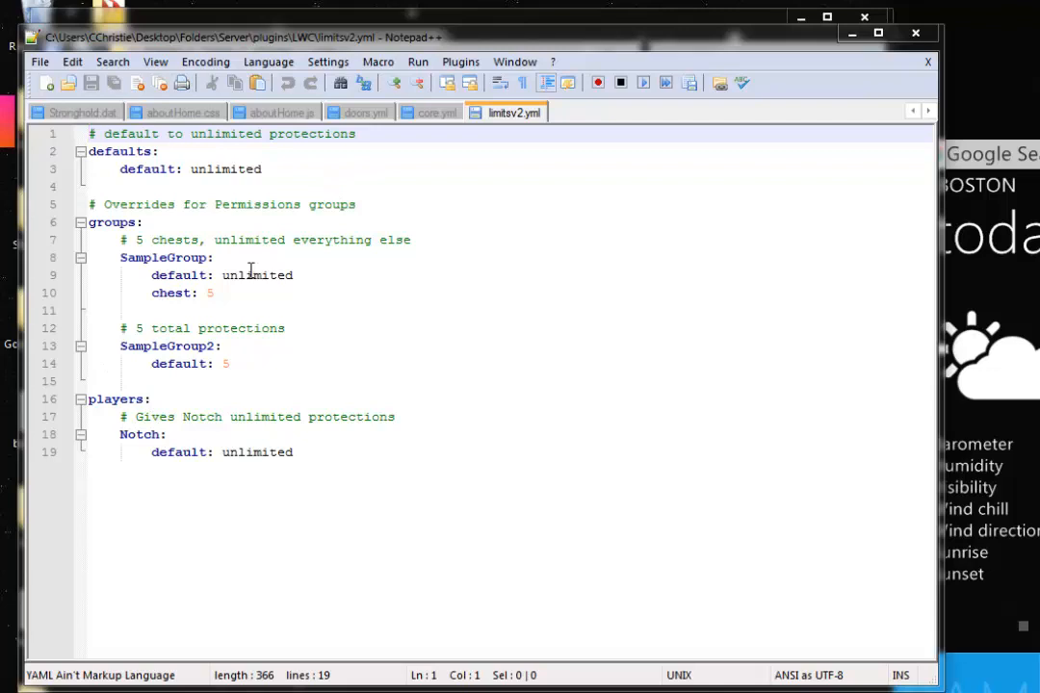
mouse_move(202, 416)
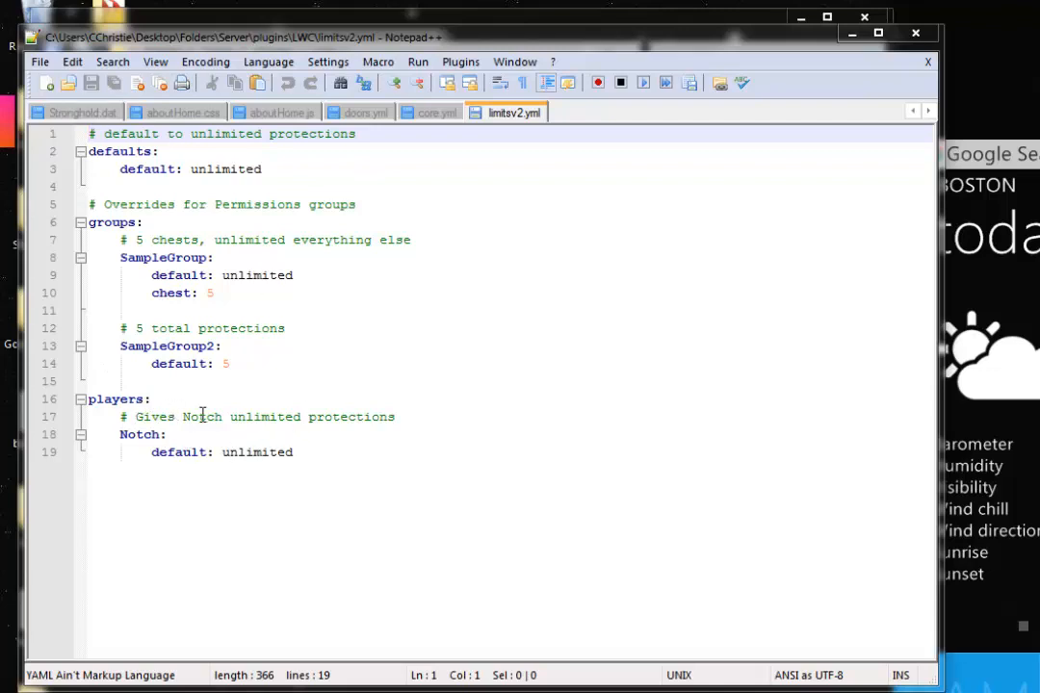
mouse_move(200, 451)
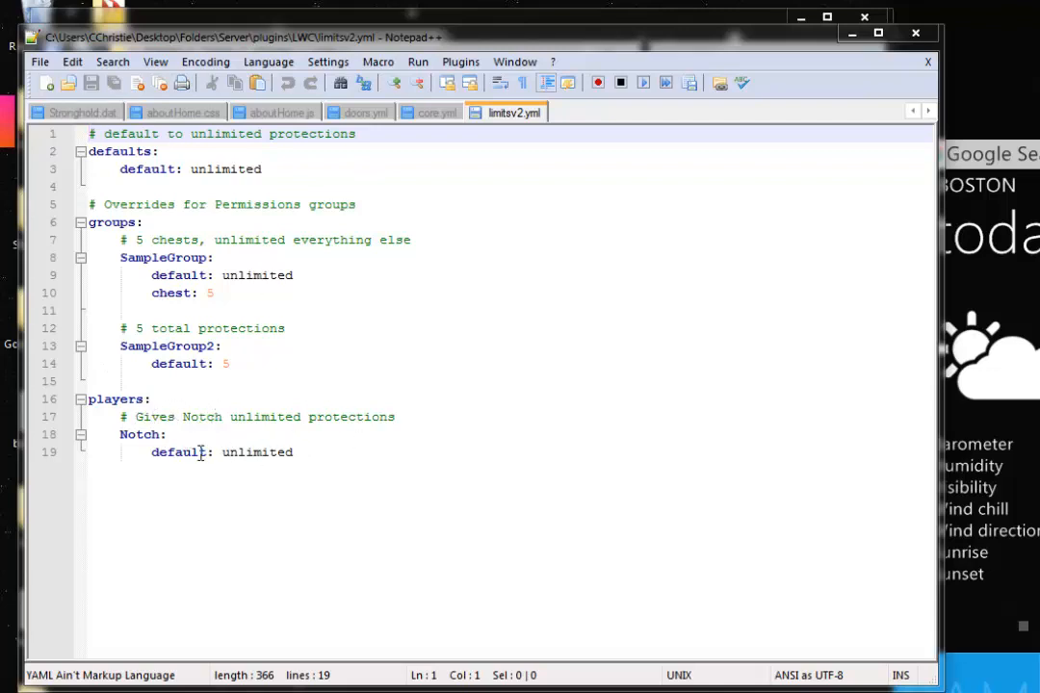
double_click(256, 453)
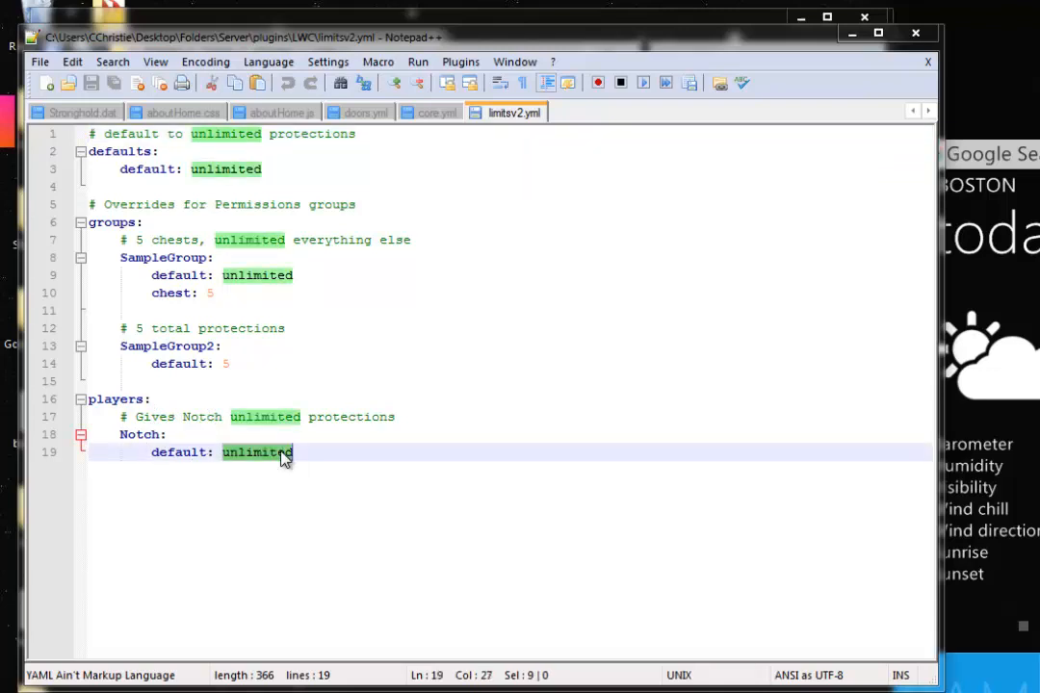
click(293, 452)
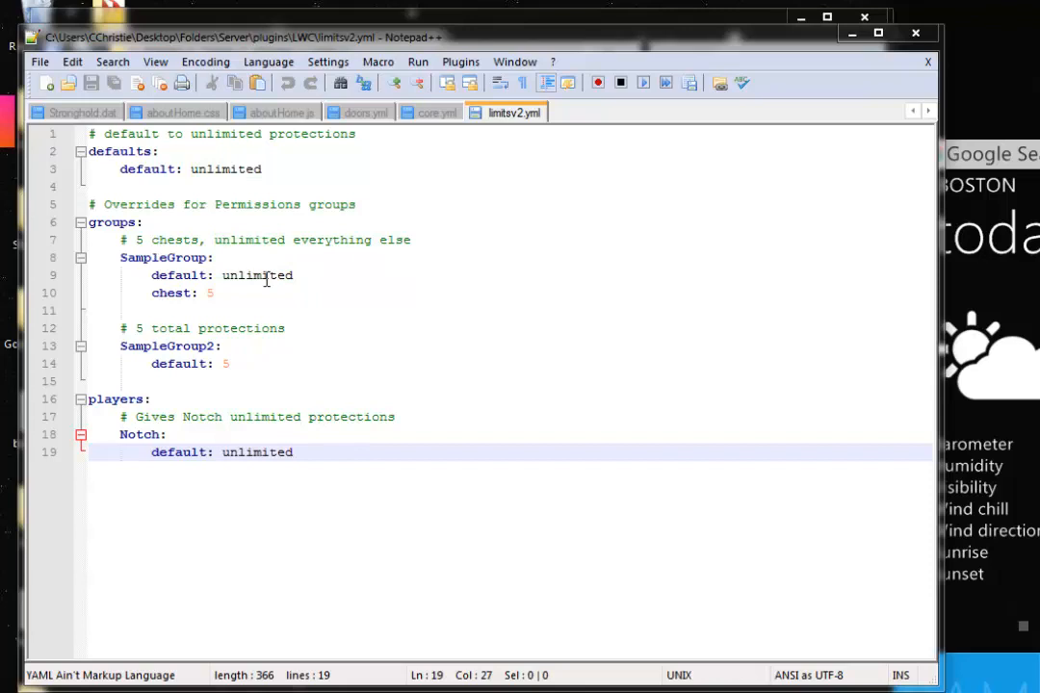
mouse_move(905, 29)
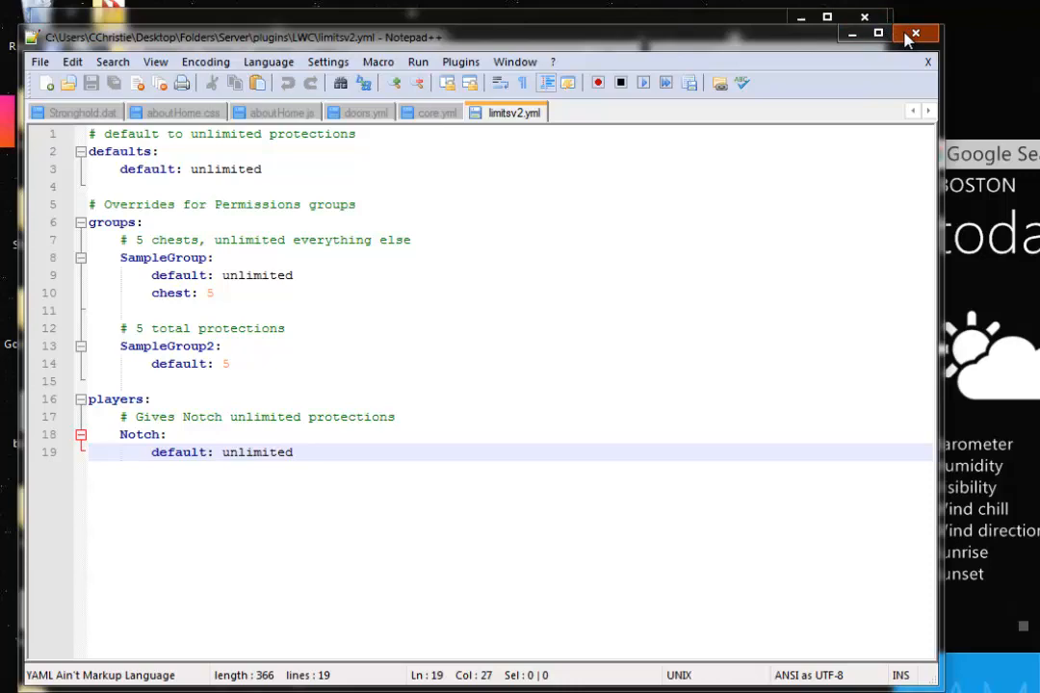
right_click(285, 264)
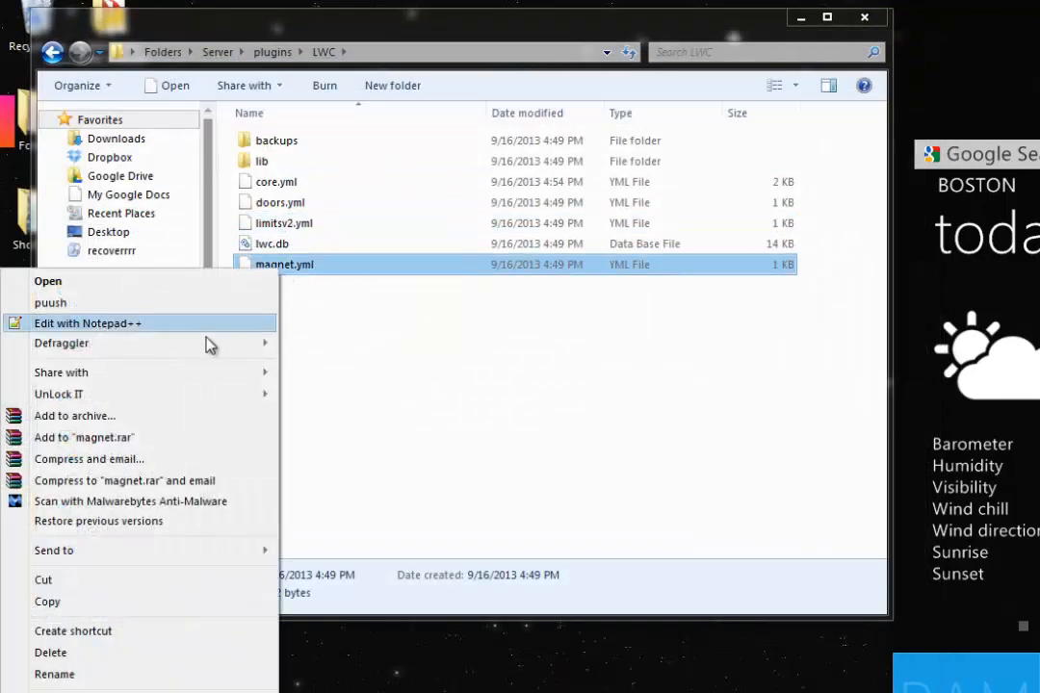
click(87, 323)
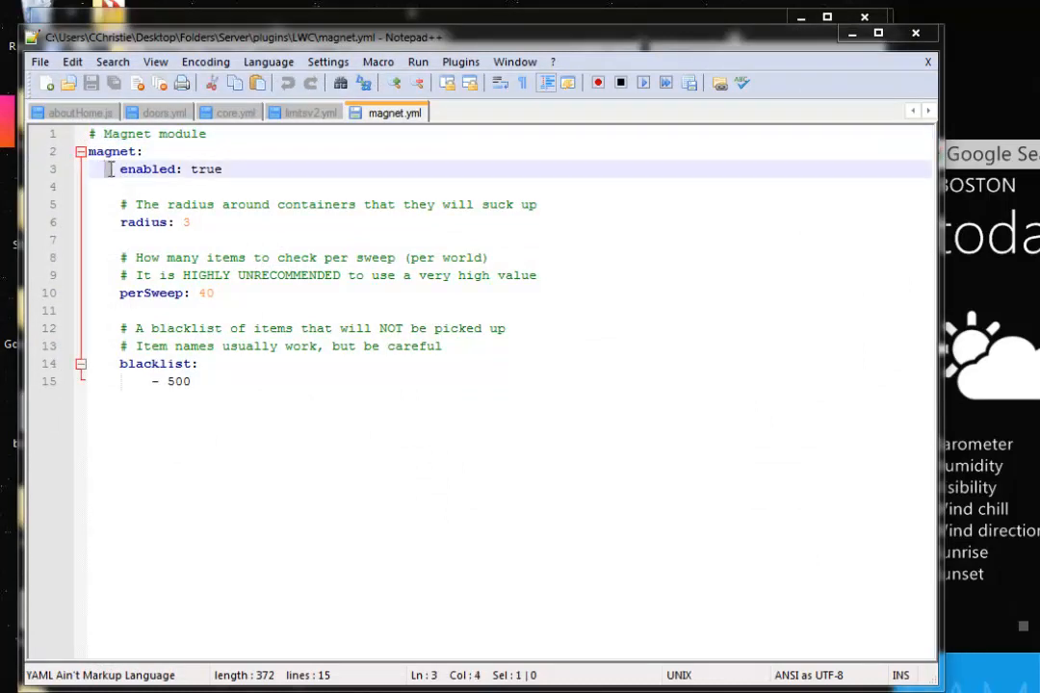
click(115, 187)
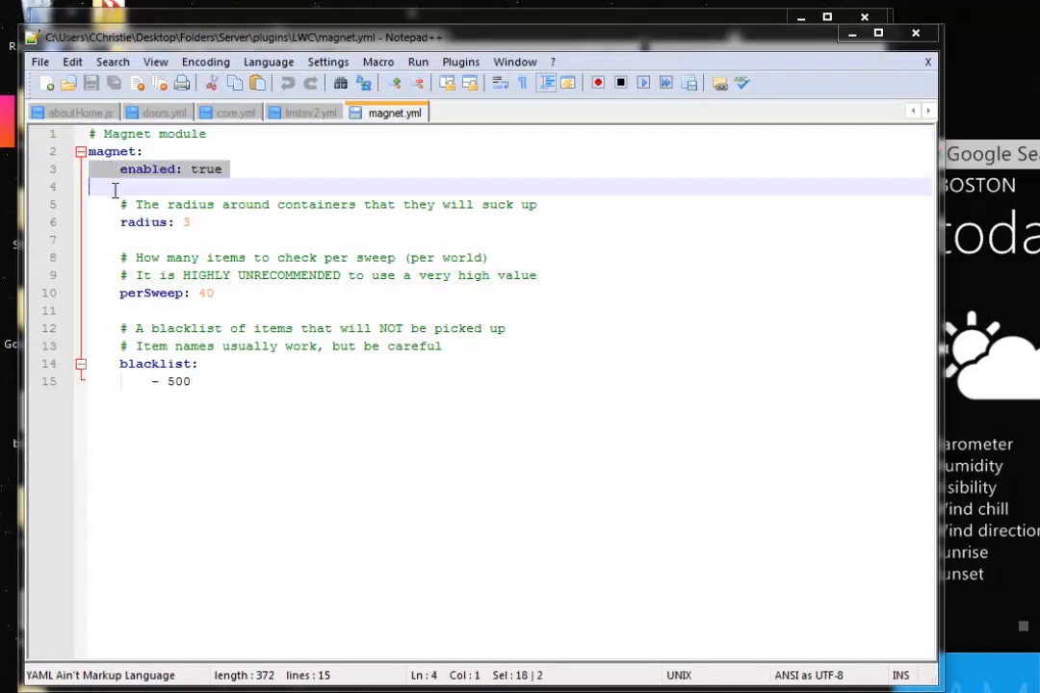
click(178, 224)
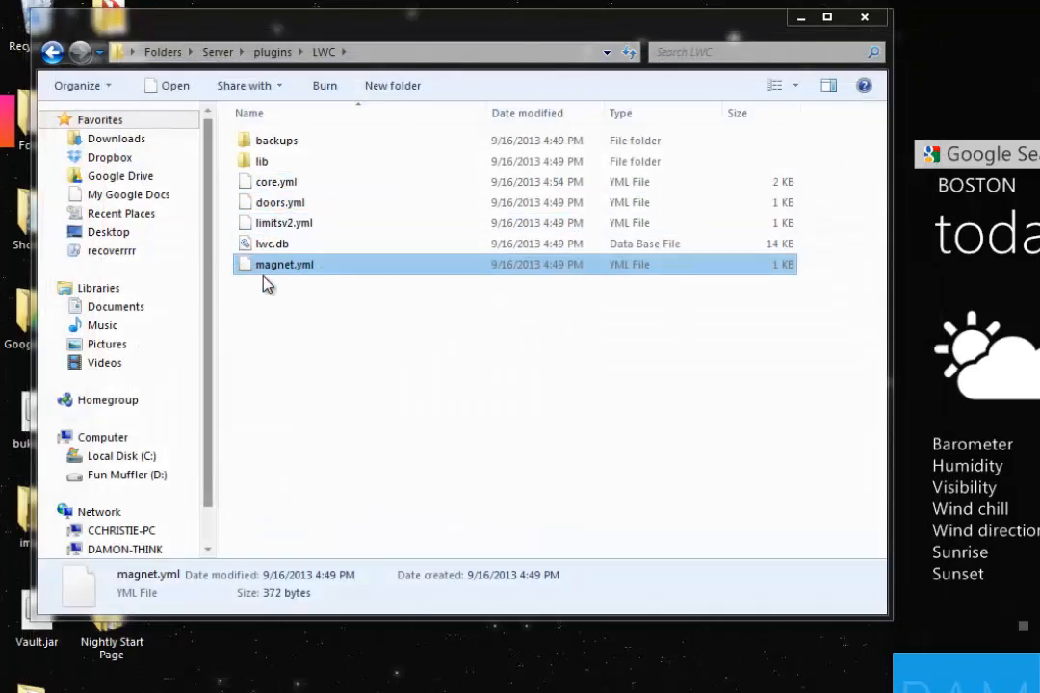
click(274, 243)
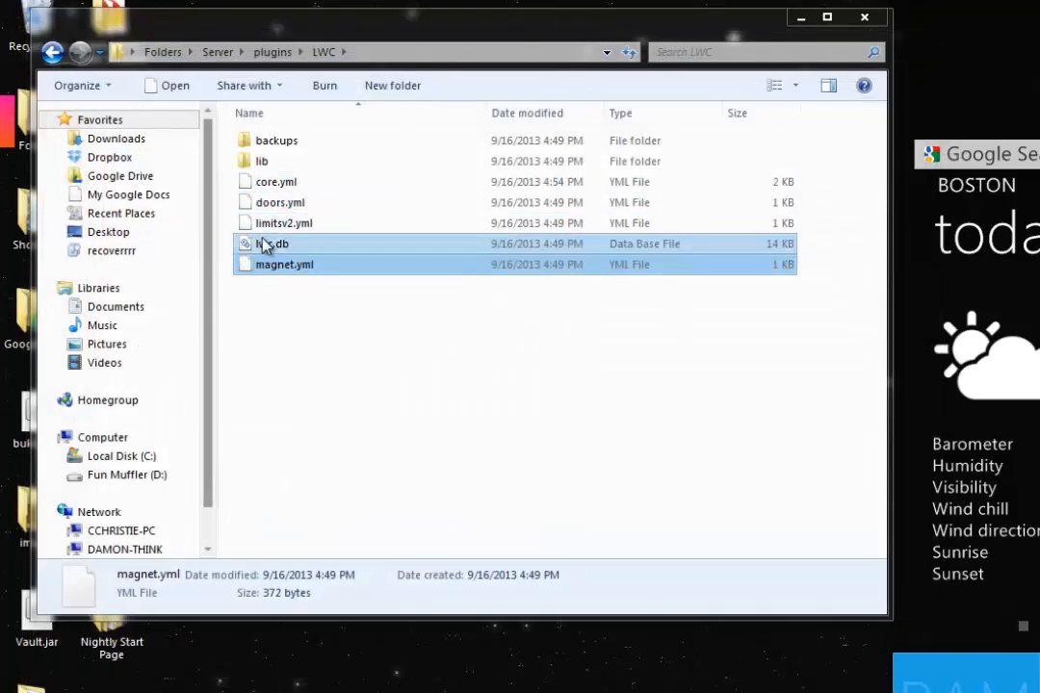
mouse_move(273, 242)
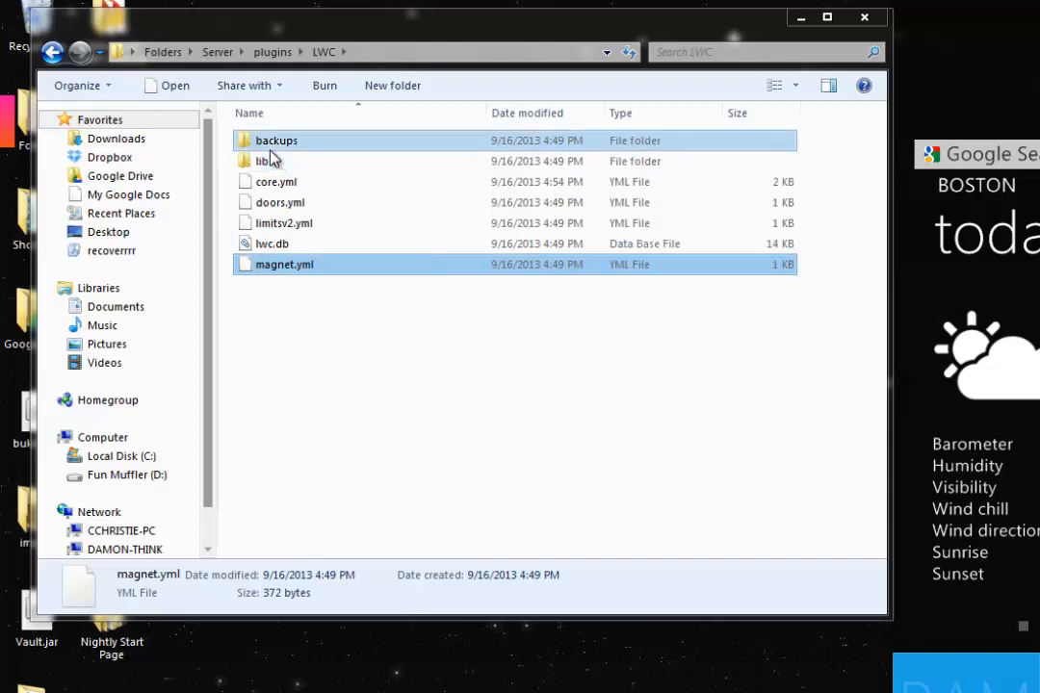
double_click(264, 162)
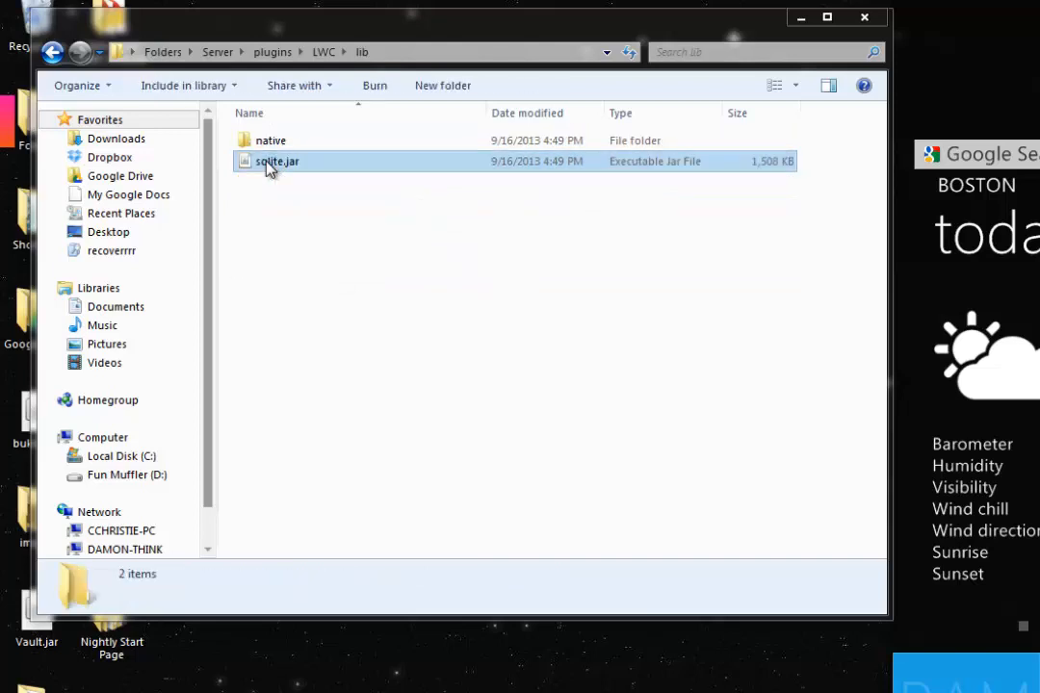
click(405, 219)
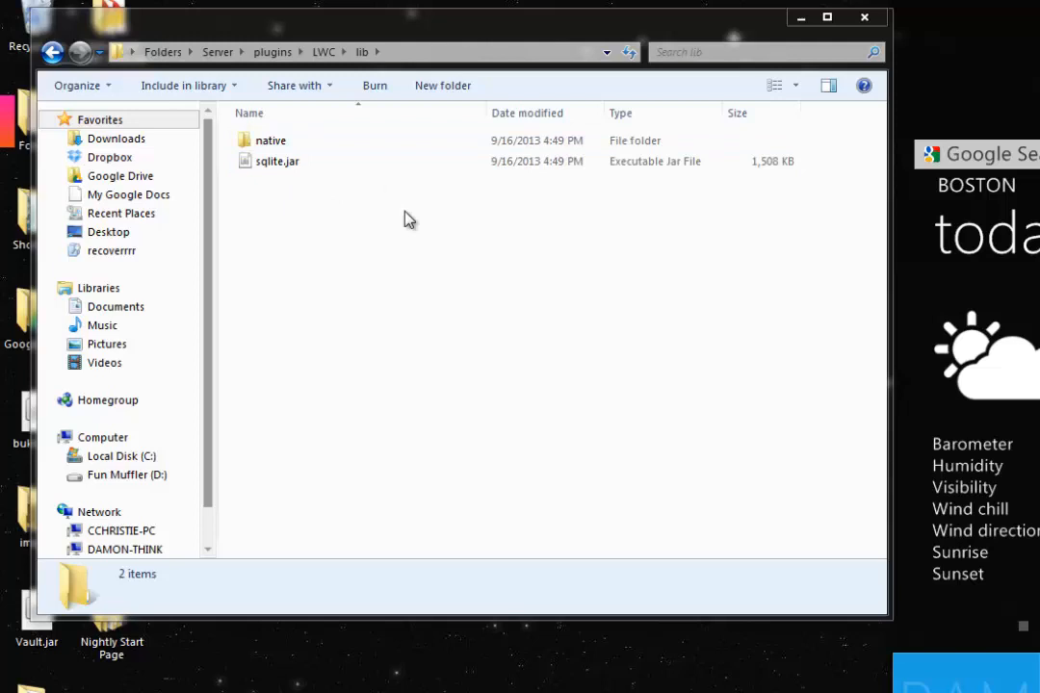
double_click(269, 139)
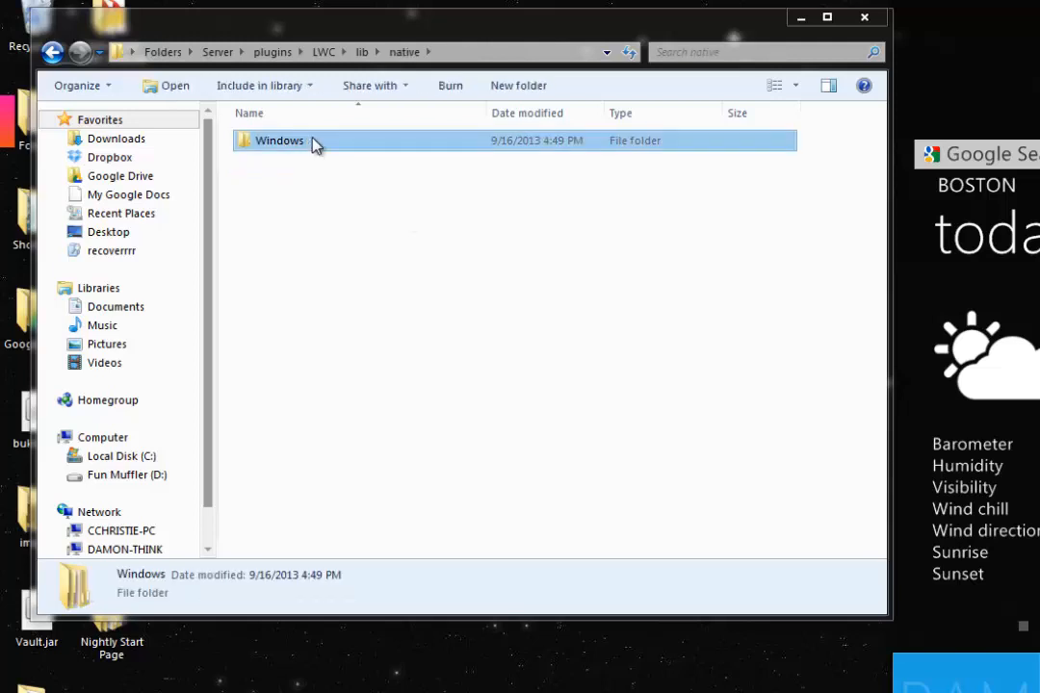
double_click(279, 141)
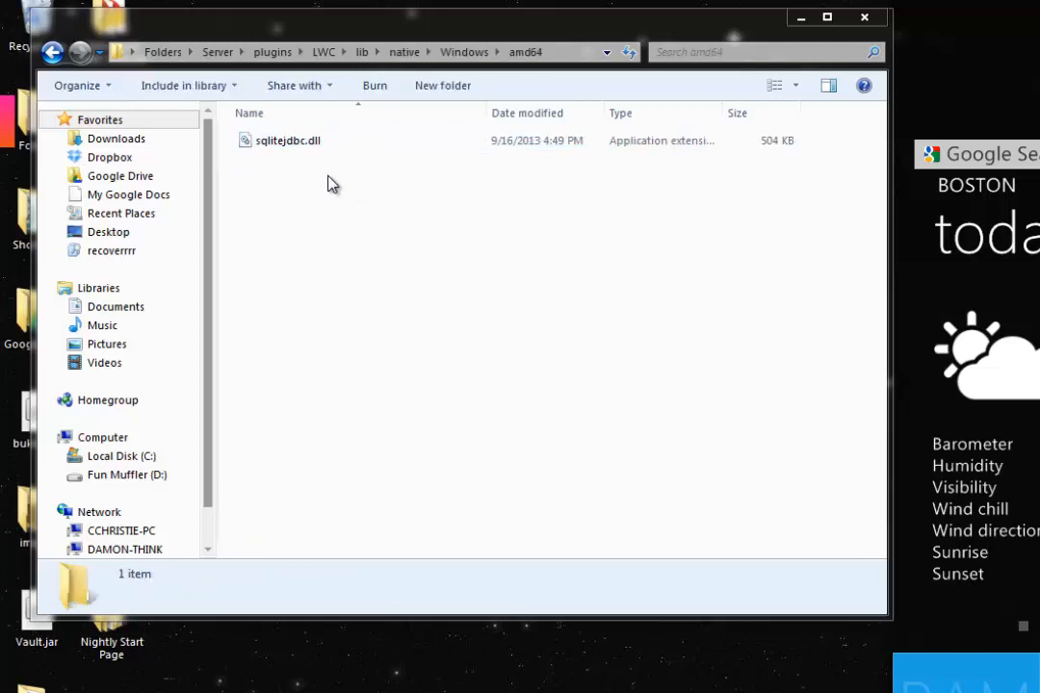
mouse_move(293, 162)
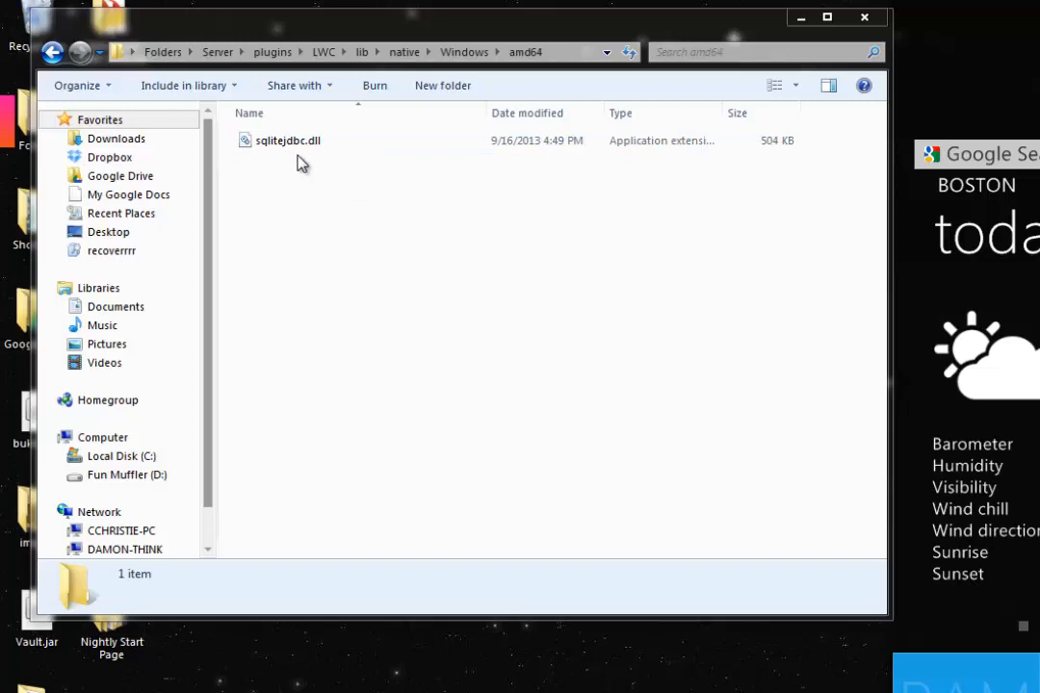
mouse_move(366, 52)
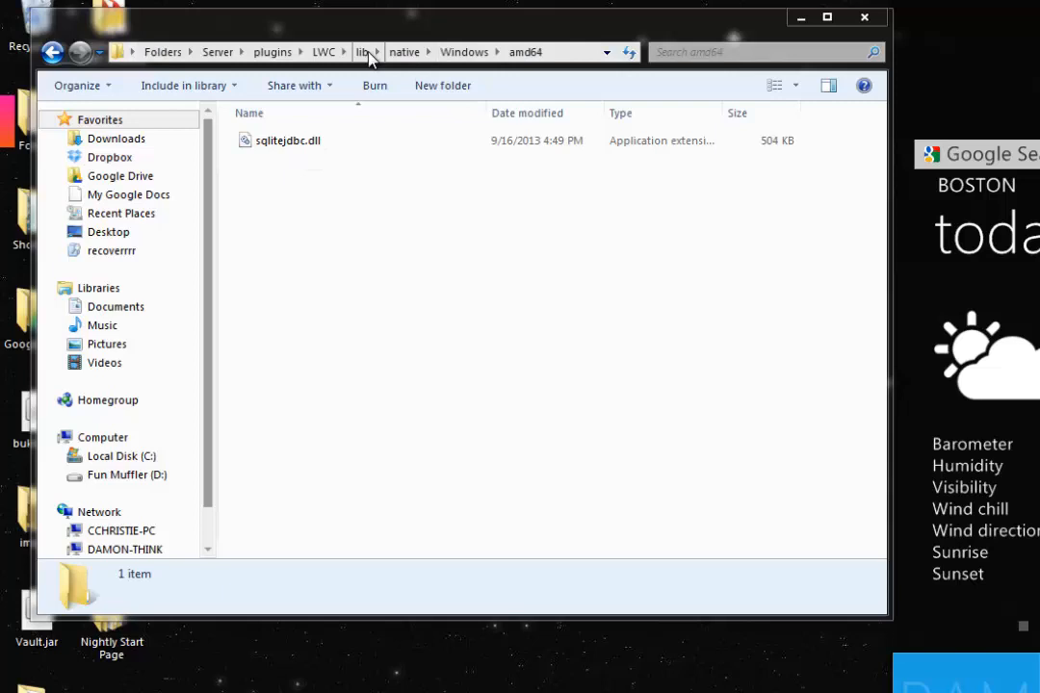
click(362, 52)
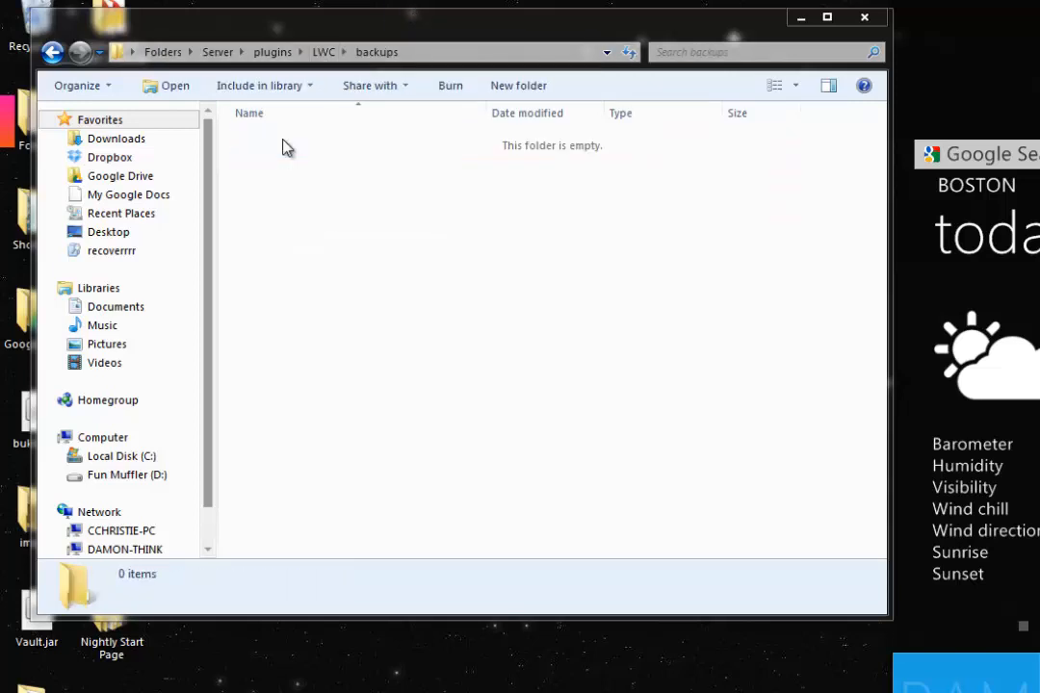
click(324, 52)
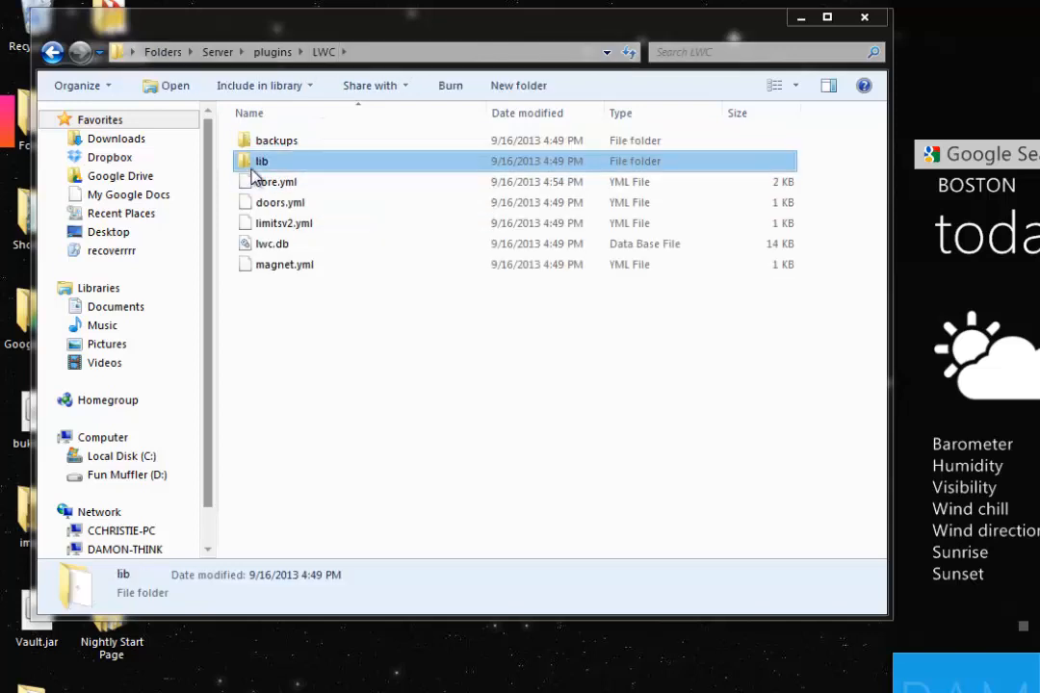
double_click(277, 138)
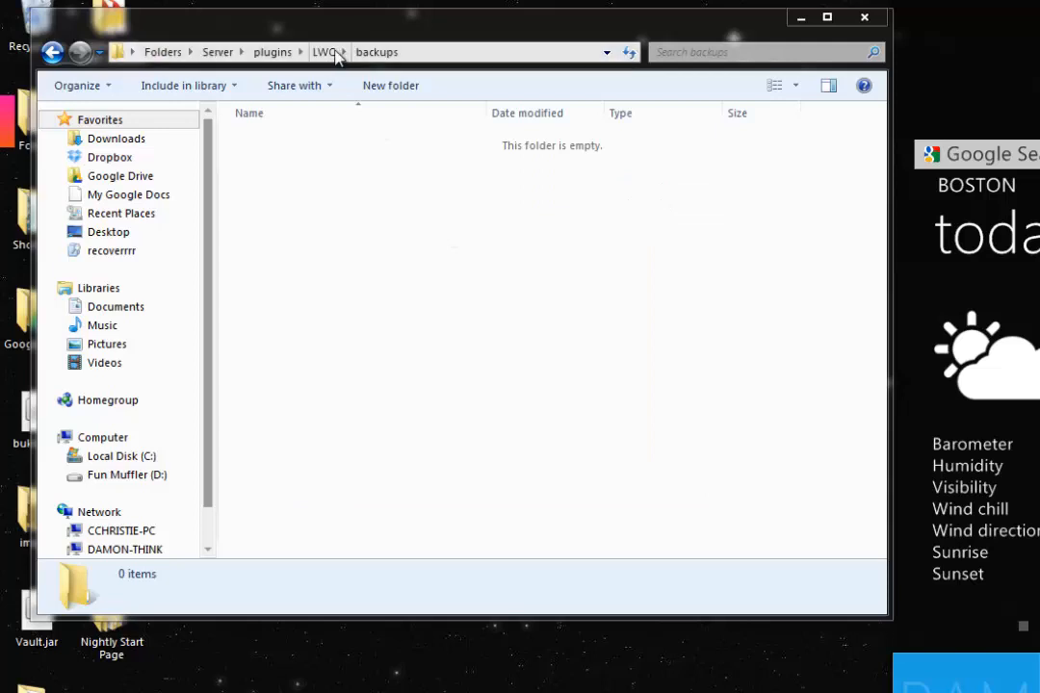
click(323, 52)
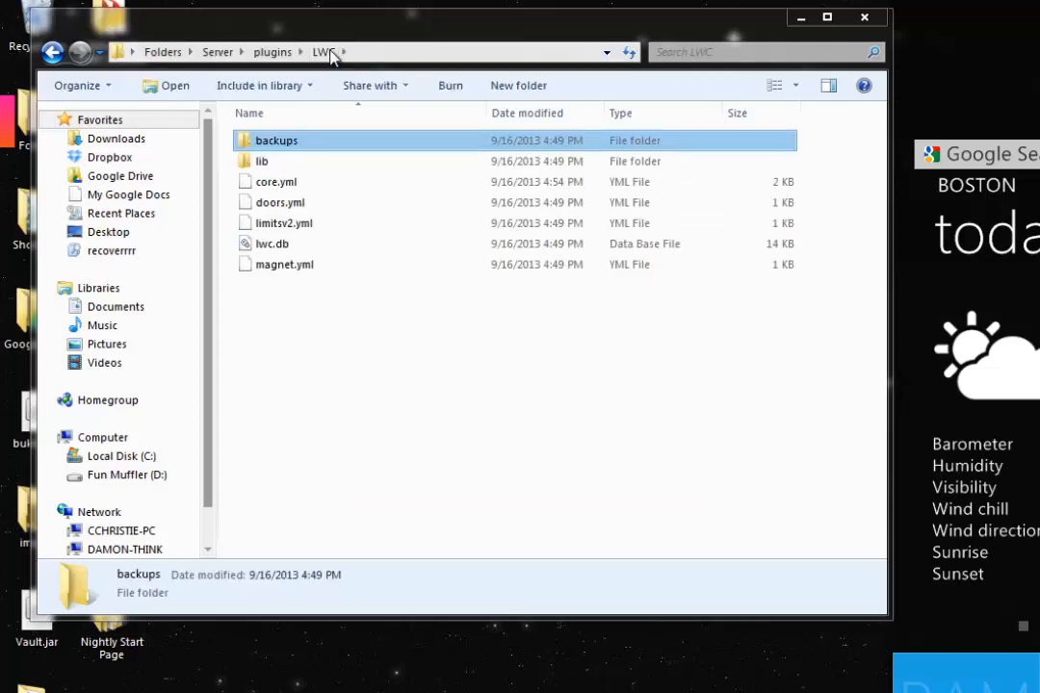
mouse_move(392, 122)
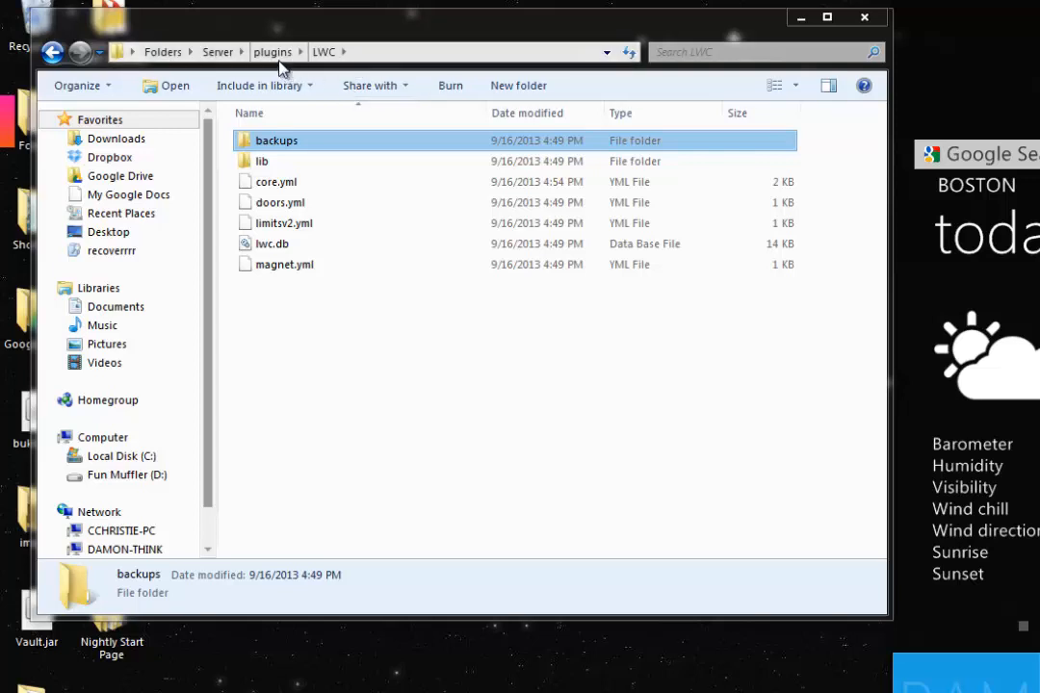
Bring up the server console and reload all plugins so LWC re-enables
click(273, 50)
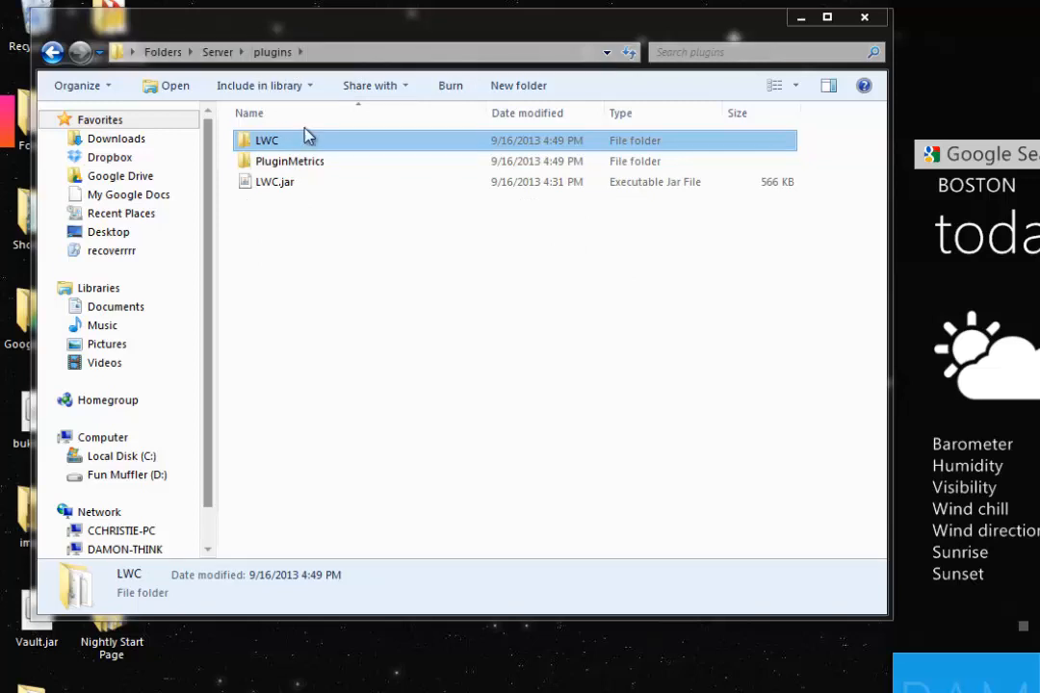
click(216, 52)
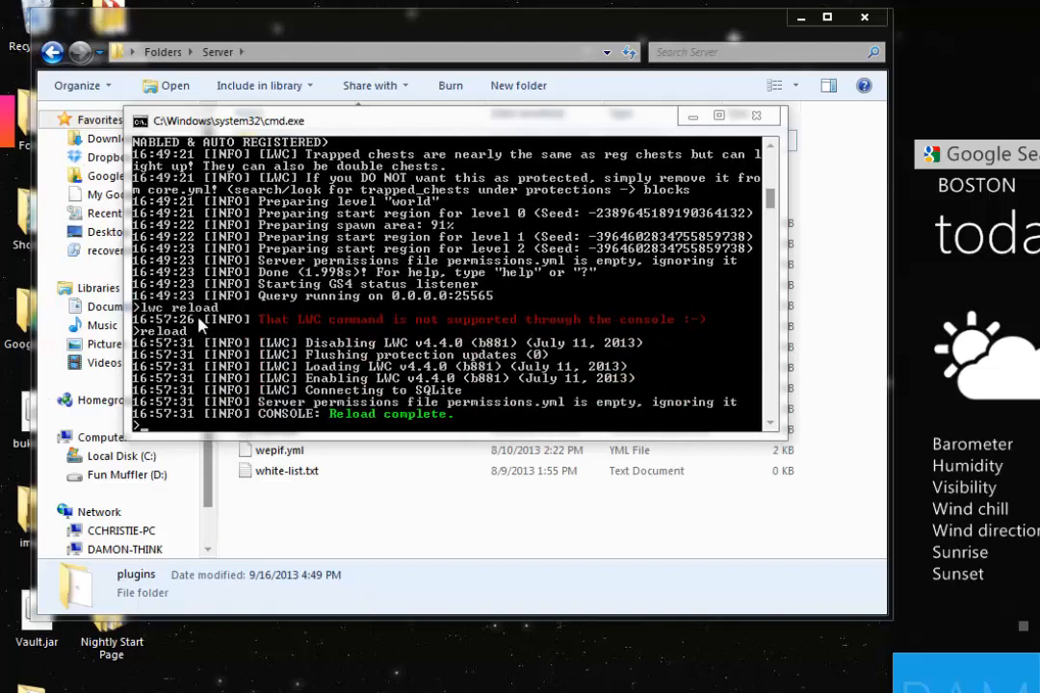
mouse_move(247, 331)
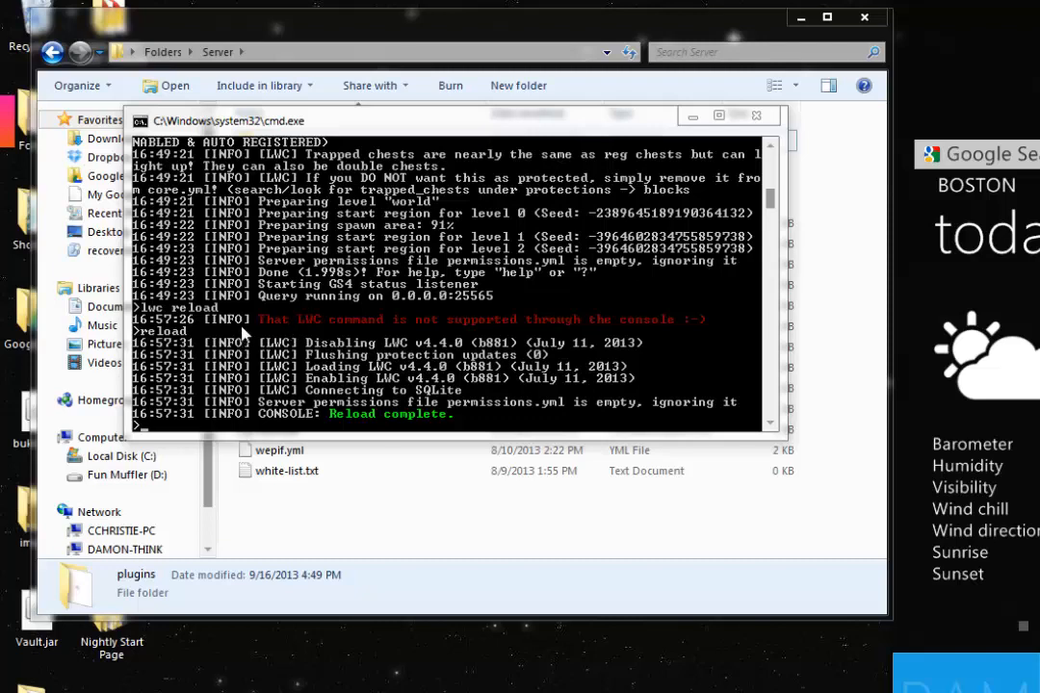
mouse_move(419, 320)
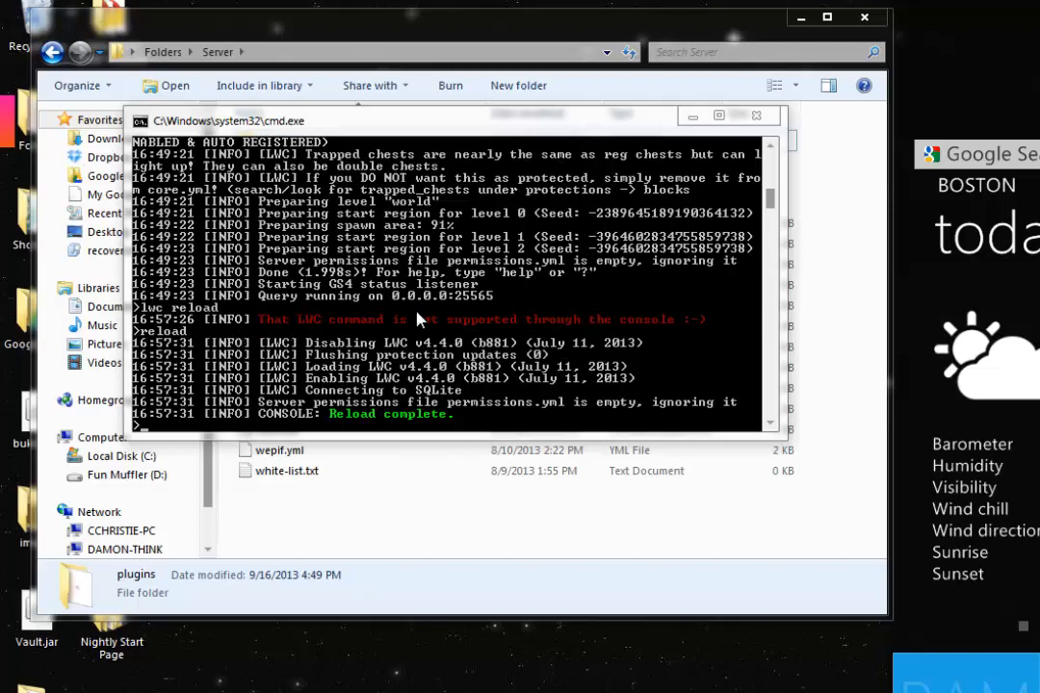
mouse_move(311, 345)
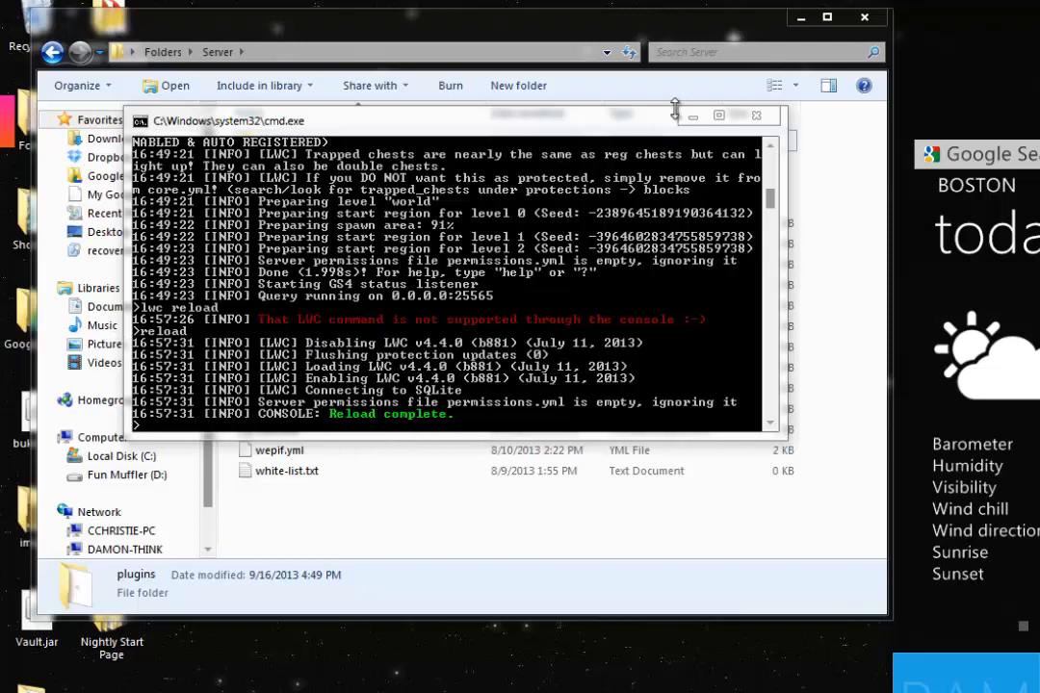
click(15, 683)
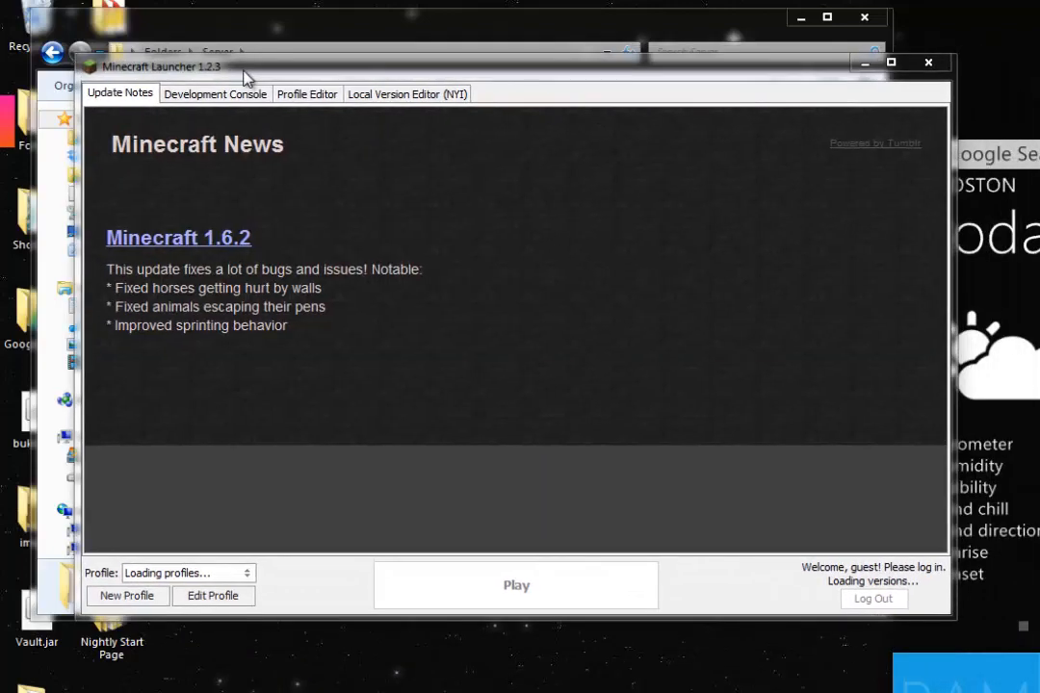
Watch the launcher's Development Console while version 1.6.2 downloads and loads
click(215, 93)
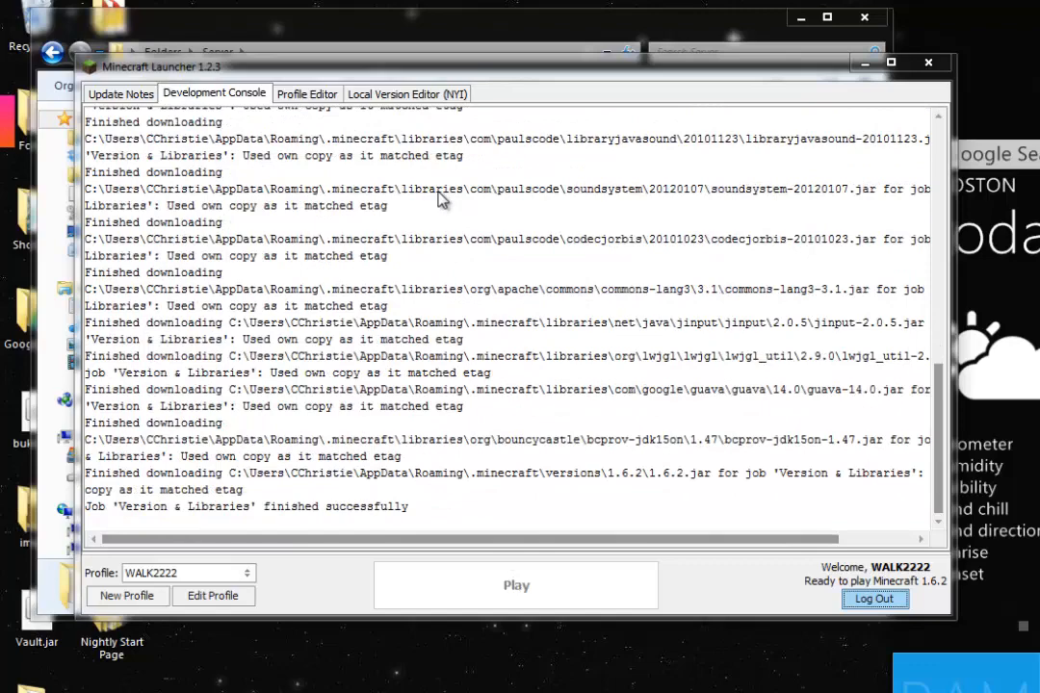
mouse_move(427, 279)
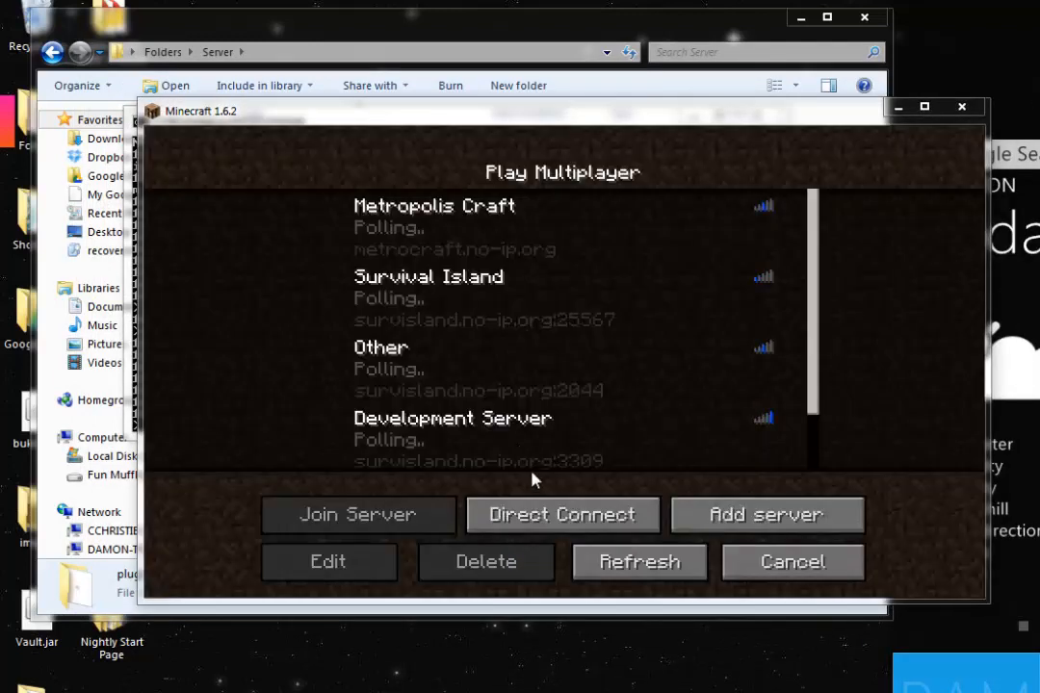
Direct Connect to the local test server, replacing the existing server address
click(562, 514)
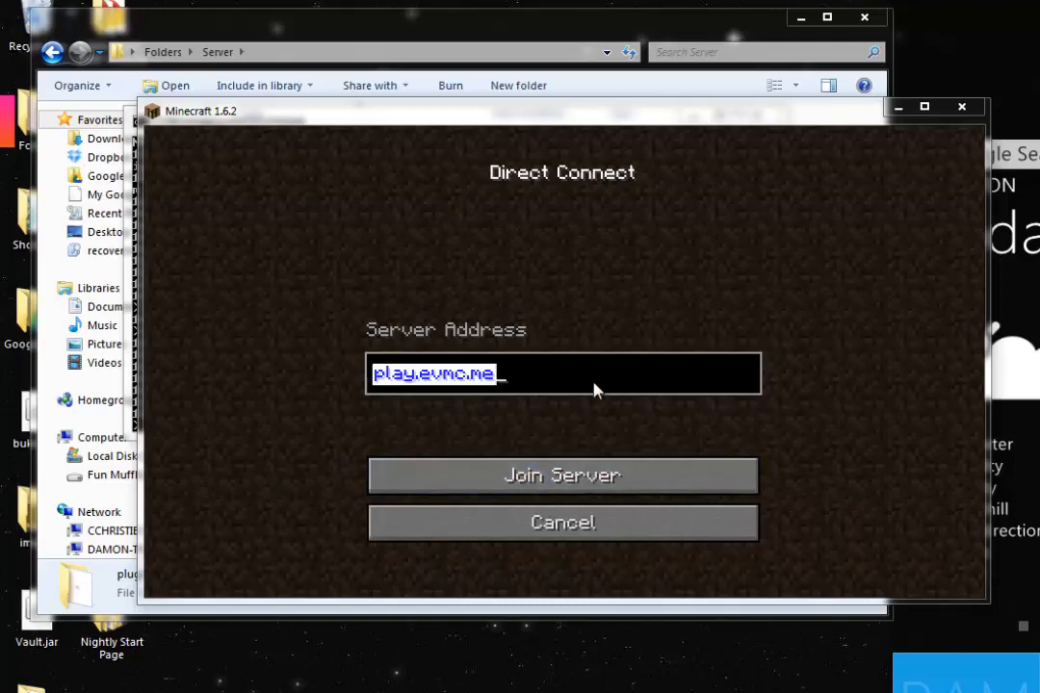
click(562, 473)
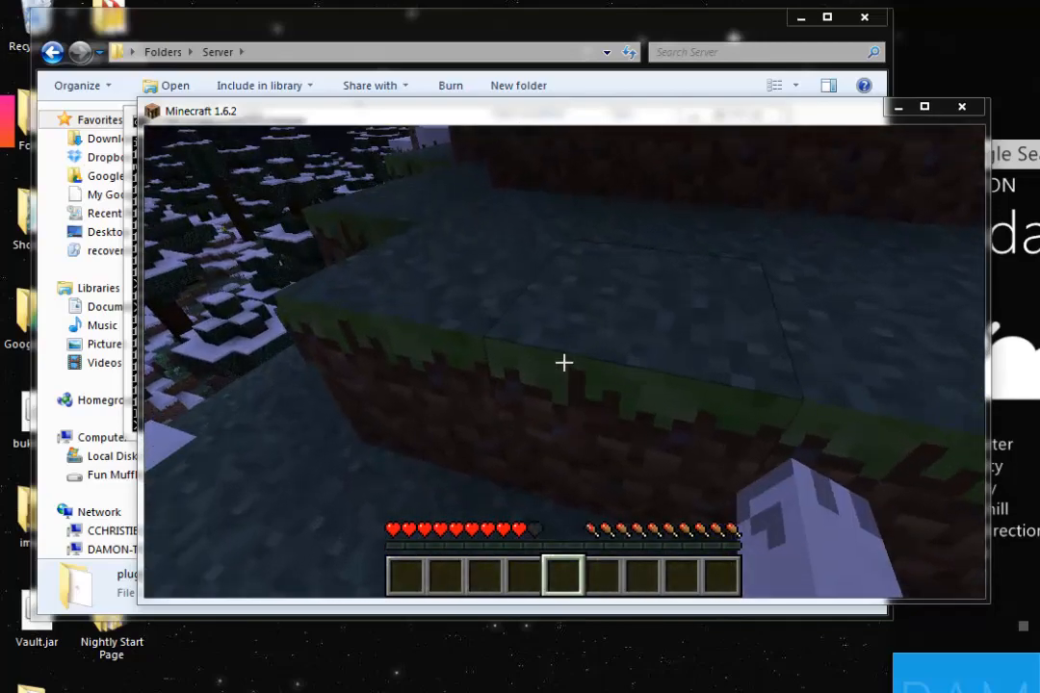
Switch to Creative with /gamemode and search the creative inventory for 'ch' to get a chest
text(/gamemode)
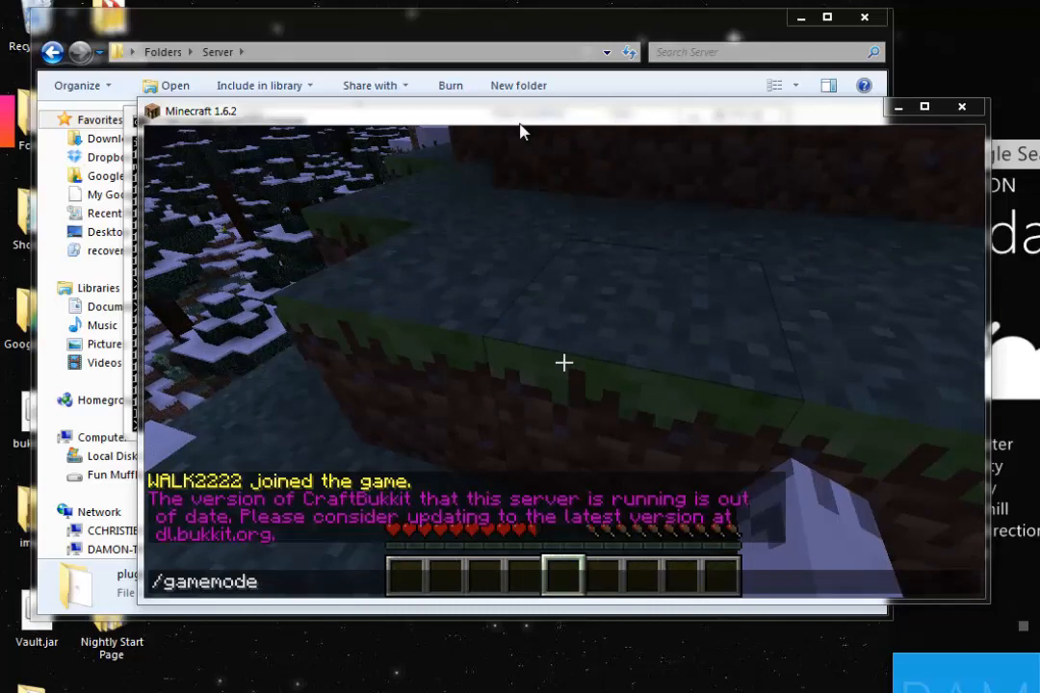
key(Return)
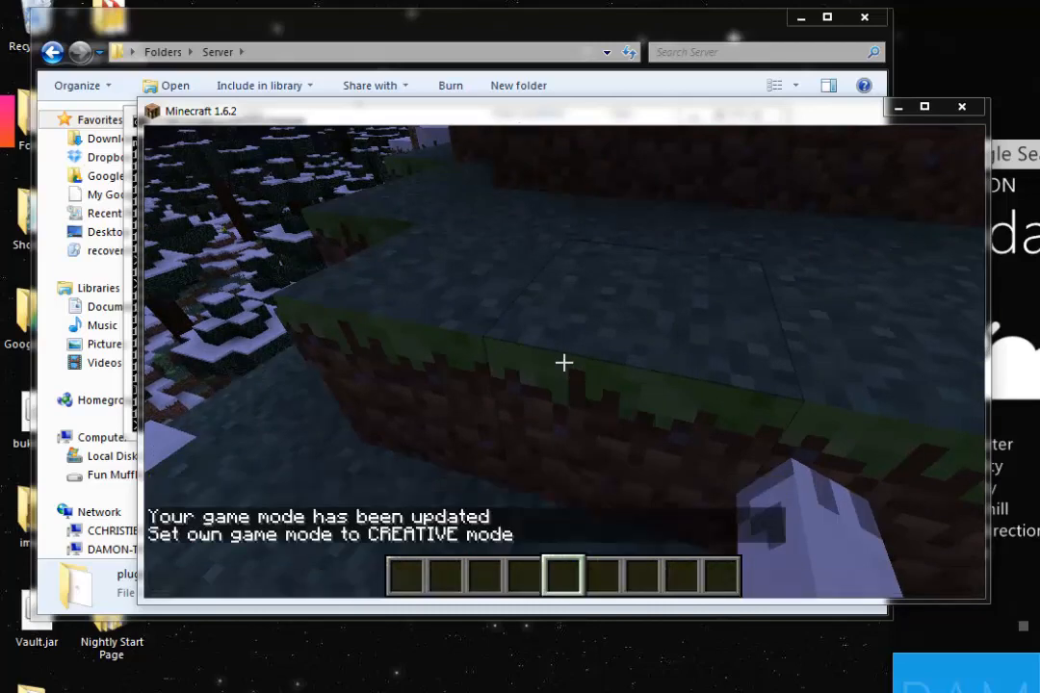
key(e)
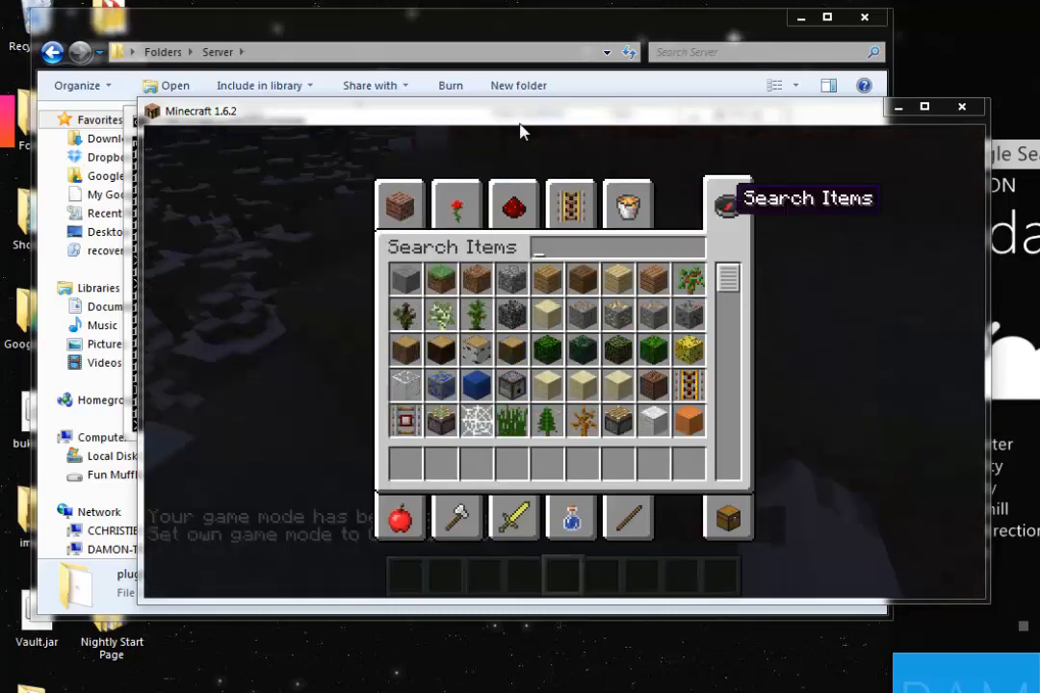
text(ch)
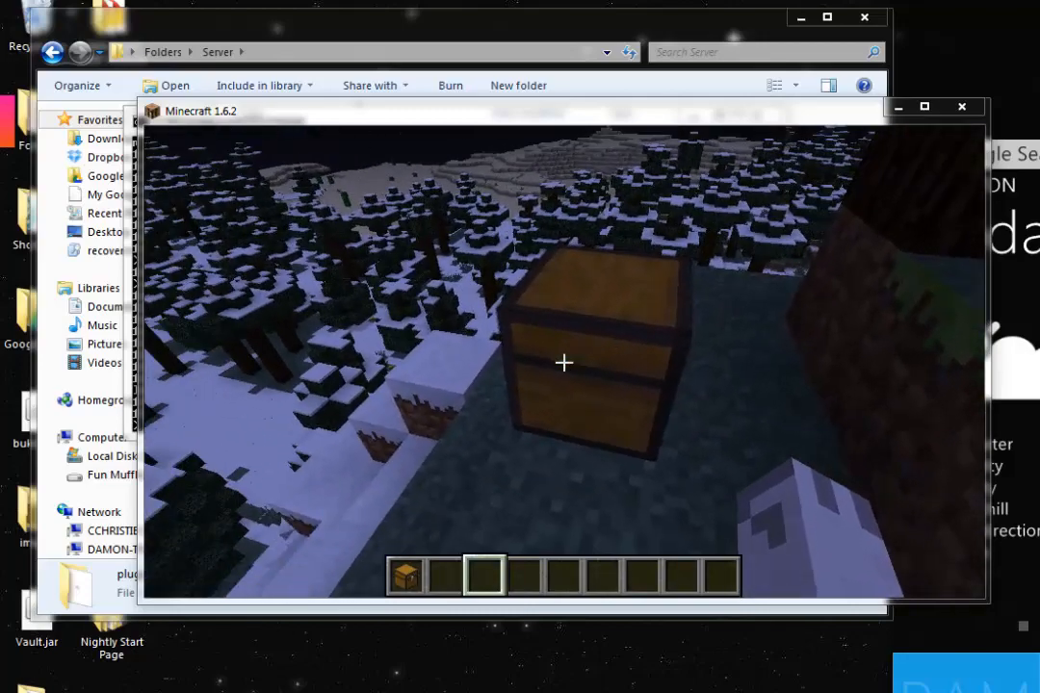
mouse_move(562, 362)
text(/c)
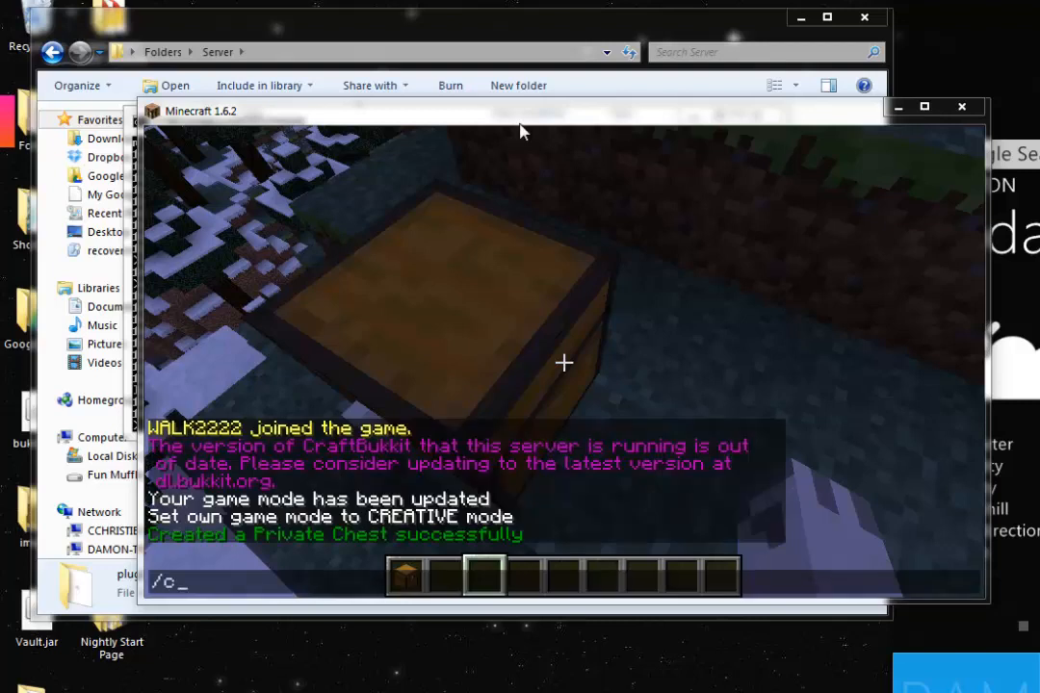
Grant Notch access to the private chest via /cmodify, then remove its lock with /cremove
text(modift)
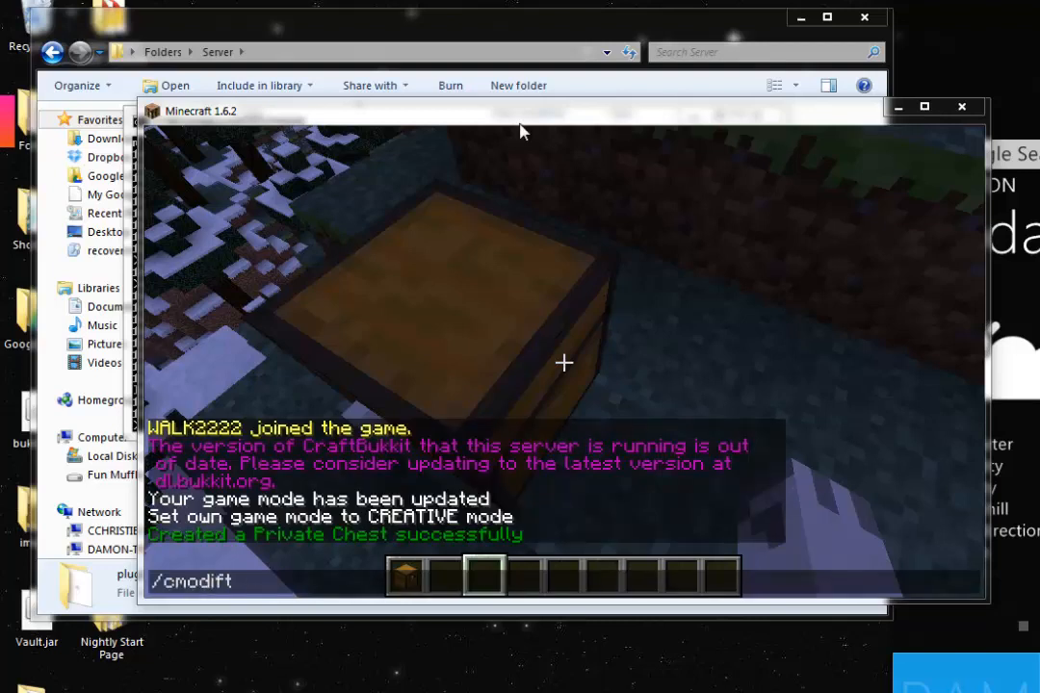
text(y)
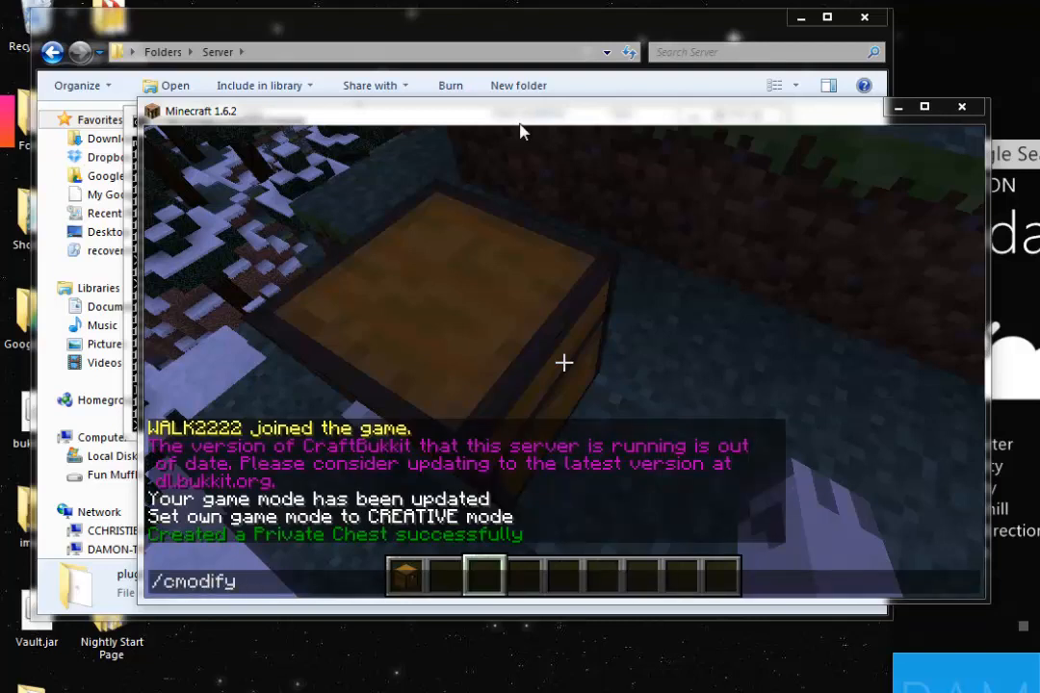
text(N)
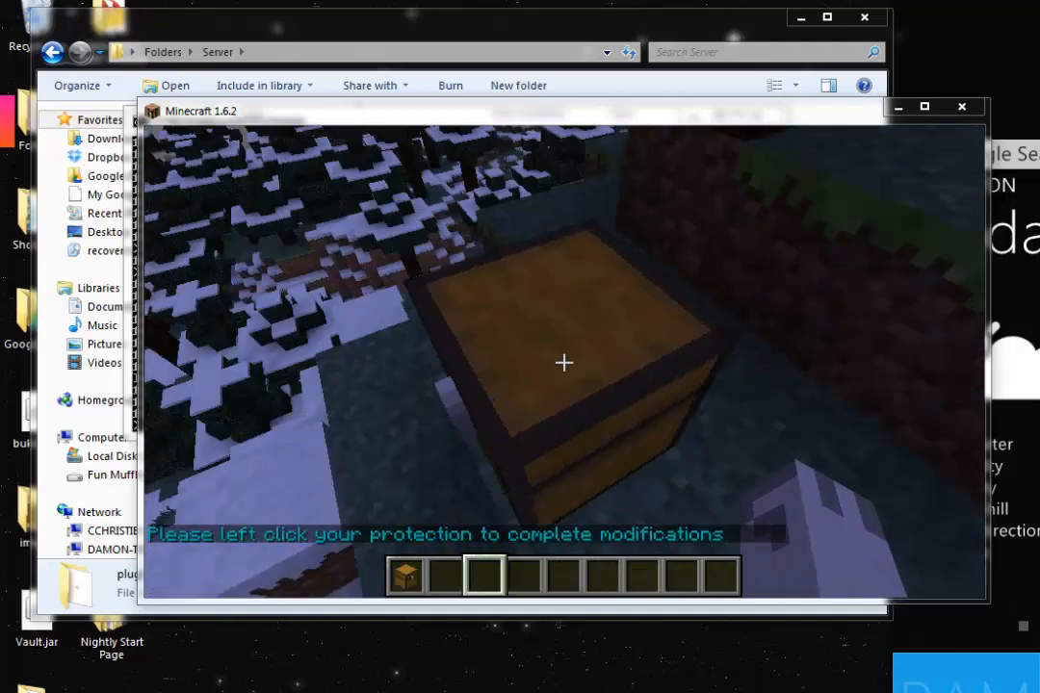
click(564, 362)
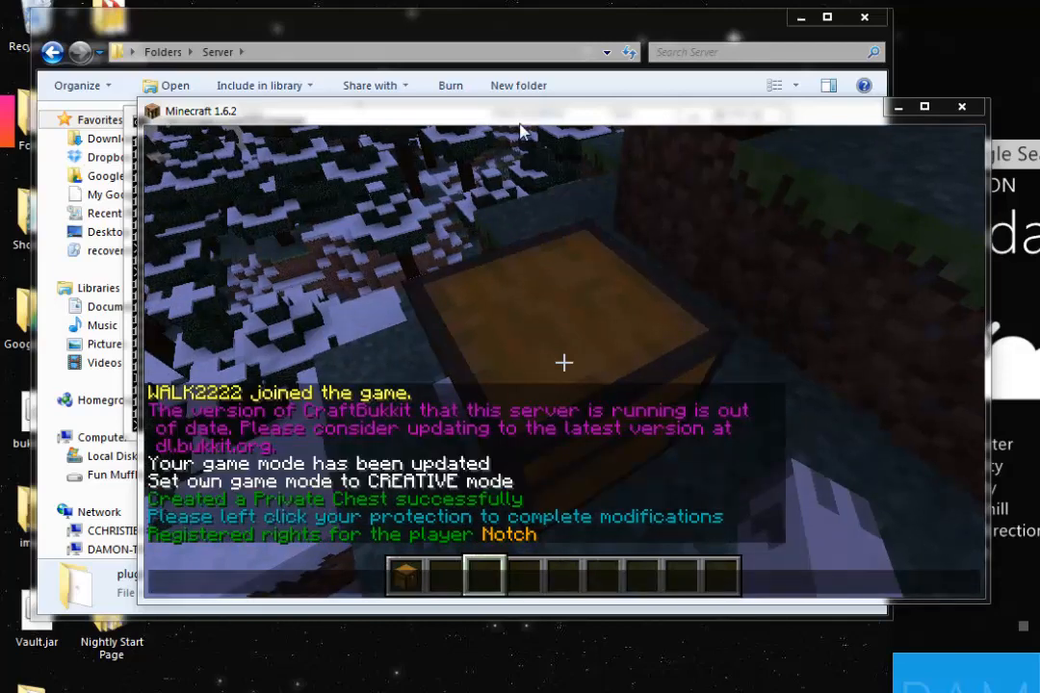
key(Escape)
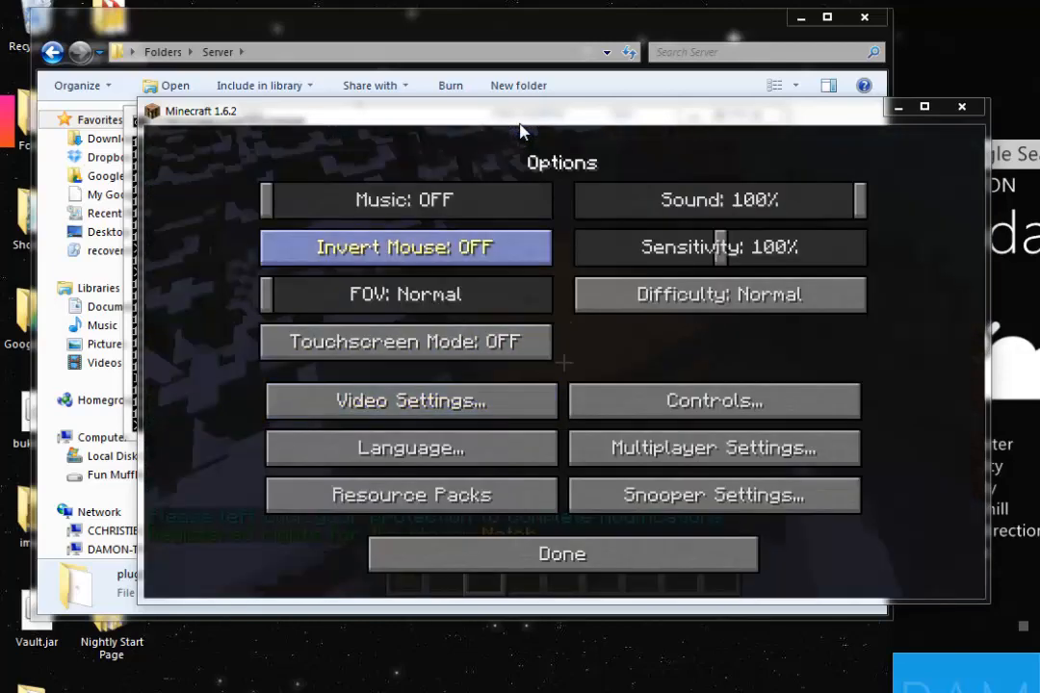
click(562, 555)
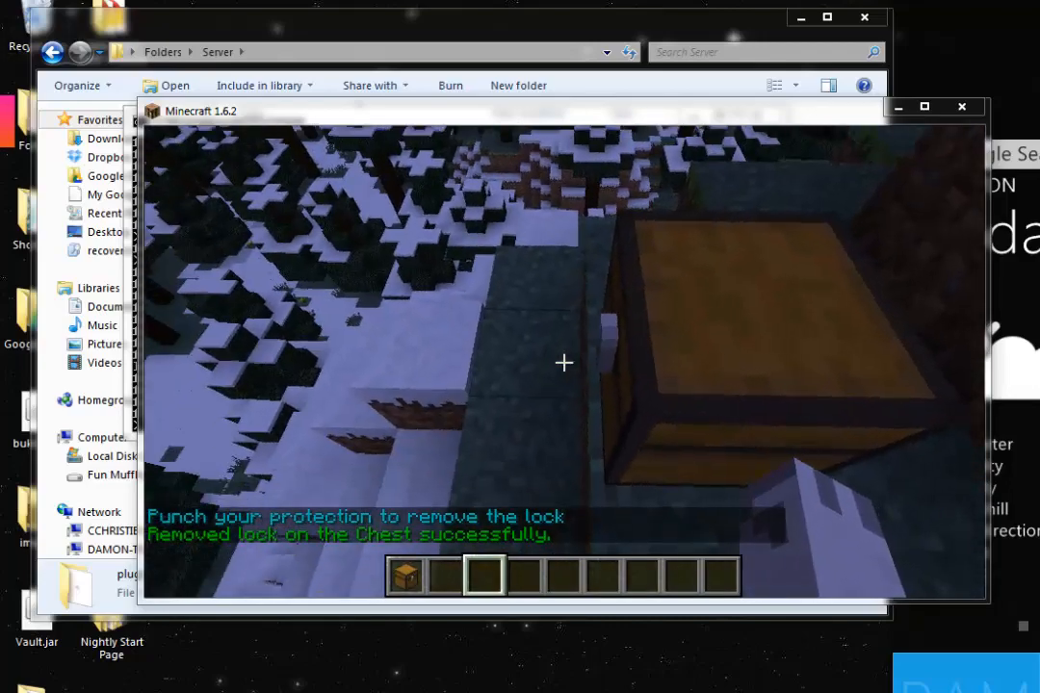
mouse_move(562, 362)
text(doo)
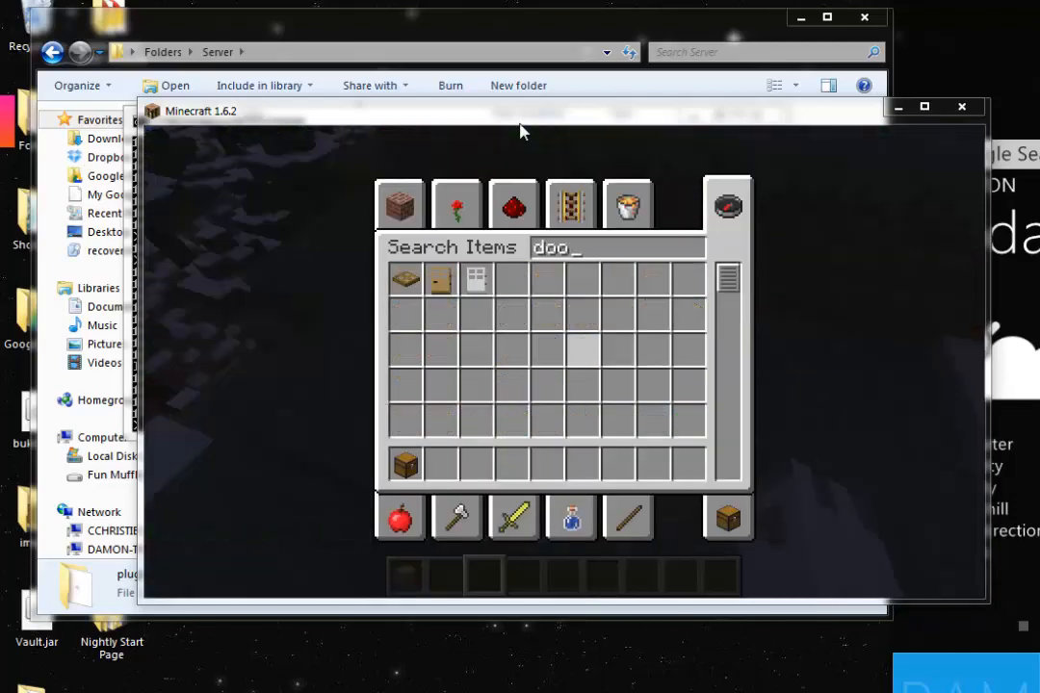
Place iron, wooden and trap doors, lock each with /cprivate, then break them to unregister
key(backspace)
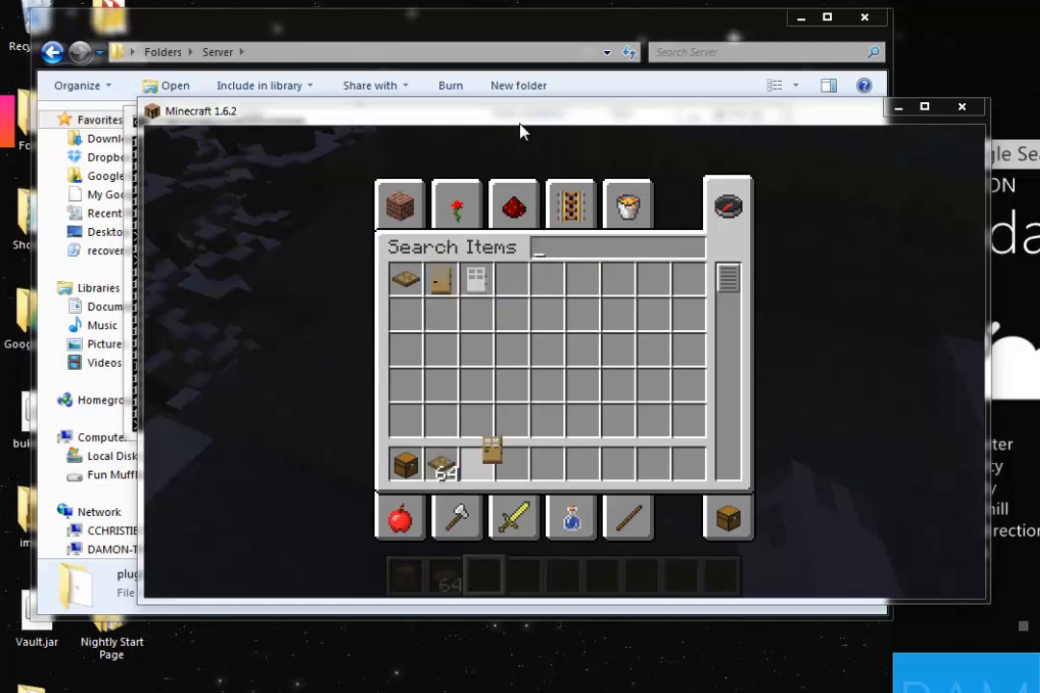
key(Escape)
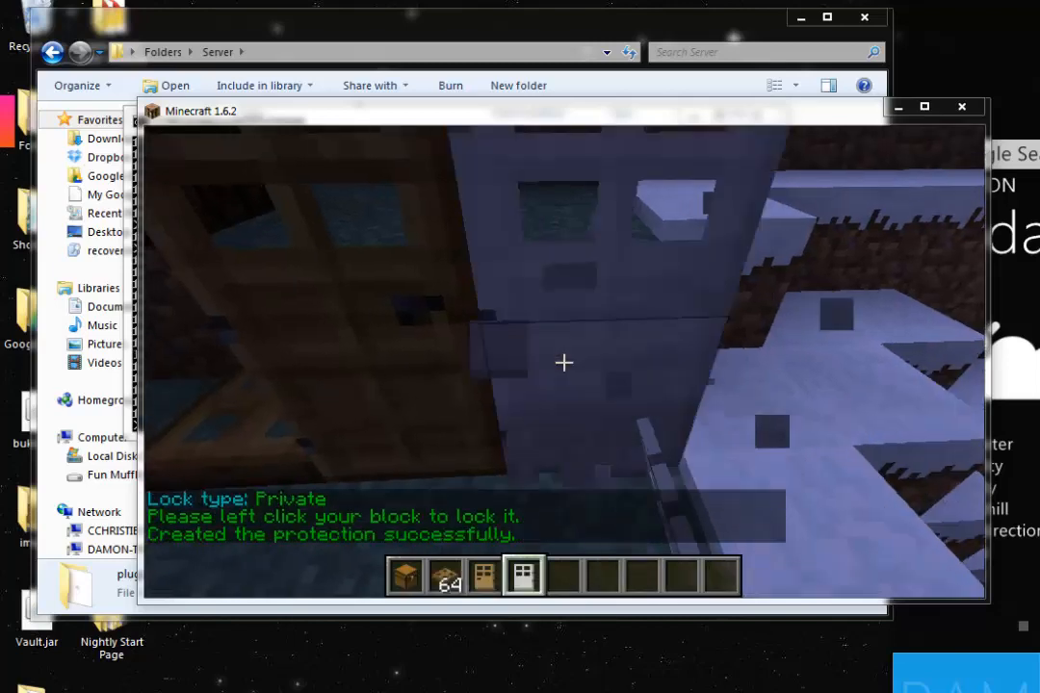
click(563, 362)
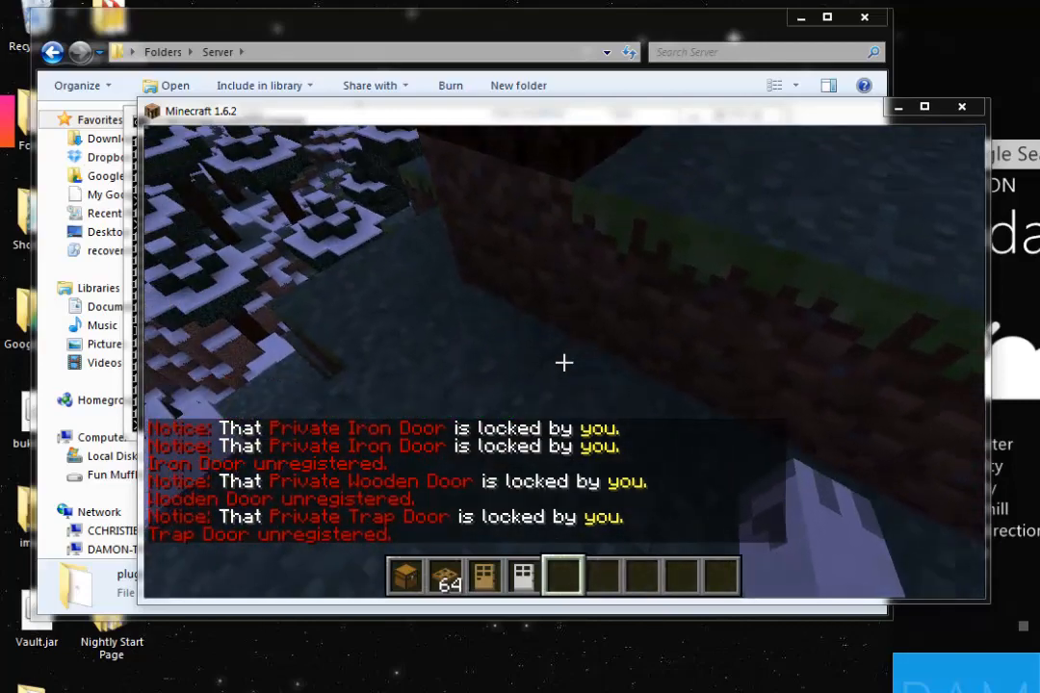
mouse_move(565, 362)
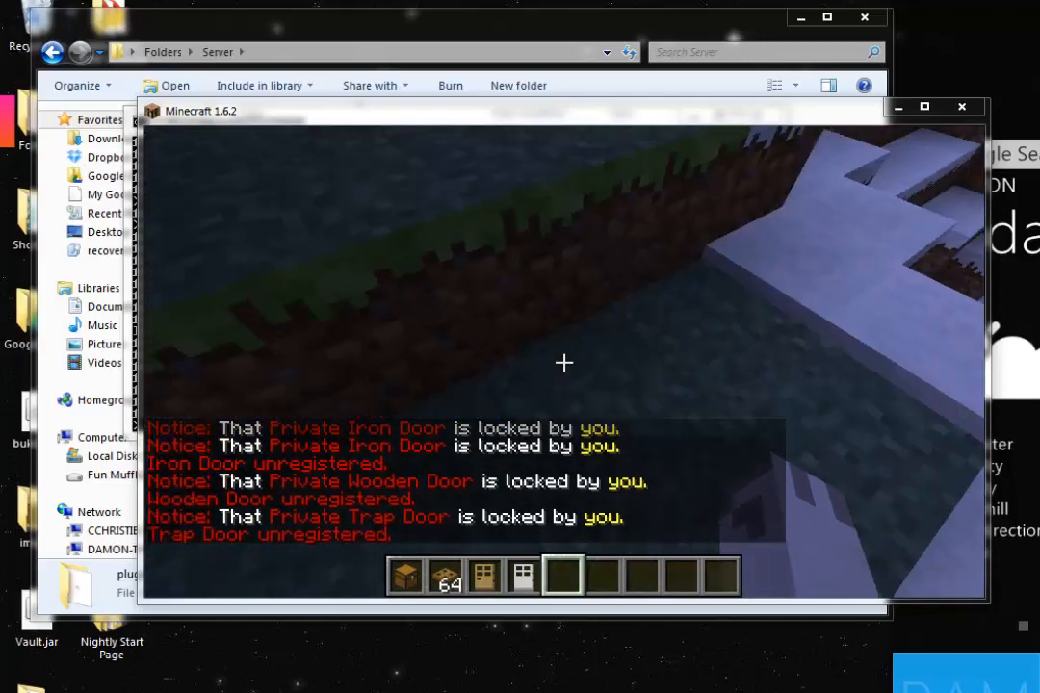